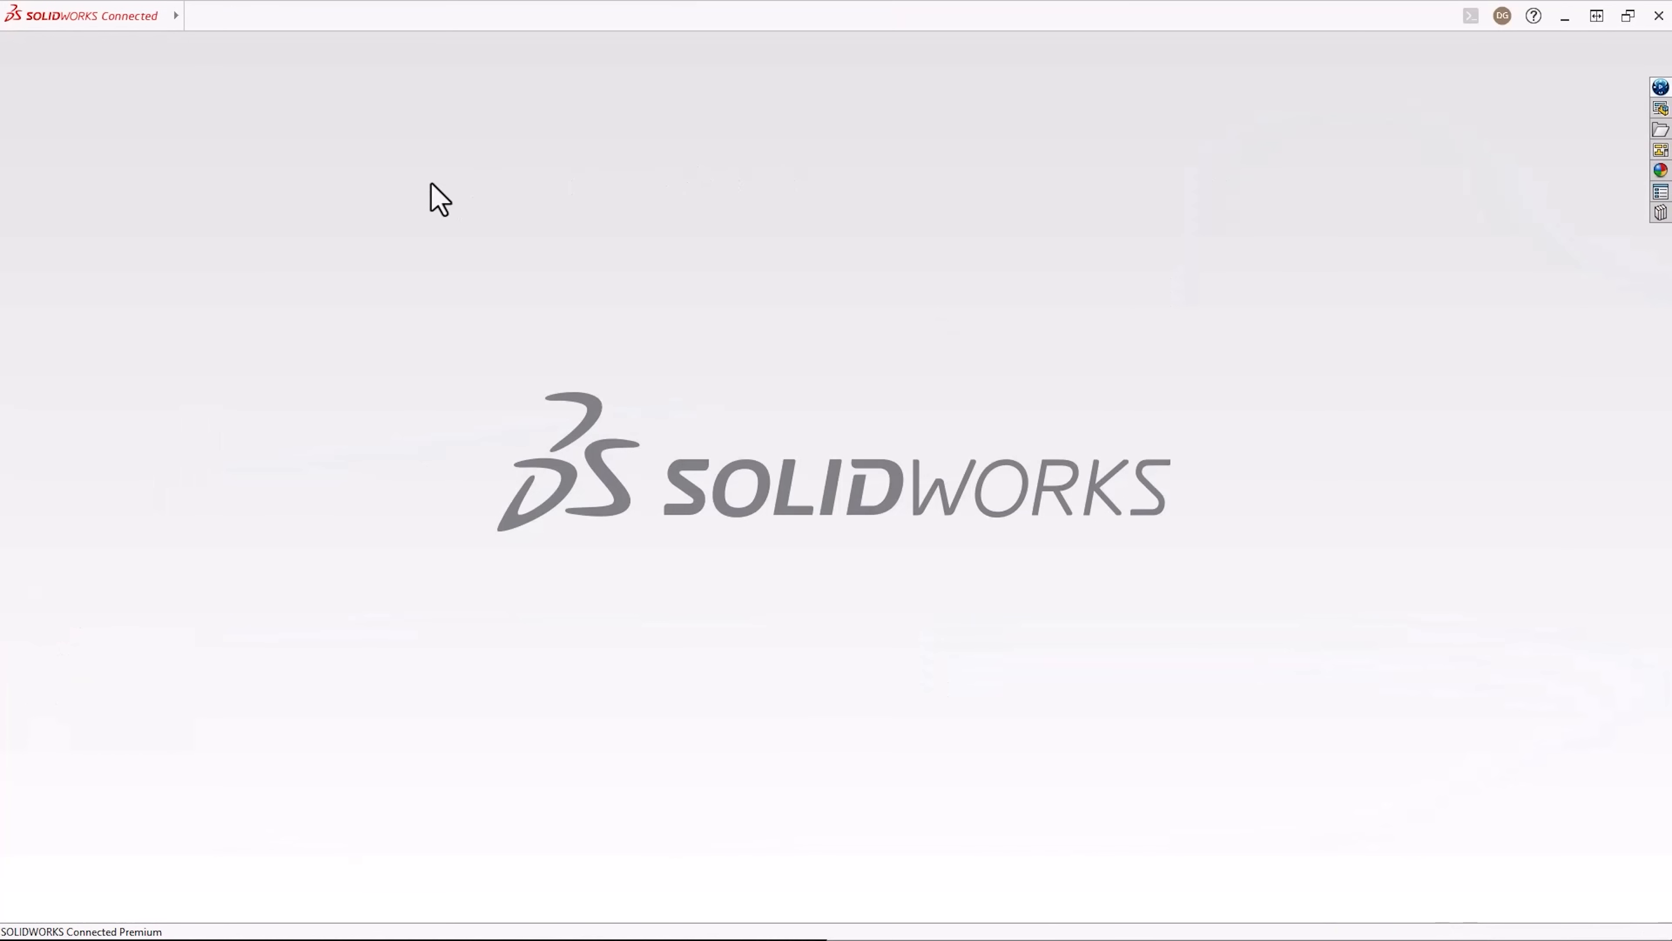
Start a new document and settle on the 2025 Template Test assembly template.
left_click(191, 15)
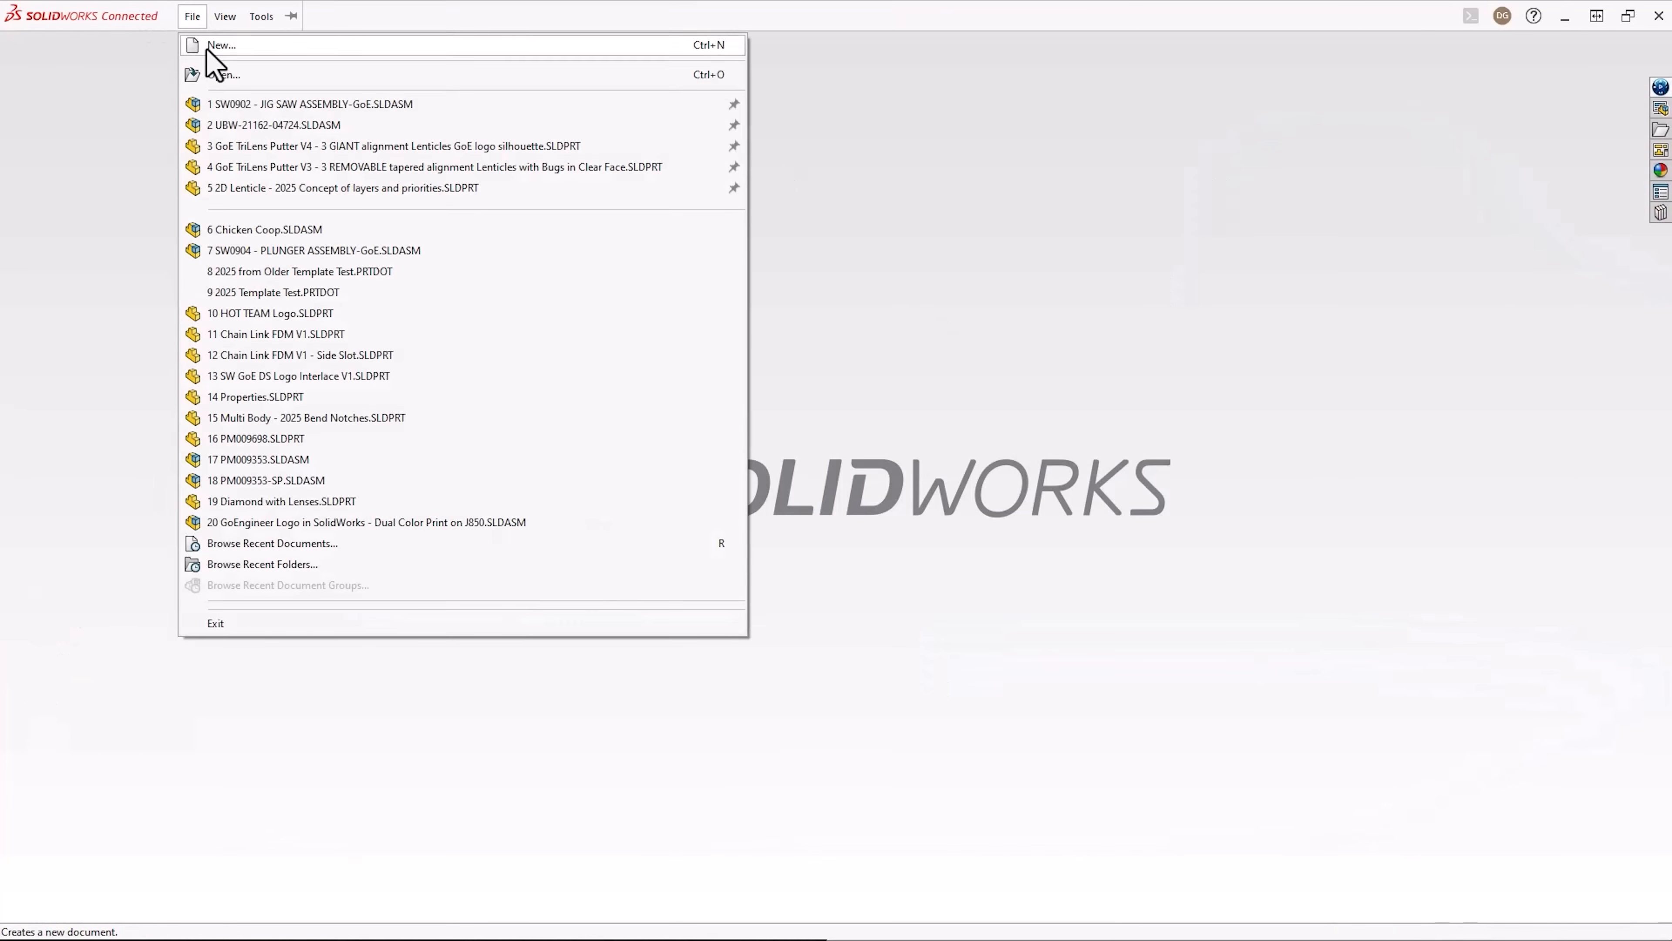
left_click(220, 44)
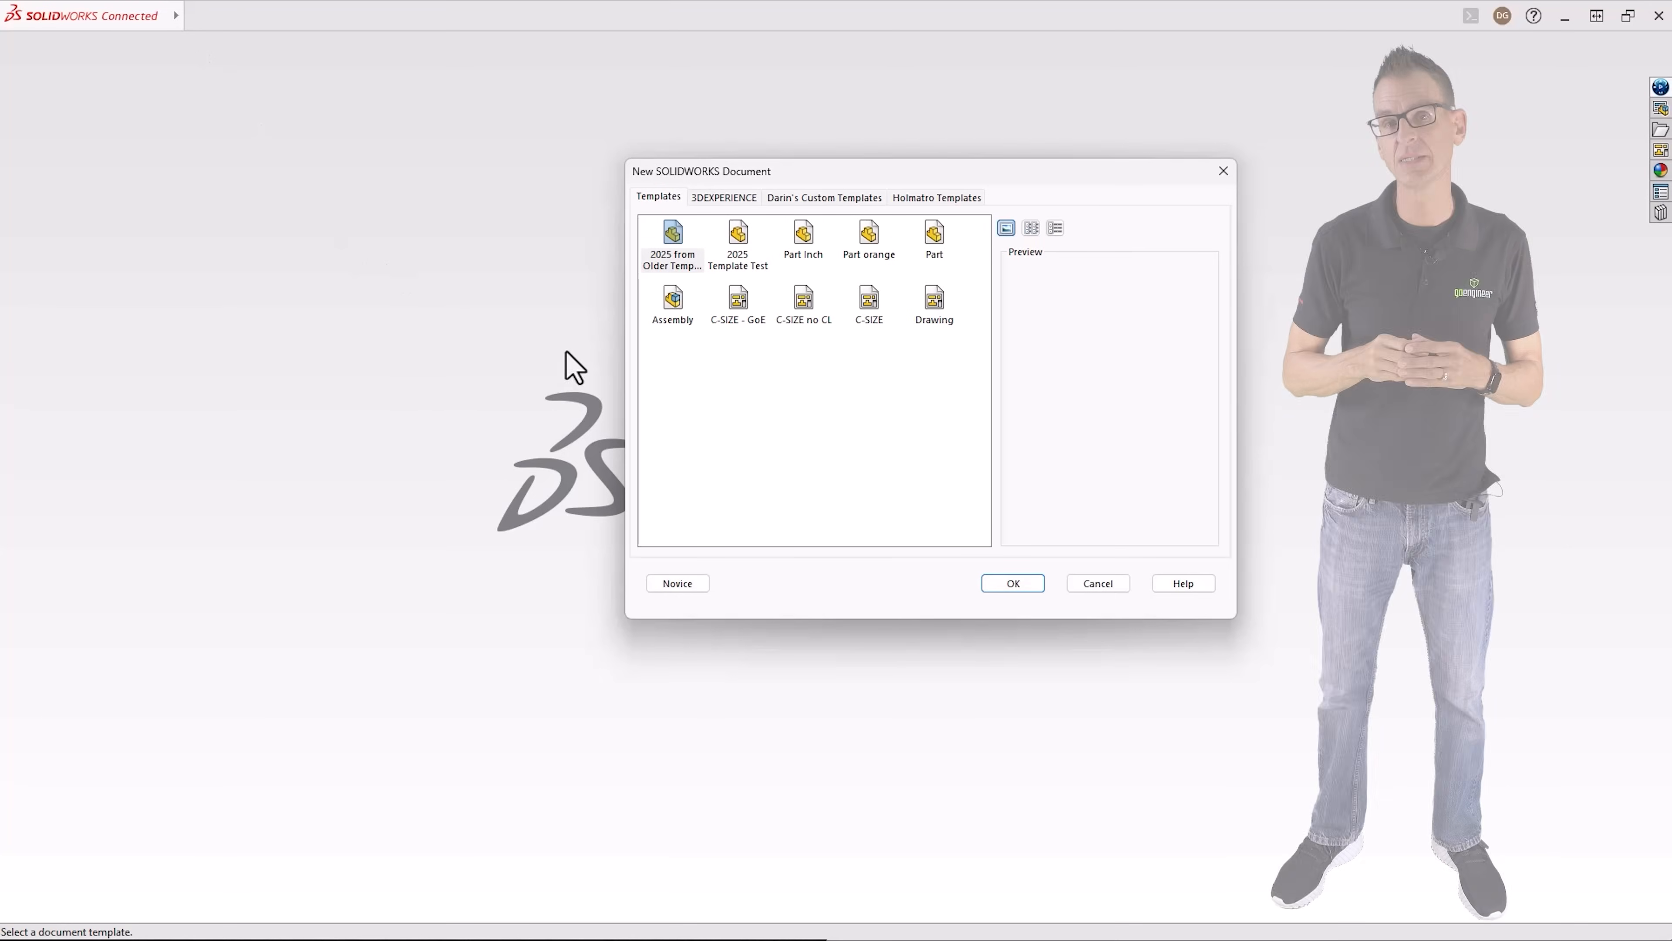
left_click(932, 234)
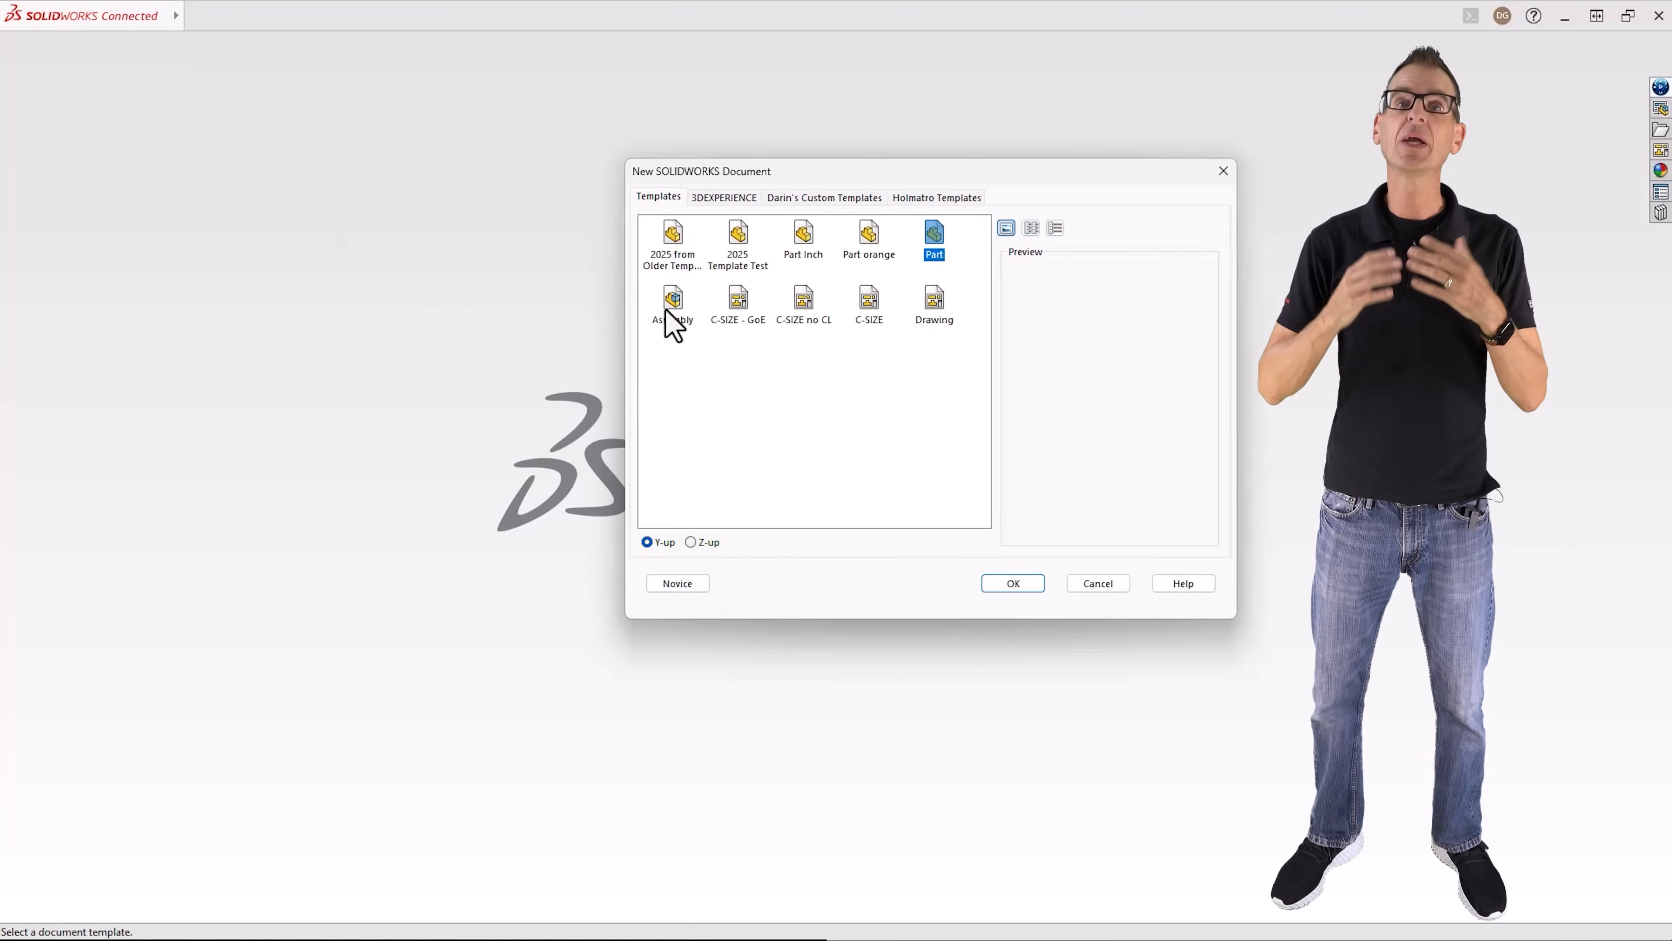
left_click(672, 304)
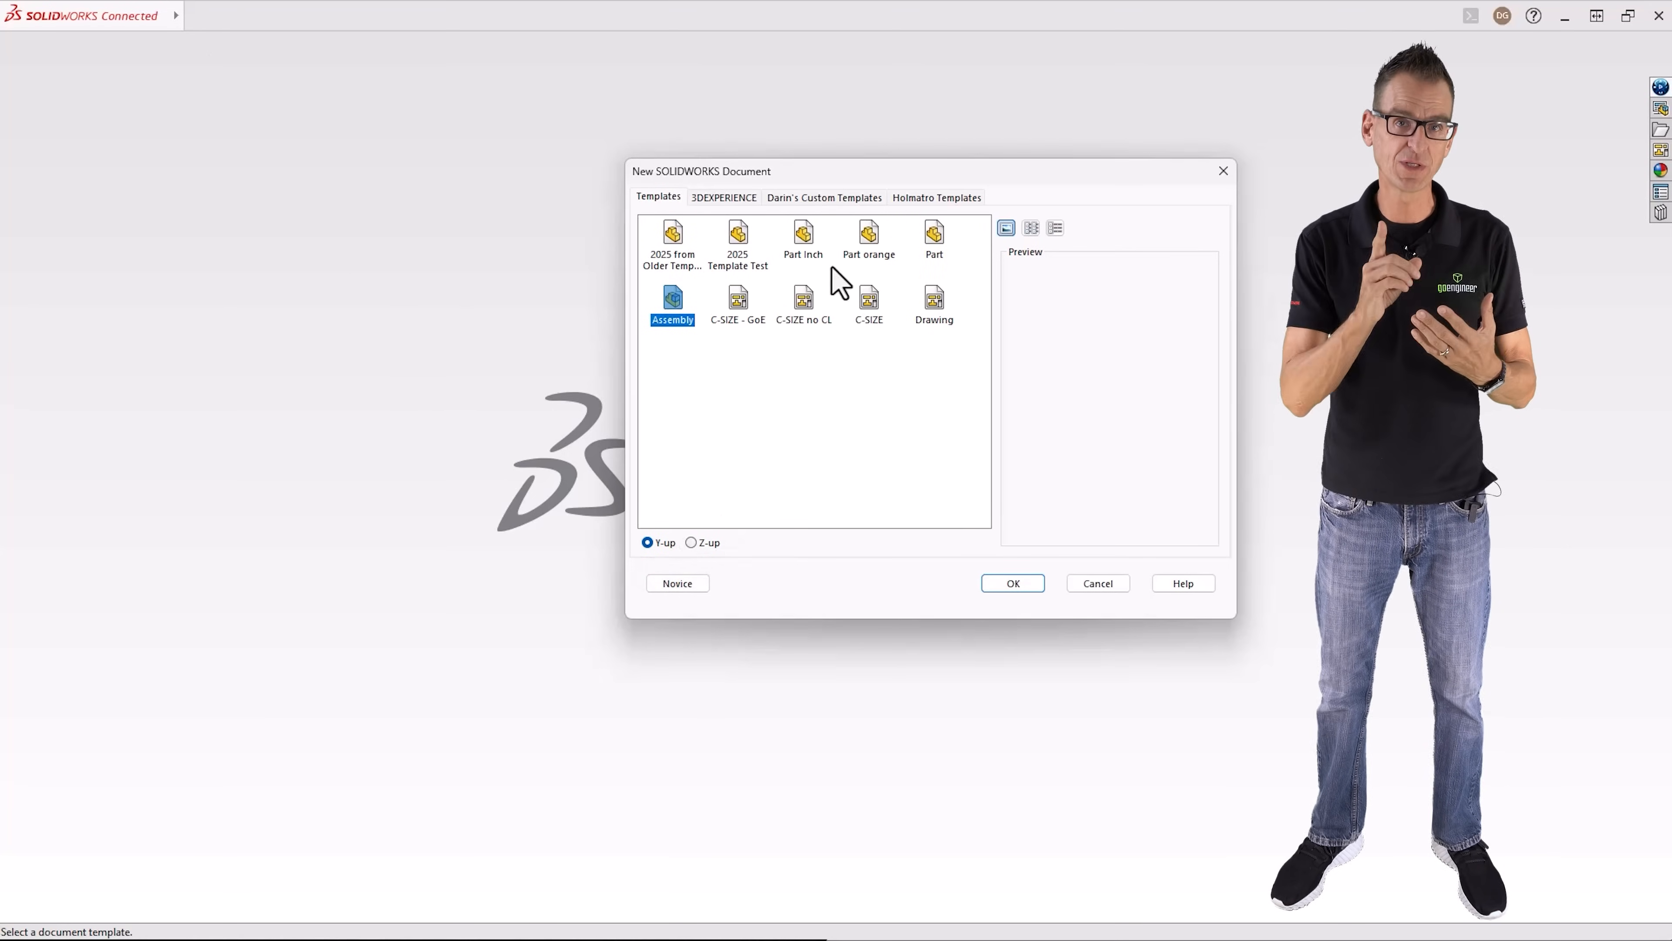
left_click(869, 237)
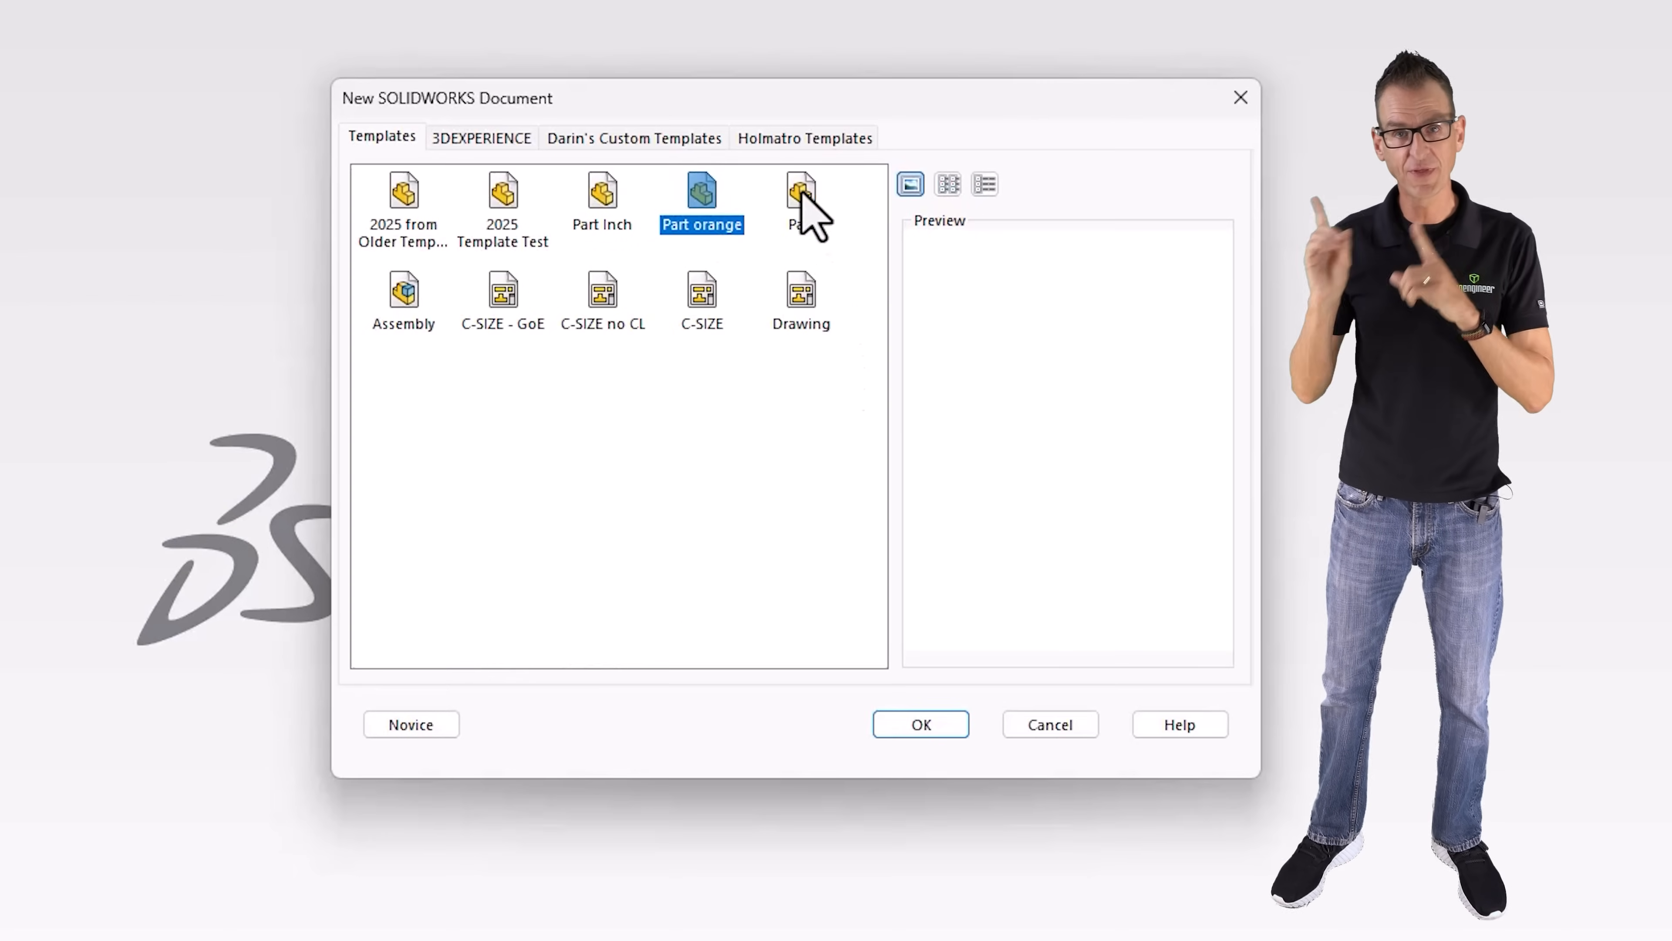
left_click(502, 203)
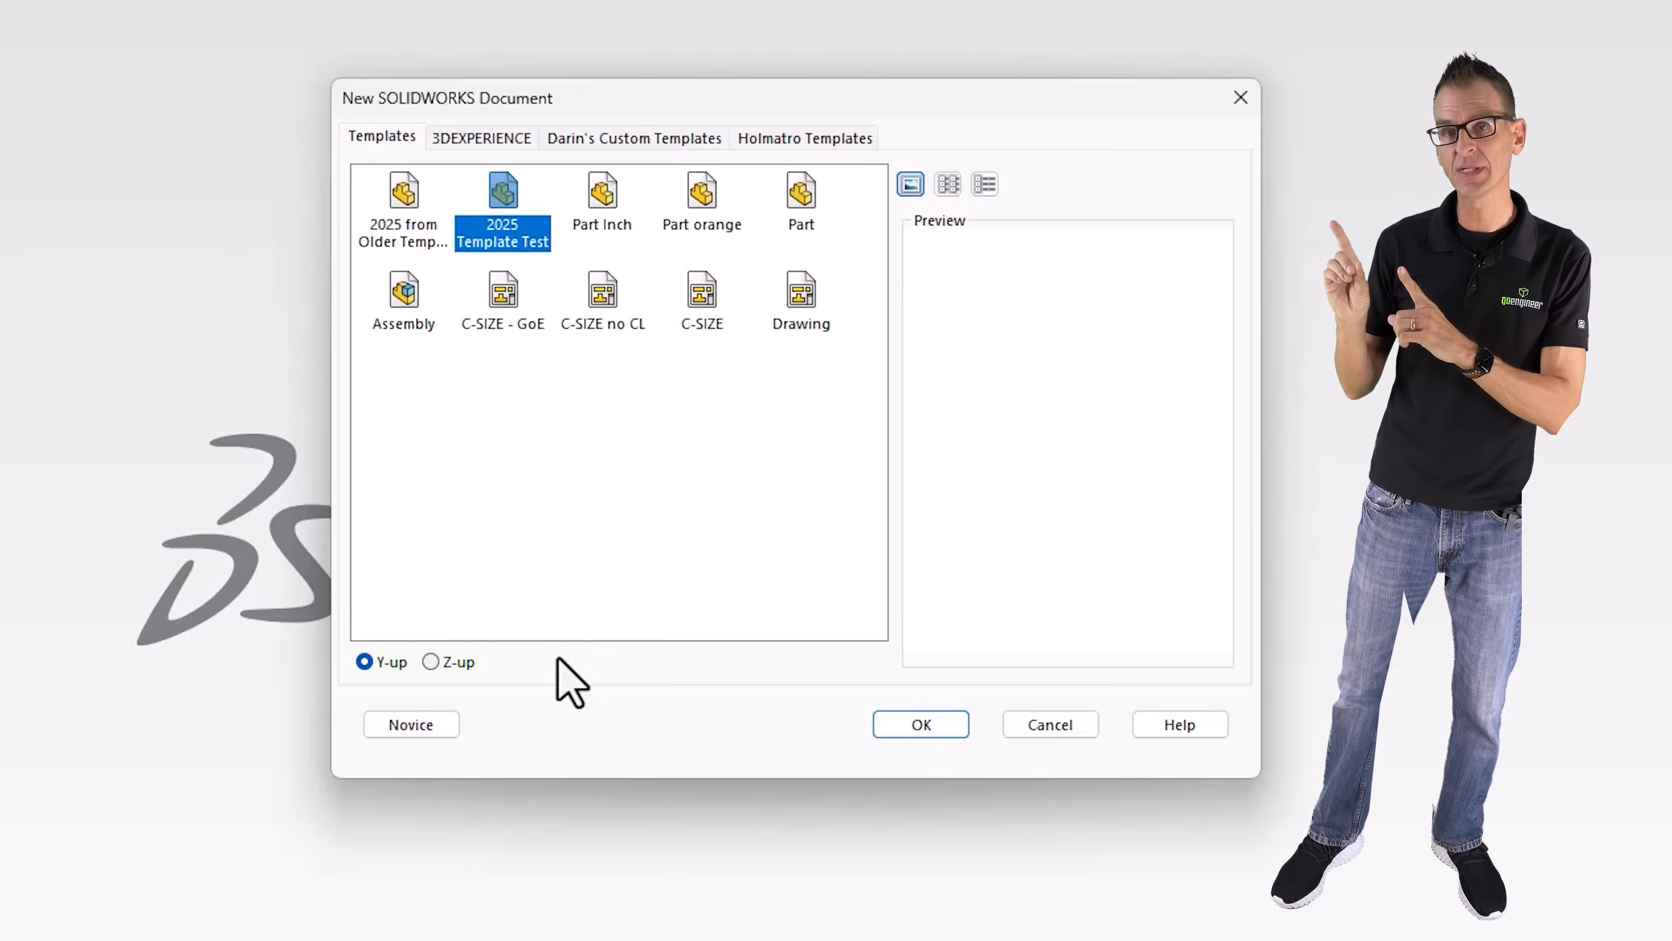
Create the new empty assembly with the Z-up orientation option.
left_click(919, 724)
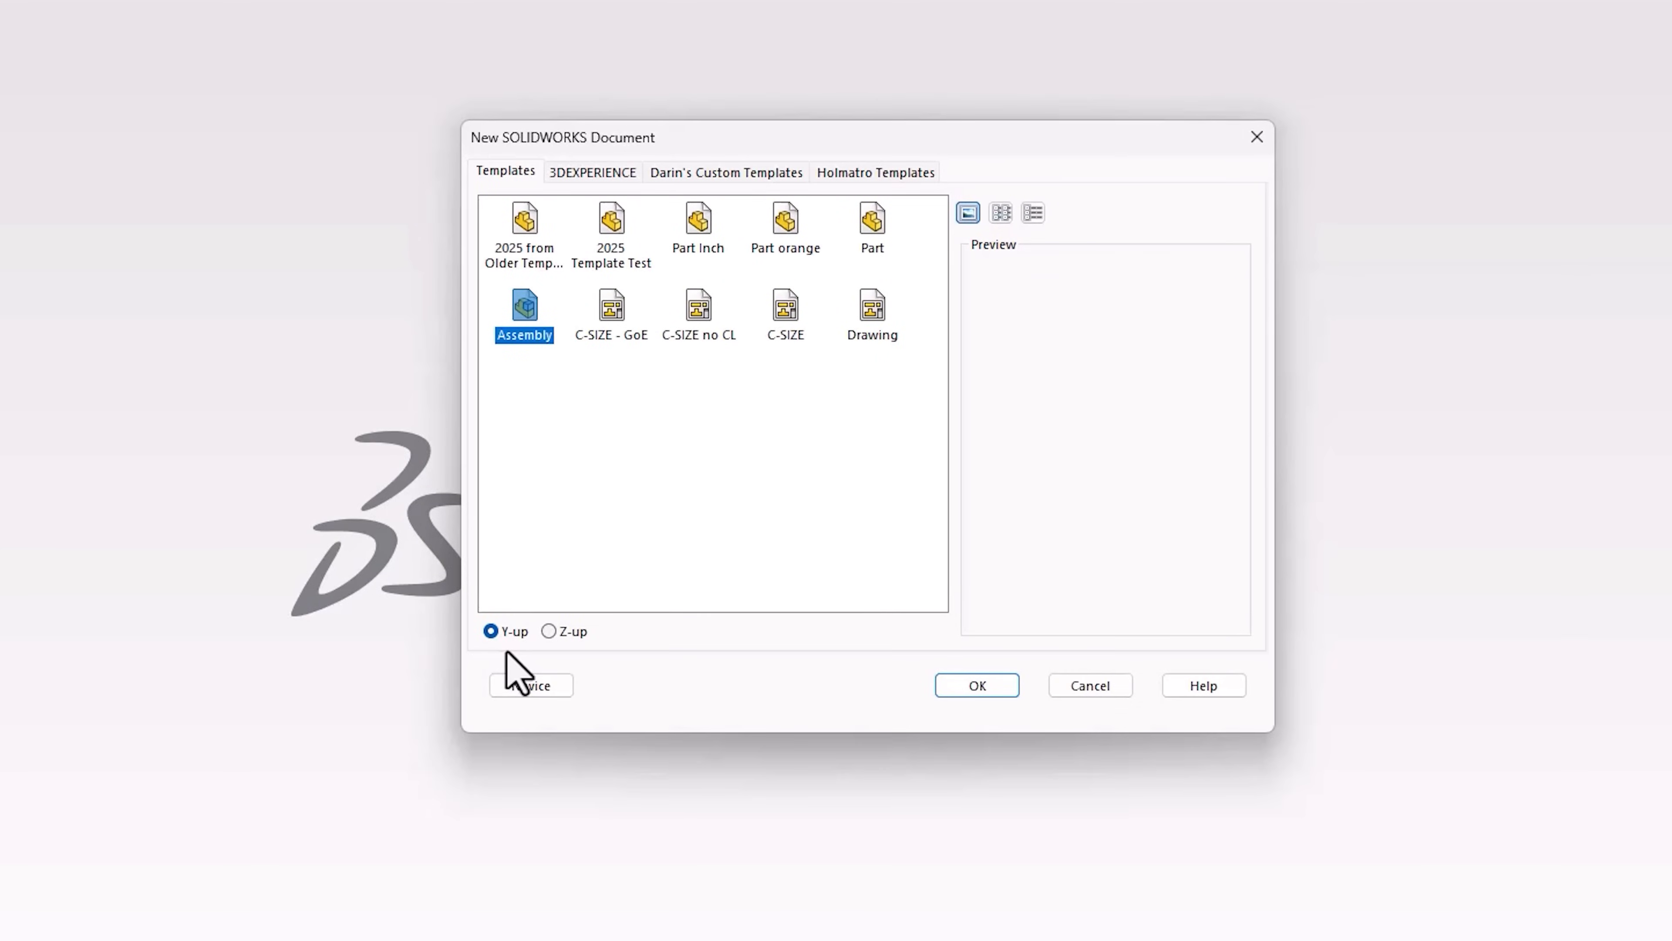
left_click(974, 685)
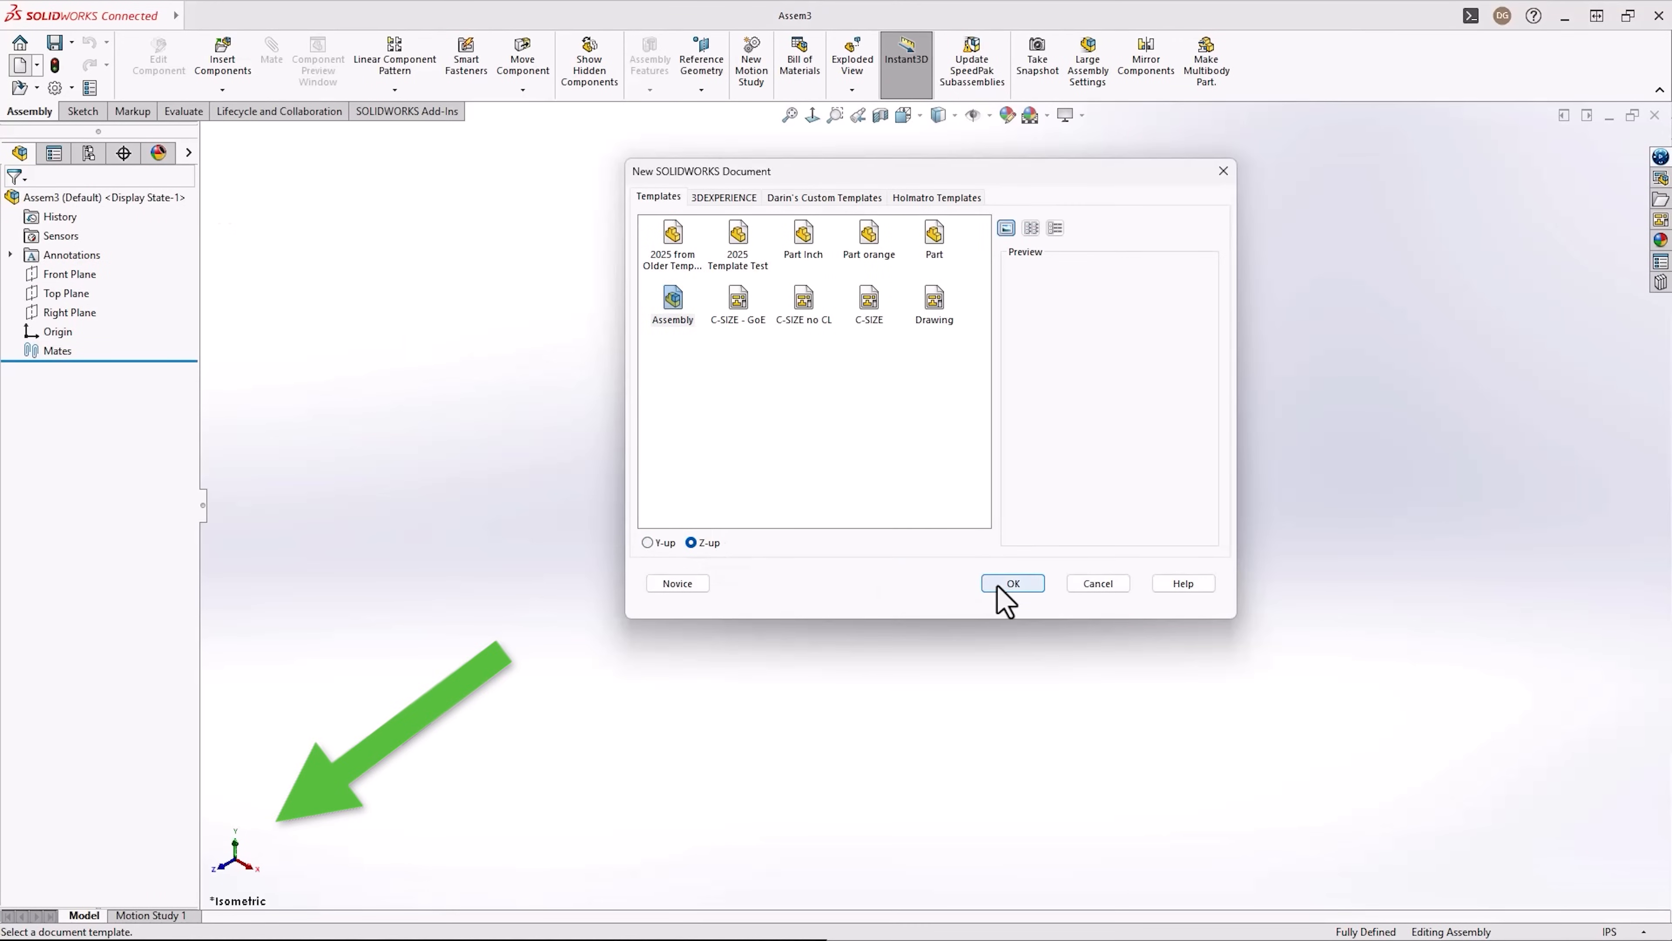
left_click(1011, 583)
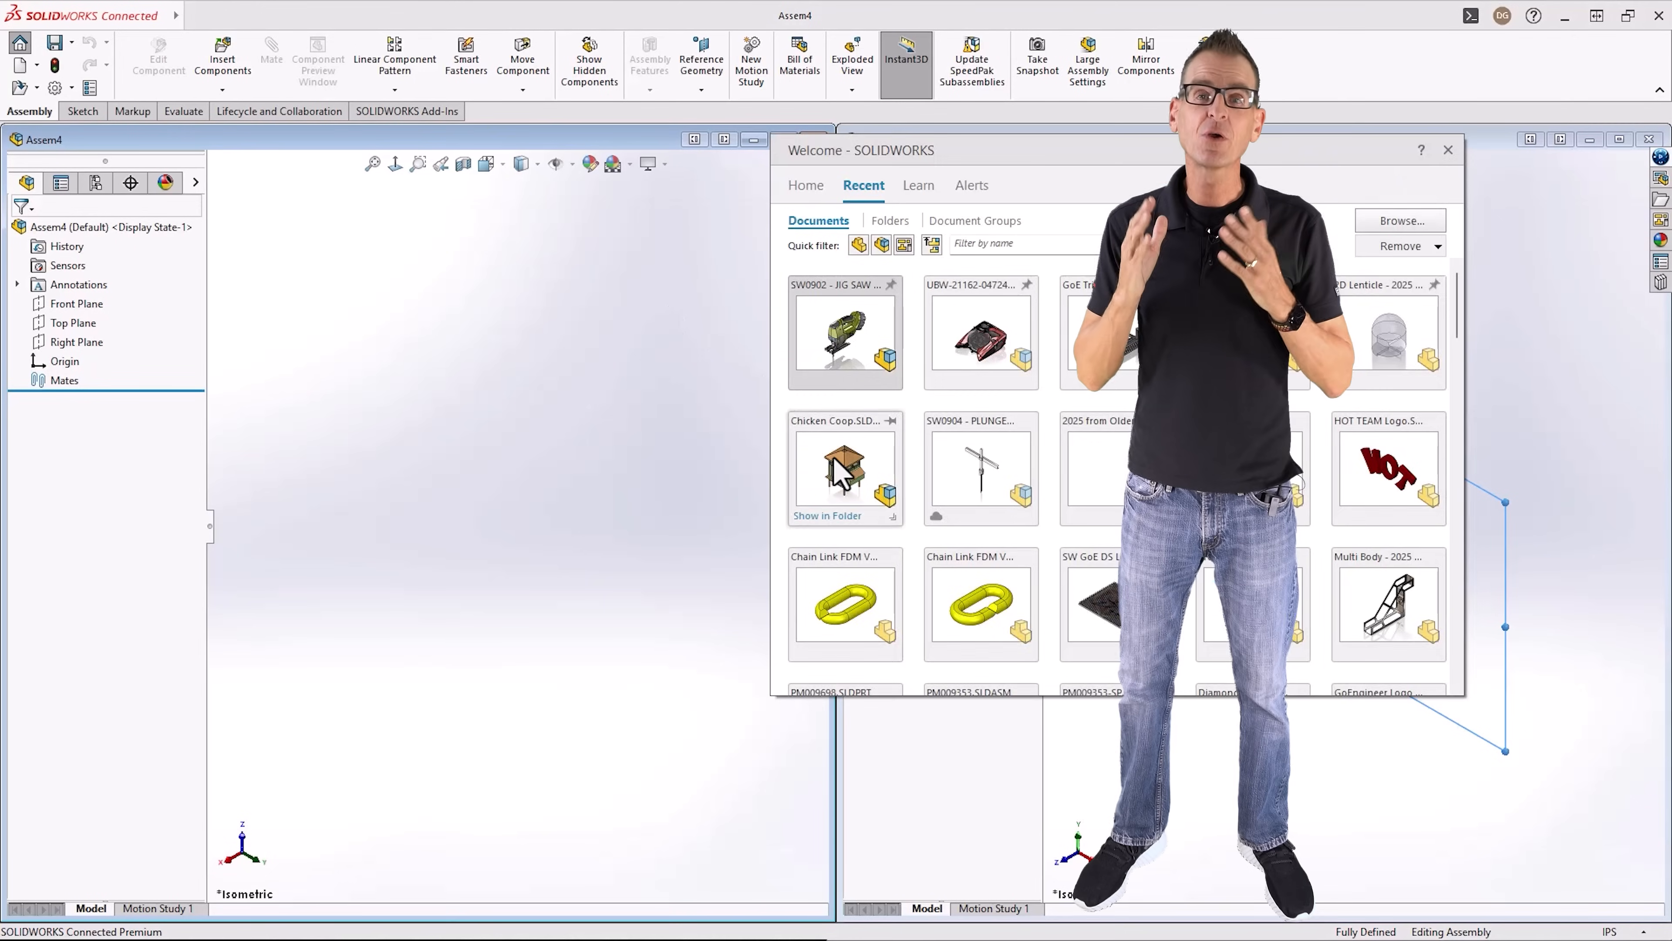
Open the Chicken Coop assembly and apply Z-up standard views via the Orientation dialog.
double_click(844, 469)
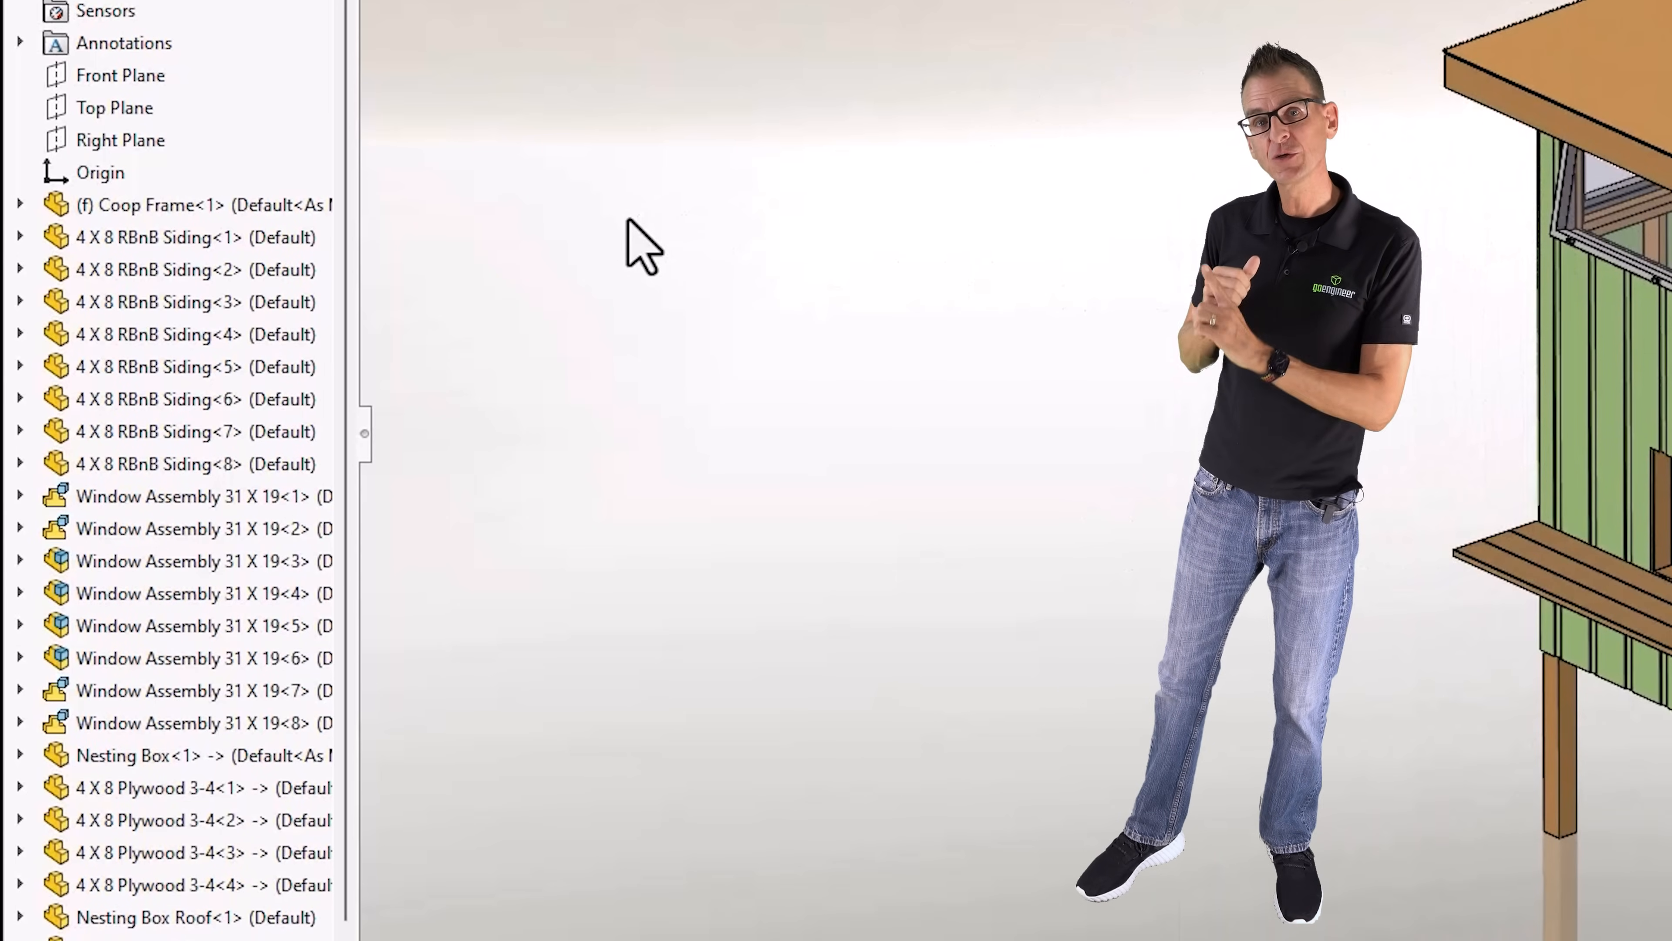
key("space")
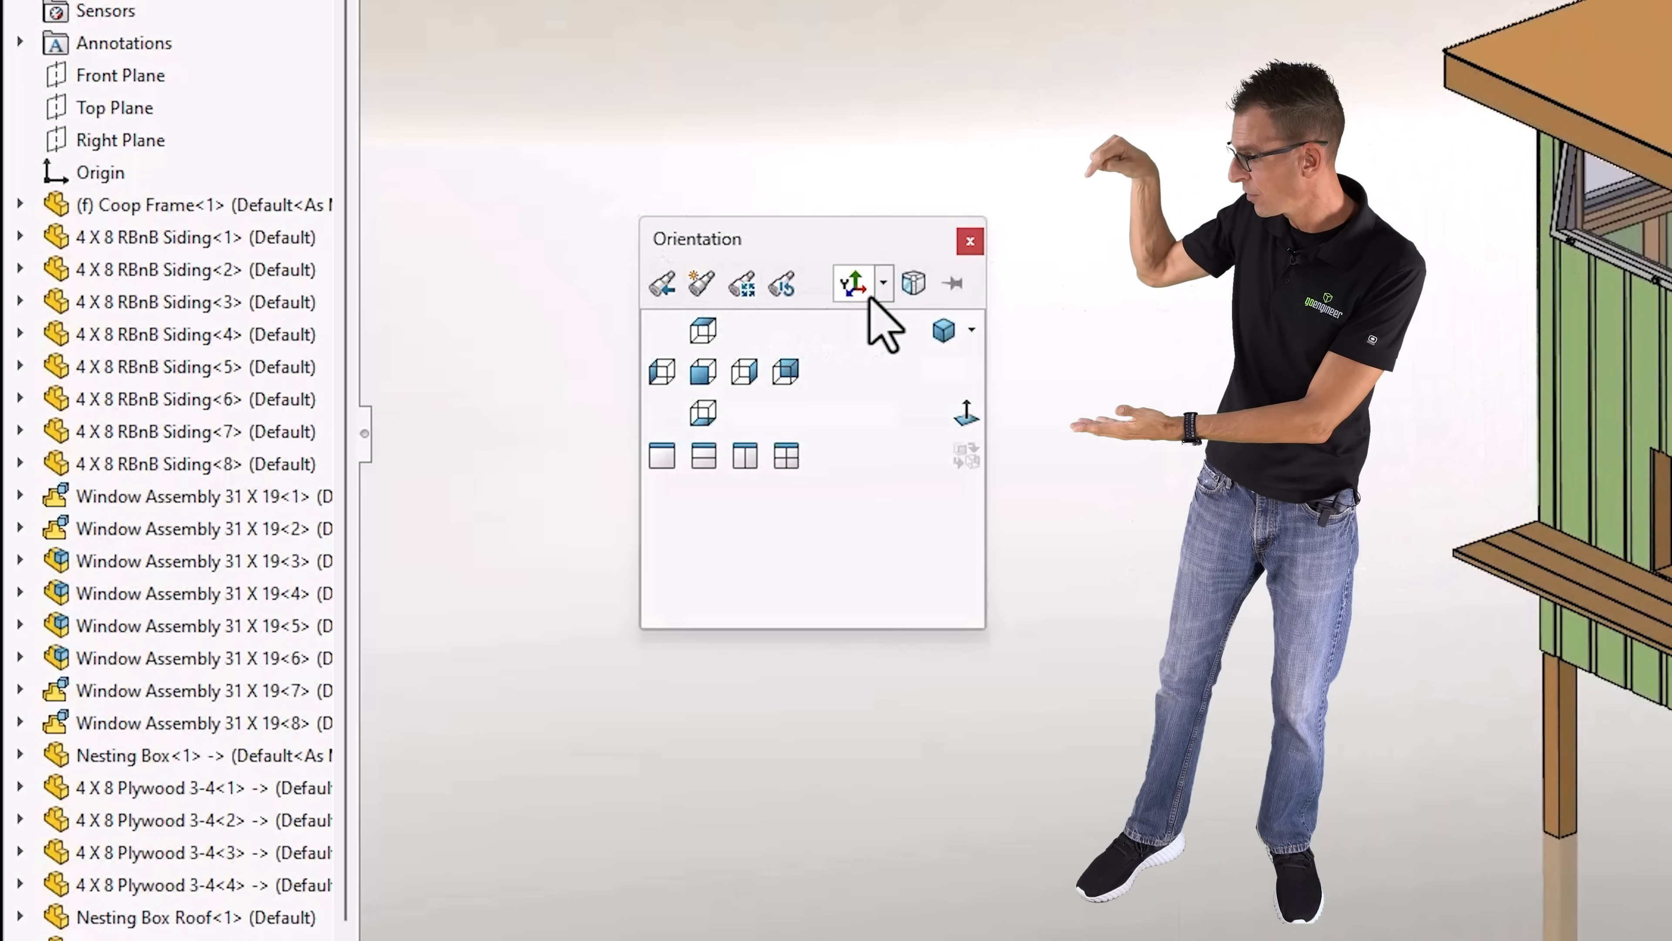
left_click(883, 282)
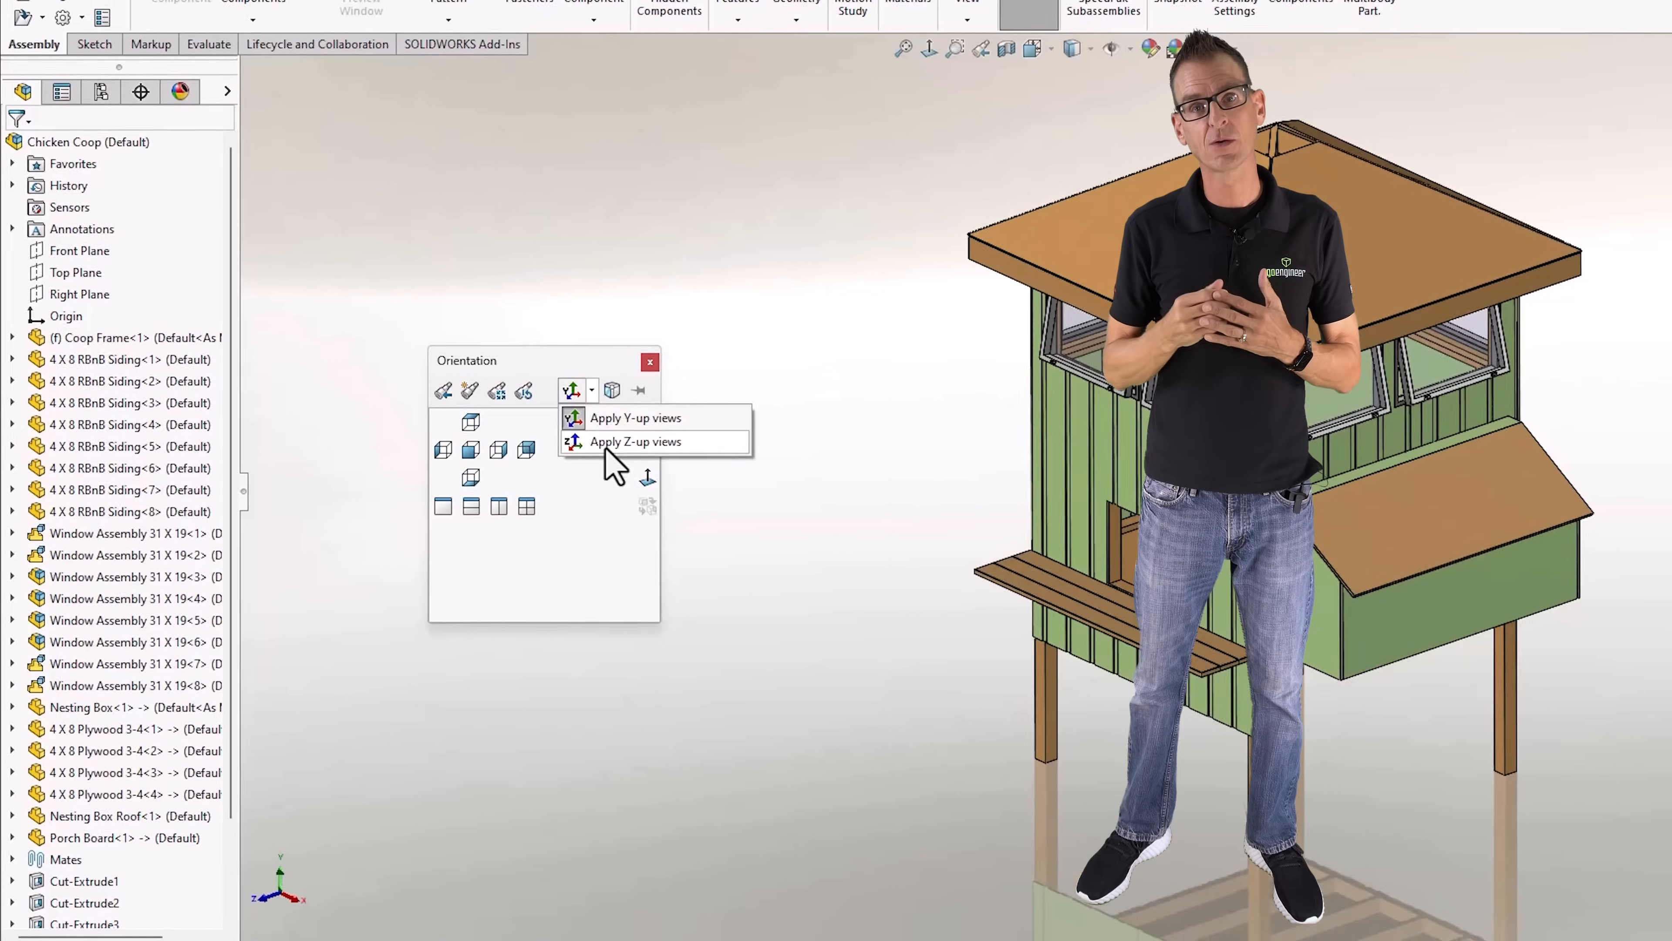
left_click(635, 442)
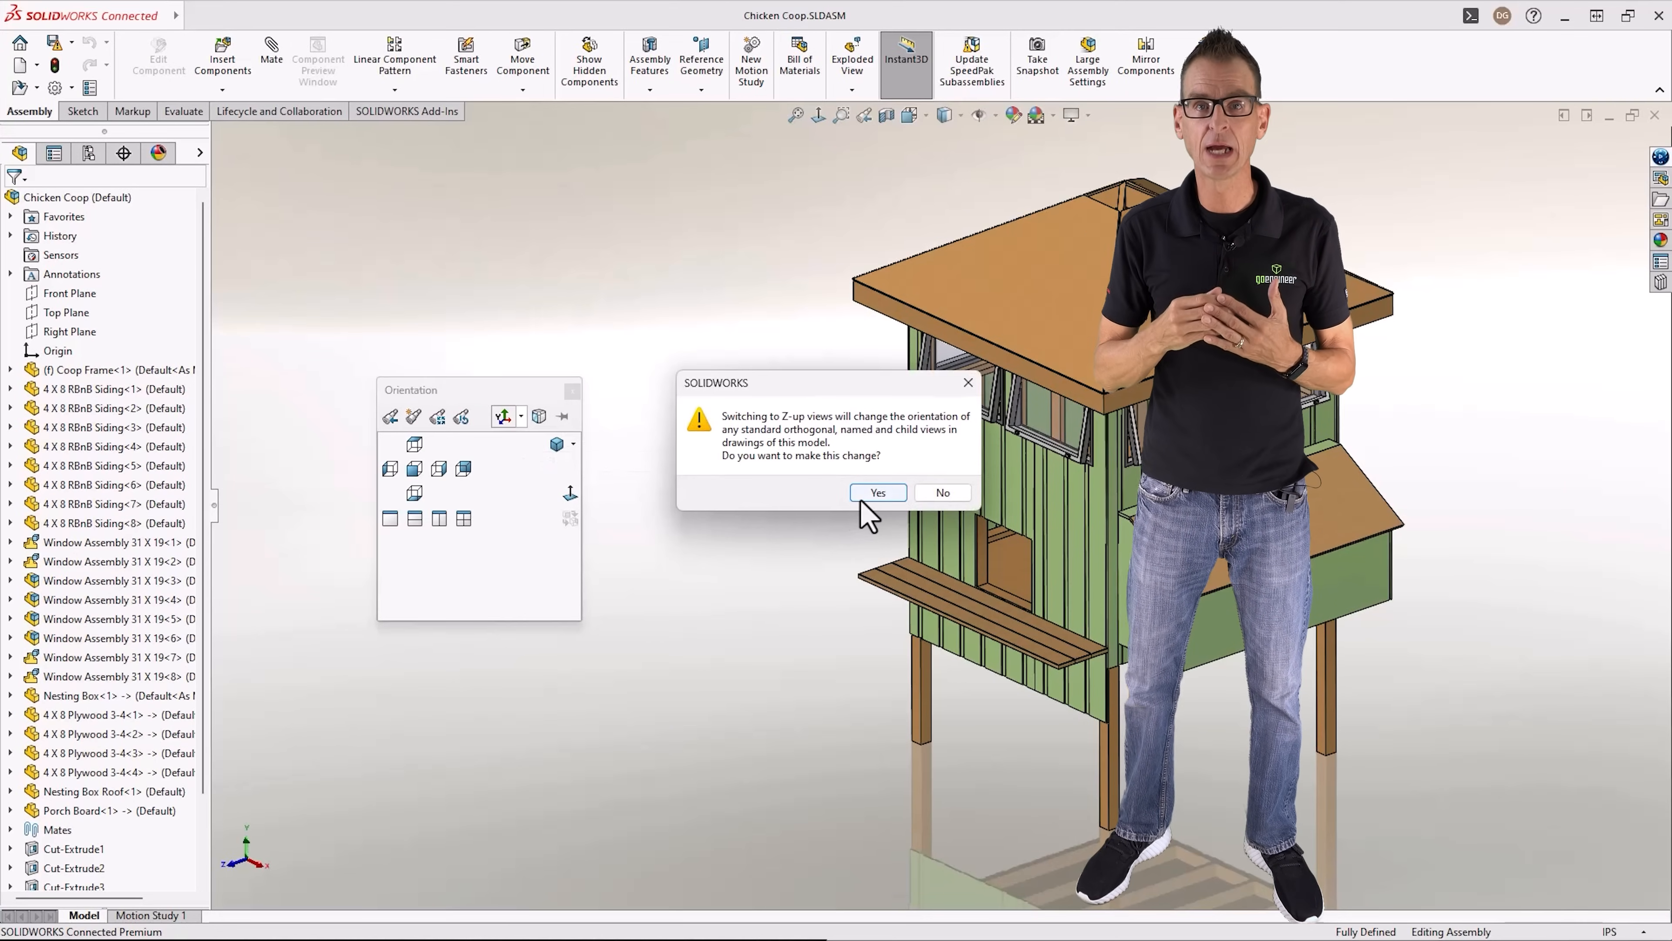
left_click(877, 492)
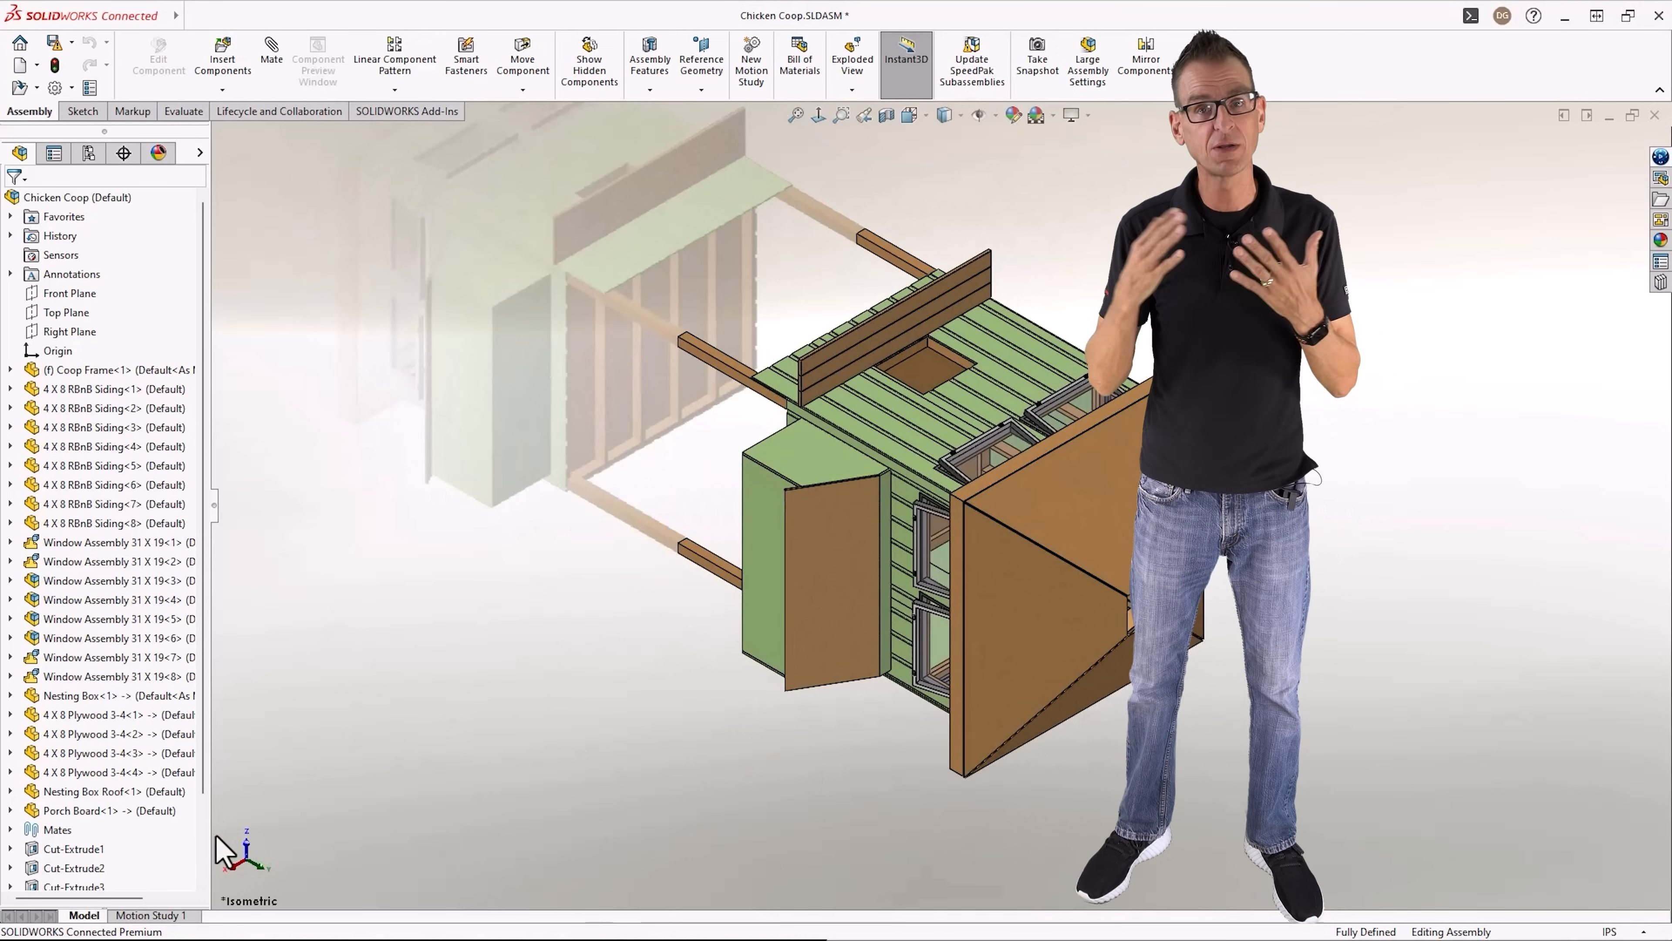
mouse_move(80, 579)
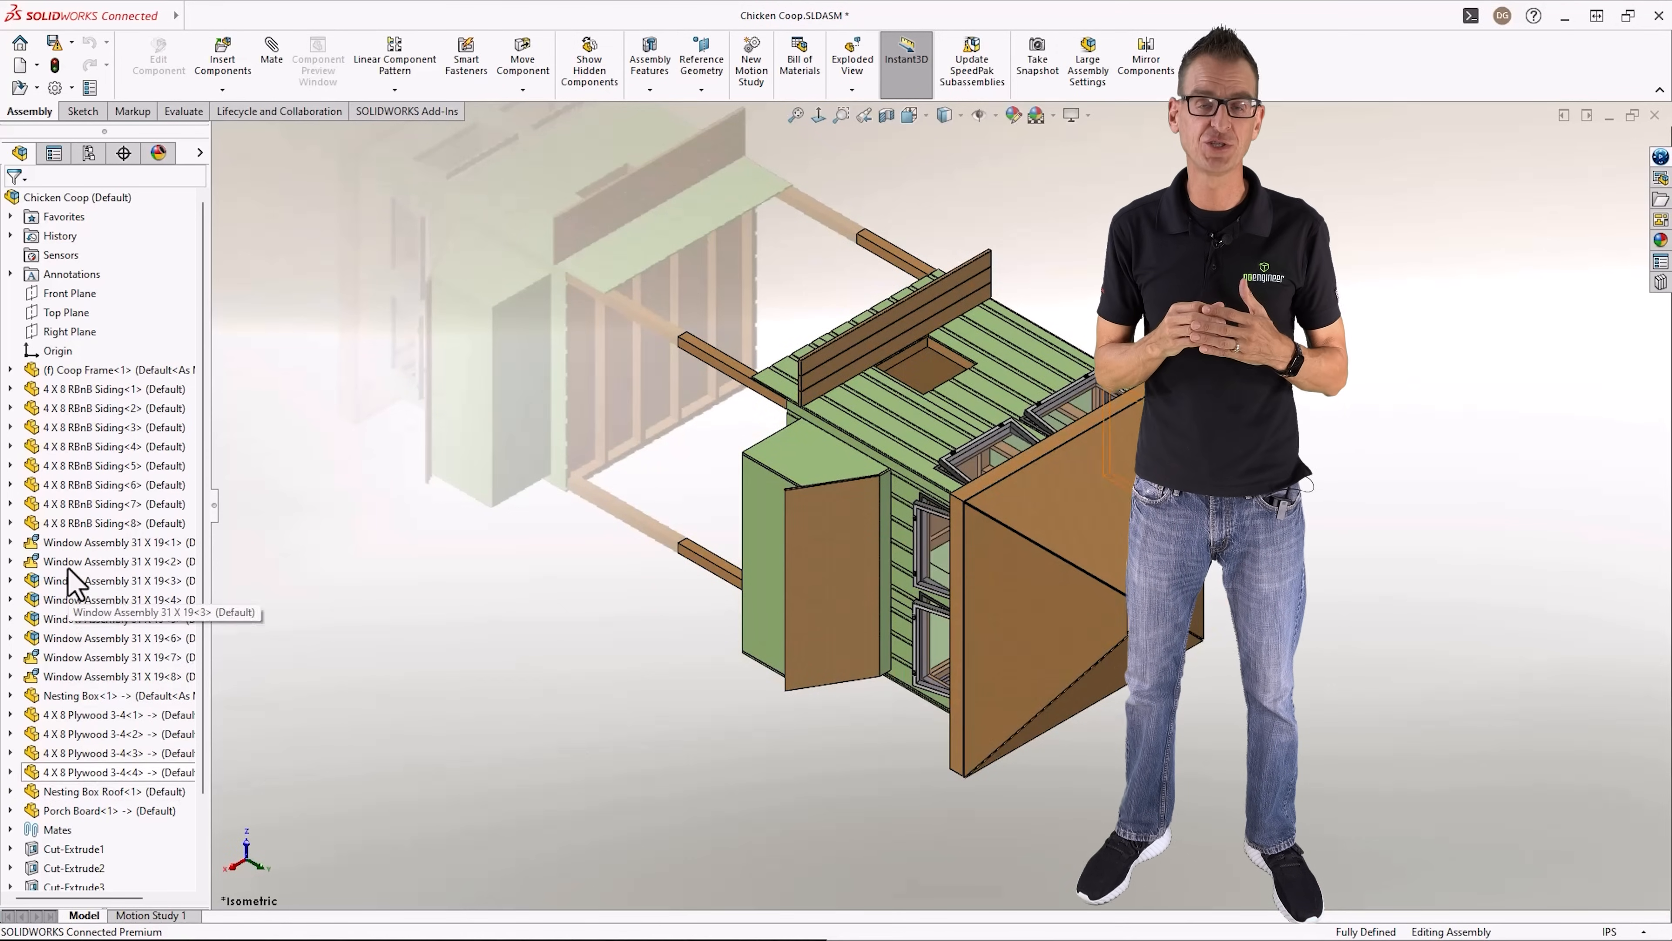
Show the Front Plane in the reoriented model, then clear the selection.
left_click(69, 293)
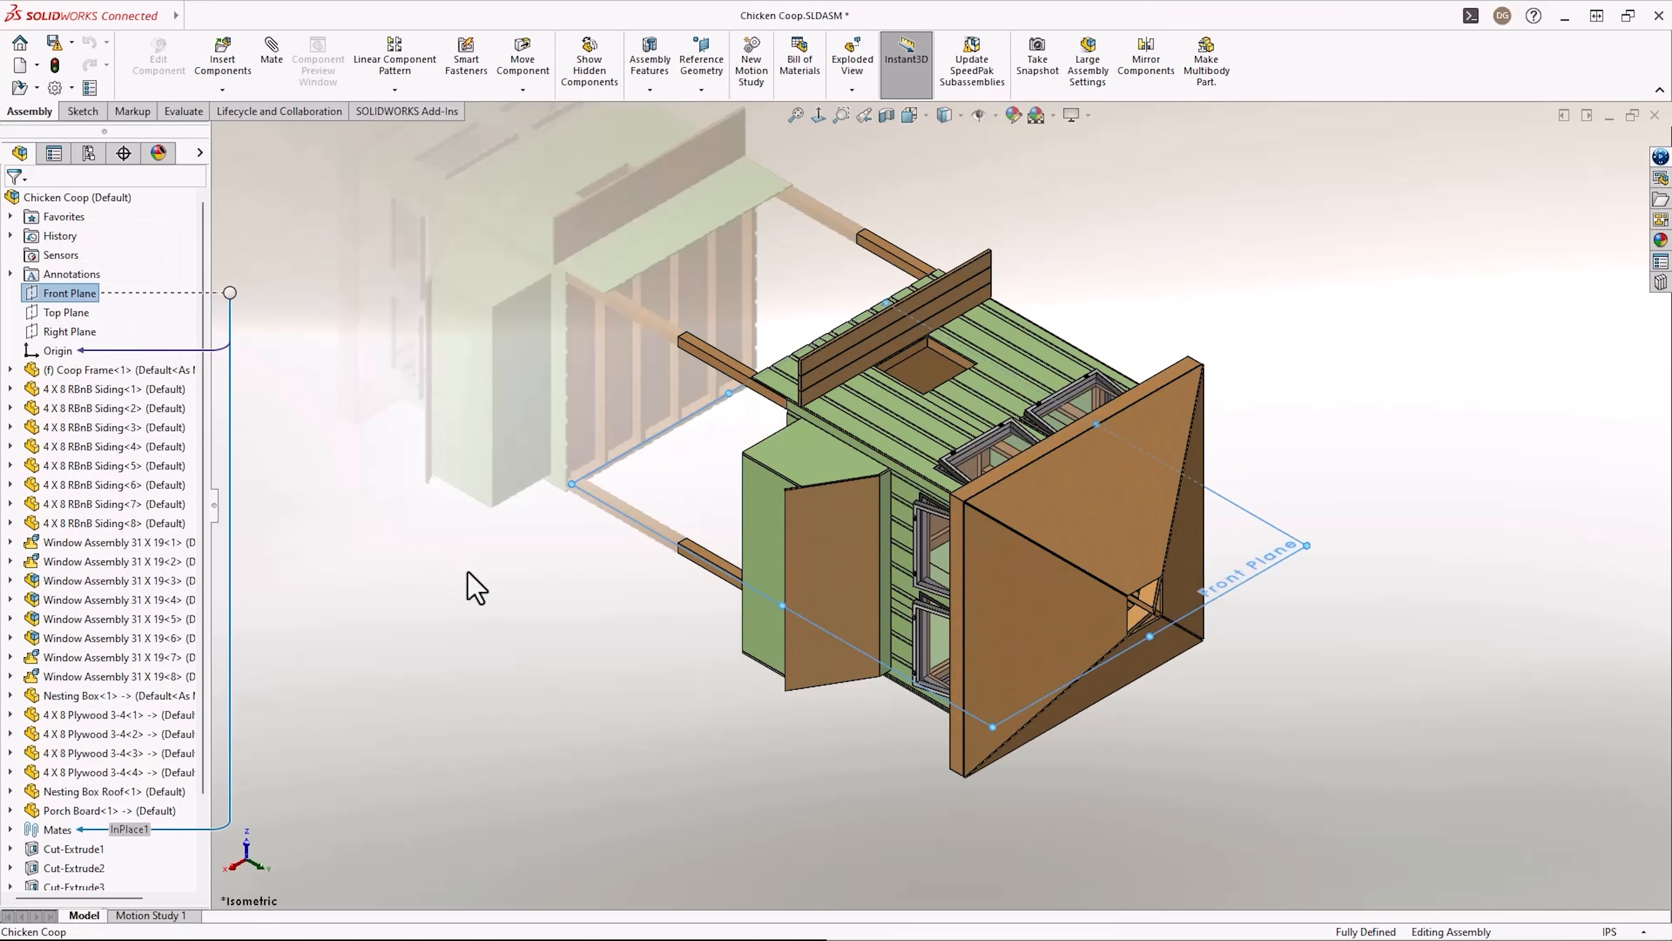
left_click(447, 553)
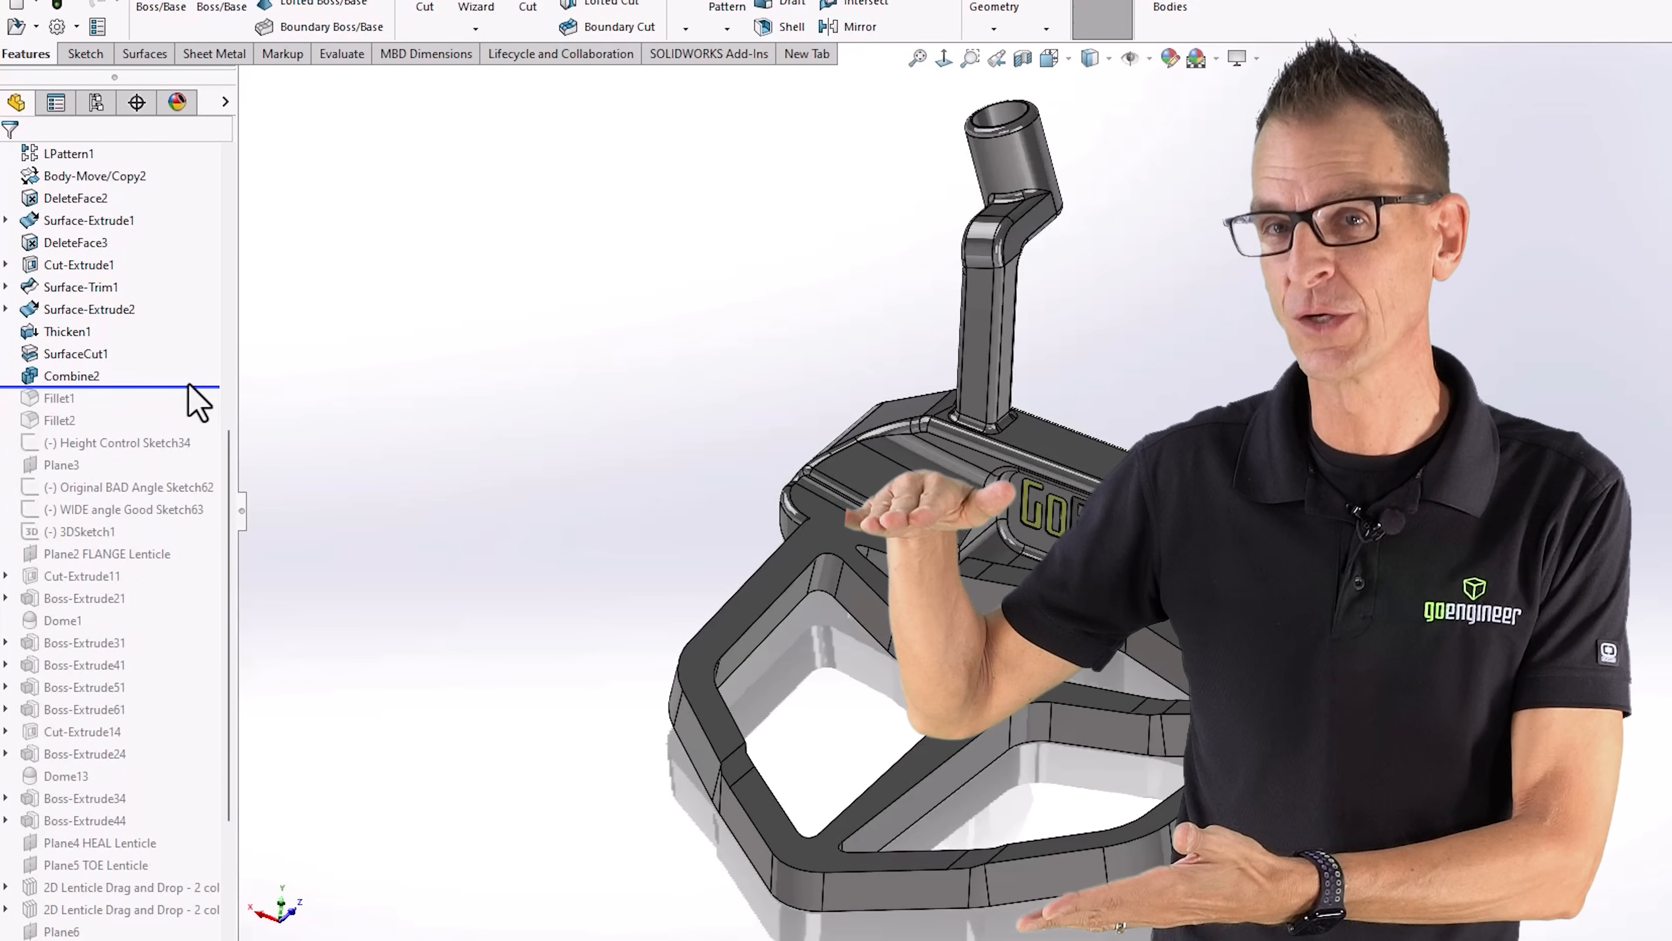
Review Surface-Extrude1's dependents and delete Height Control Sketch34 from the putter.
left_click(89, 219)
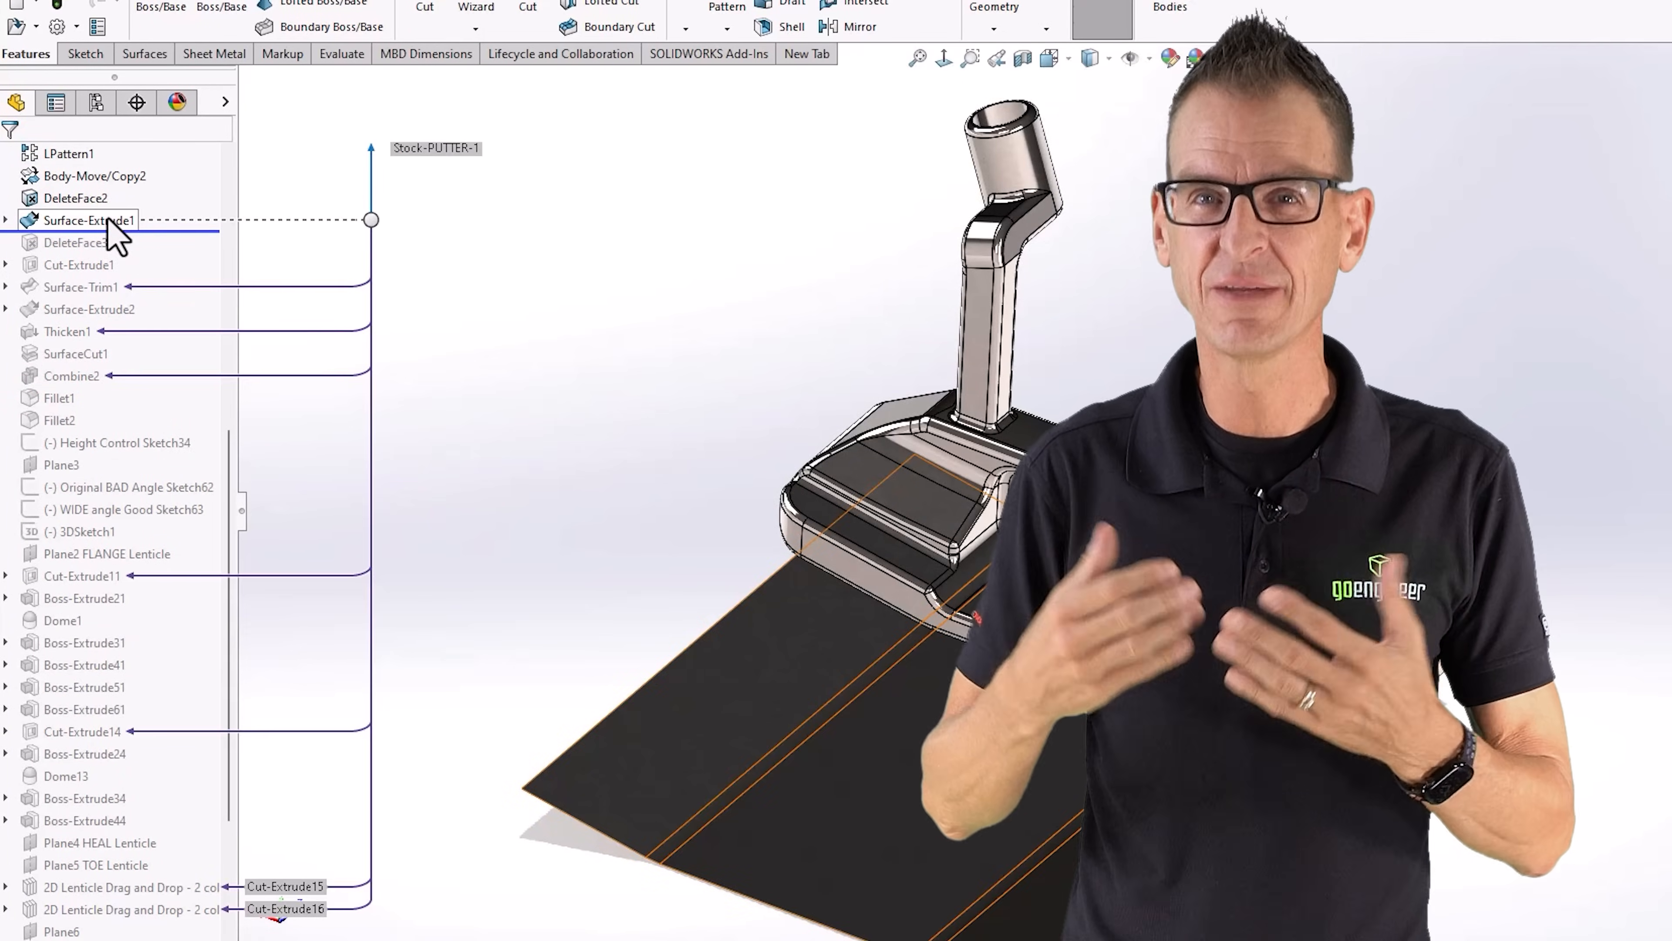
left_click(88, 219)
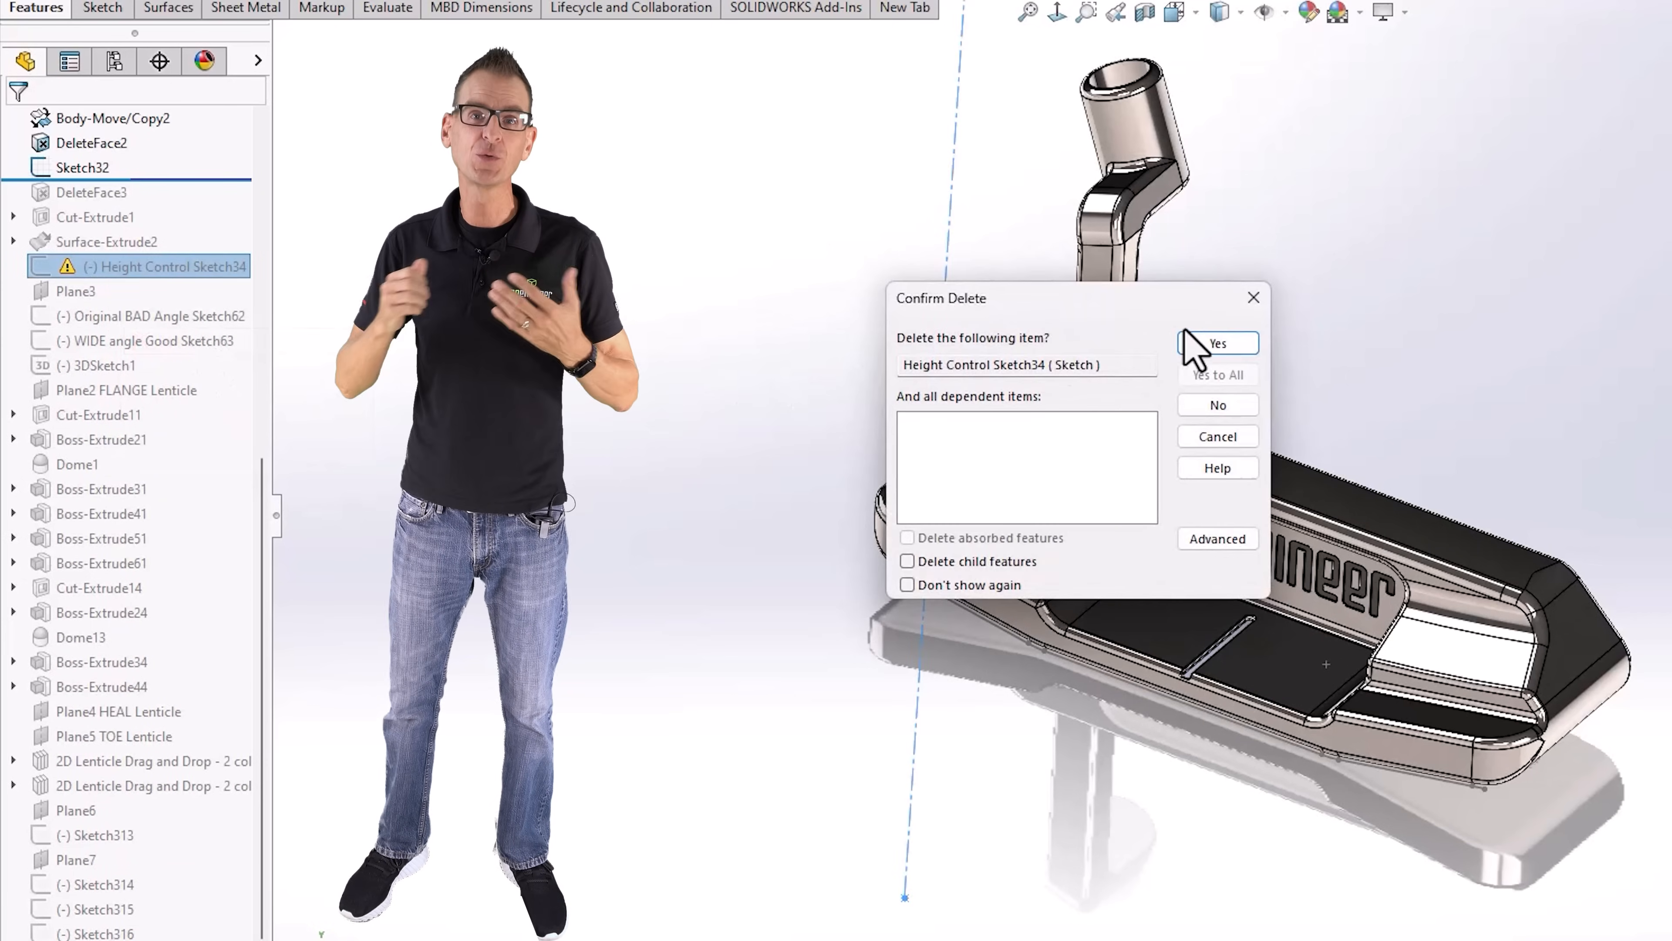
left_click(1217, 342)
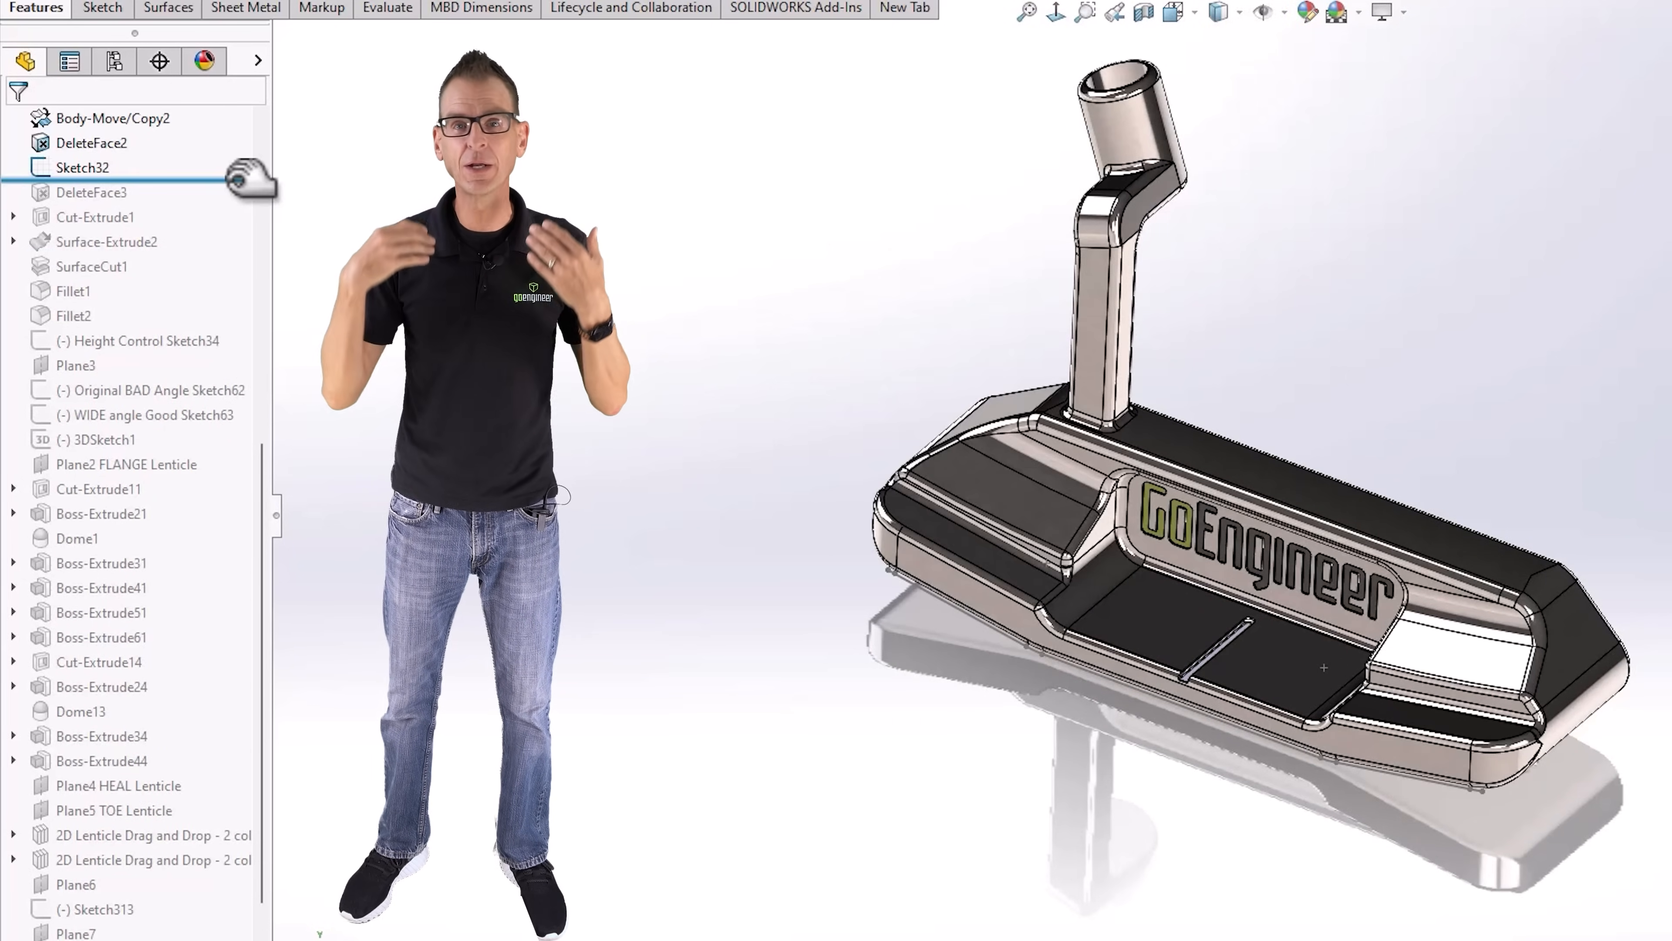
Delete Surface-Extrude2 together with its child features and roll the tree to the end.
right_click(106, 242)
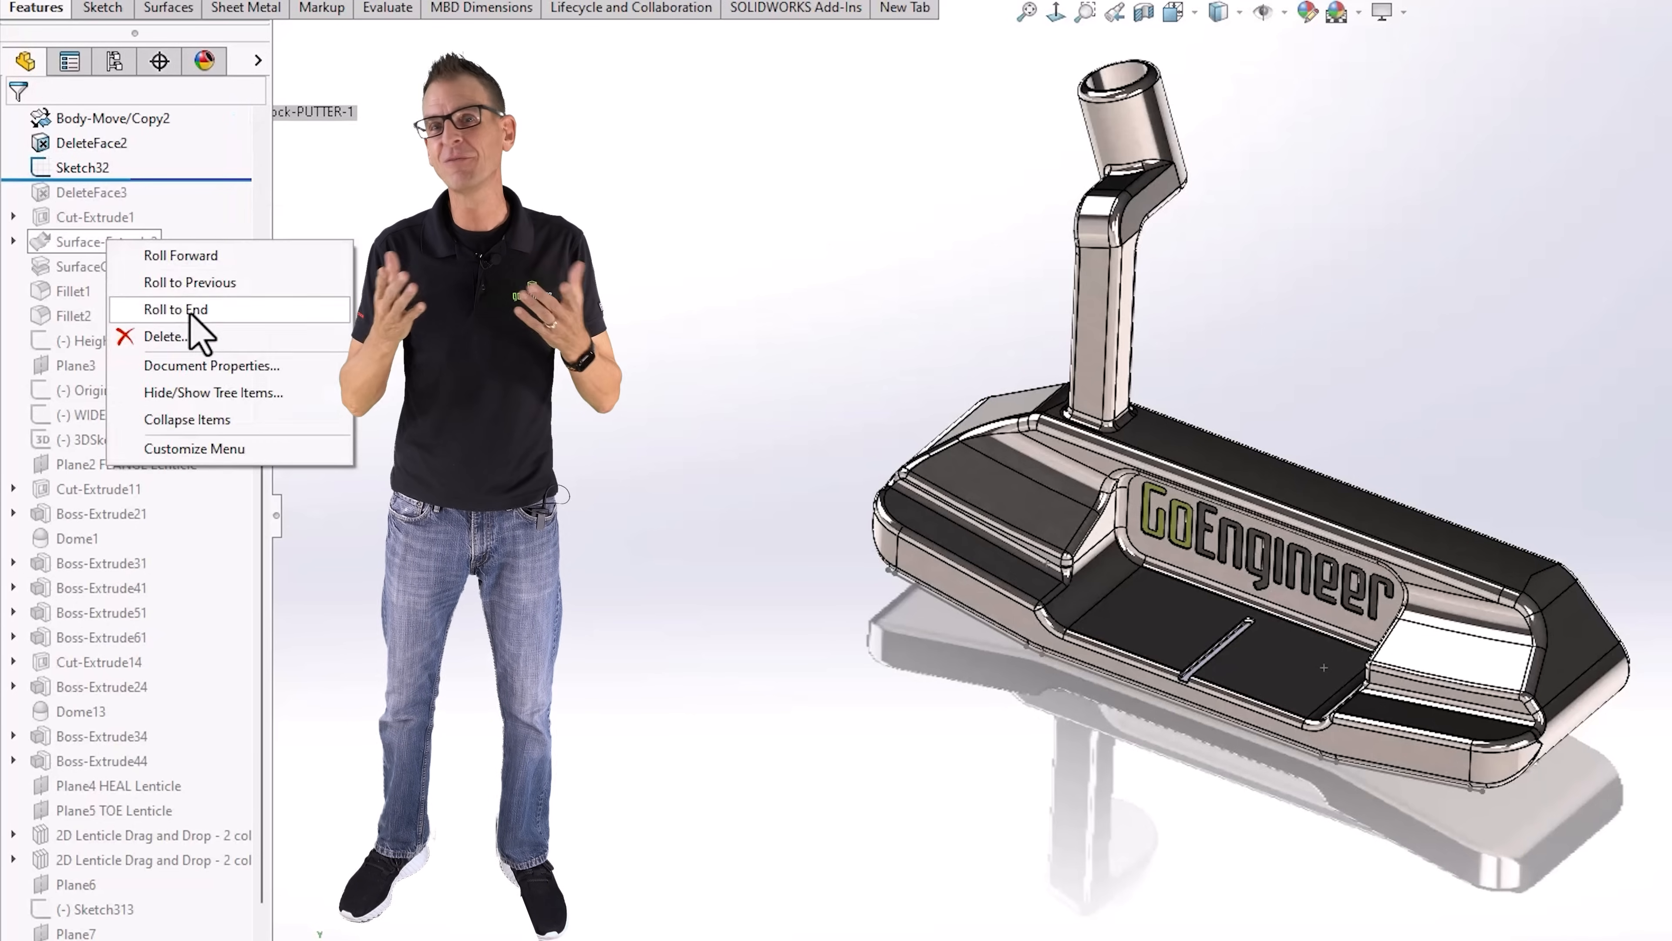
left_click(167, 336)
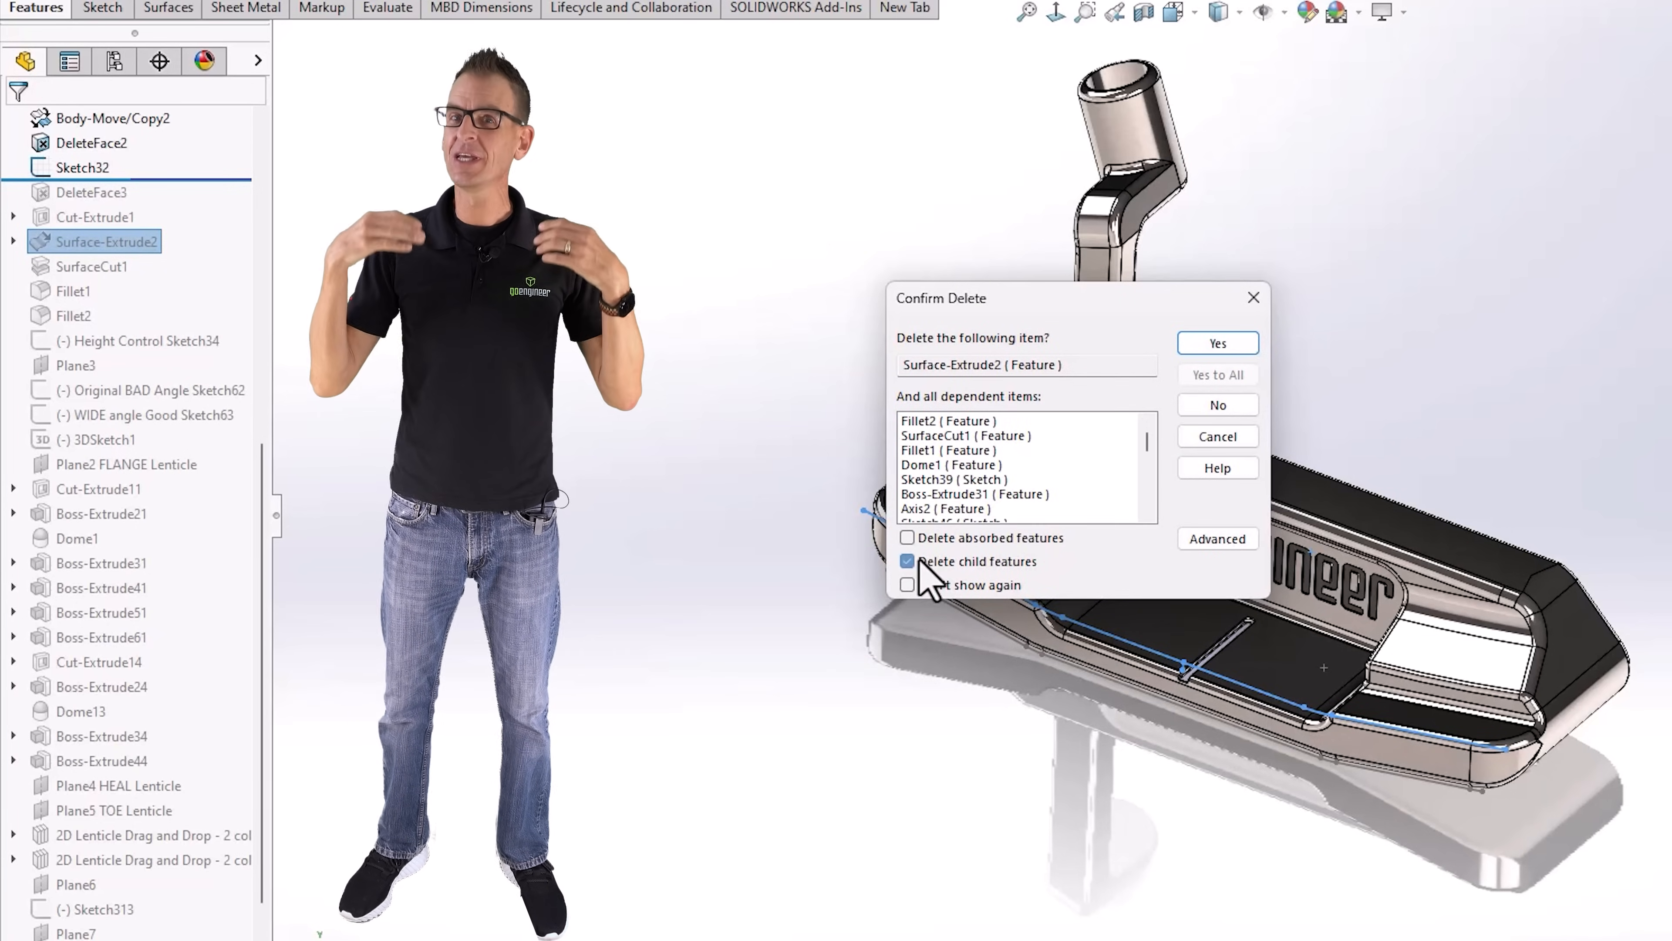
left_click(1217, 342)
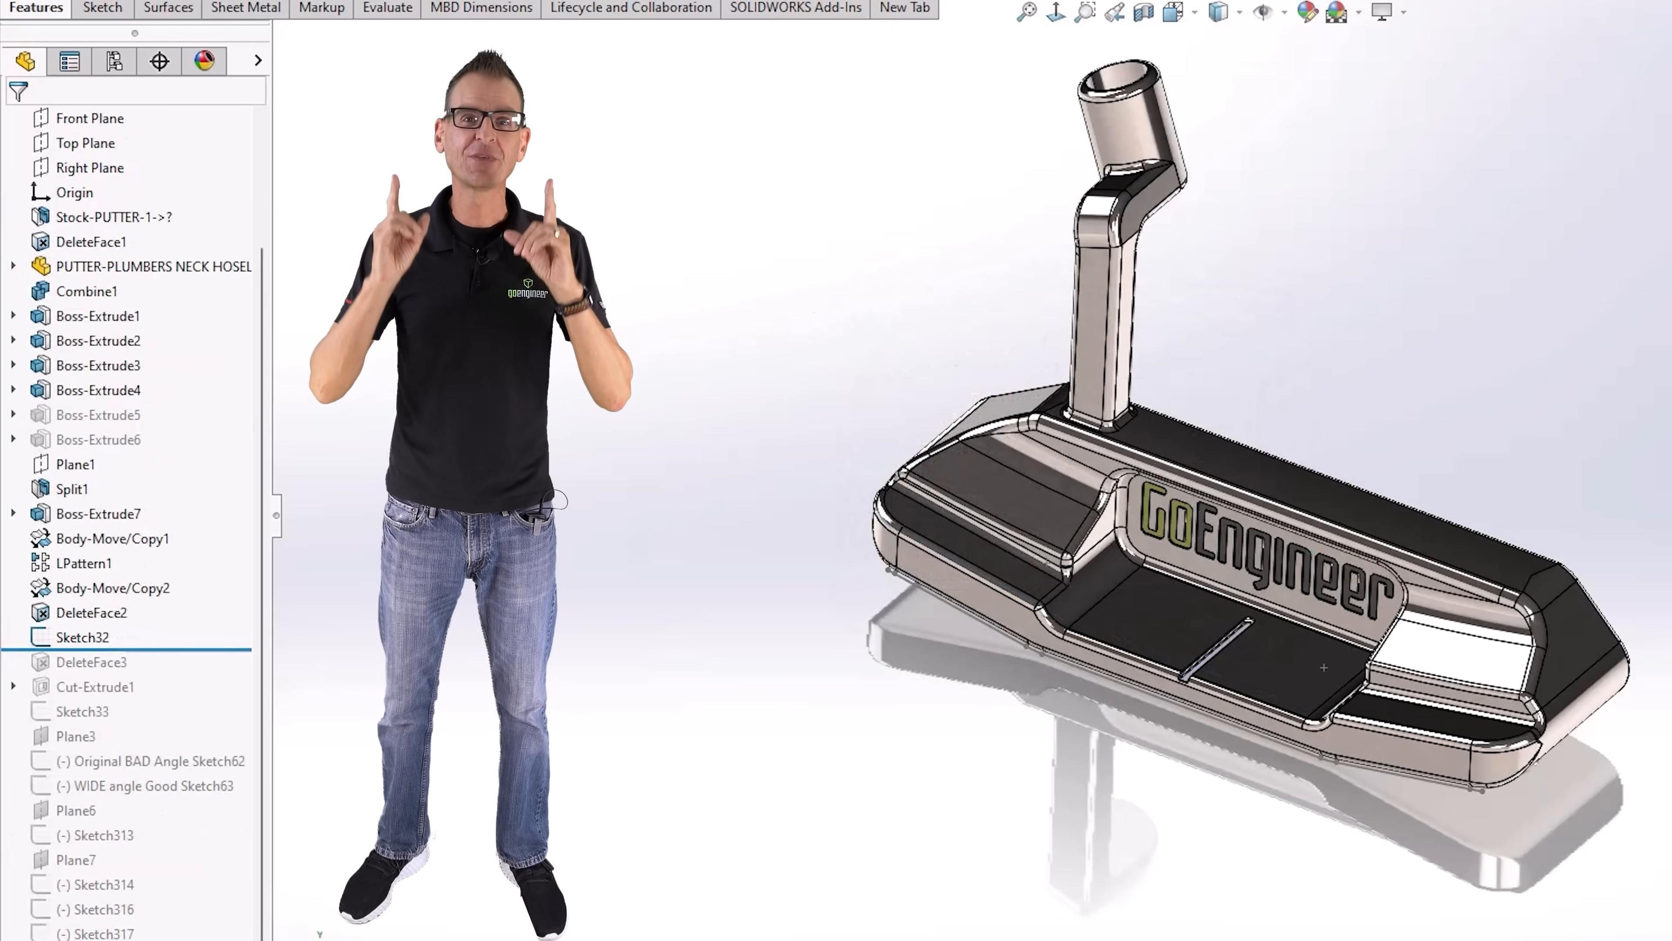
right_click(81, 637)
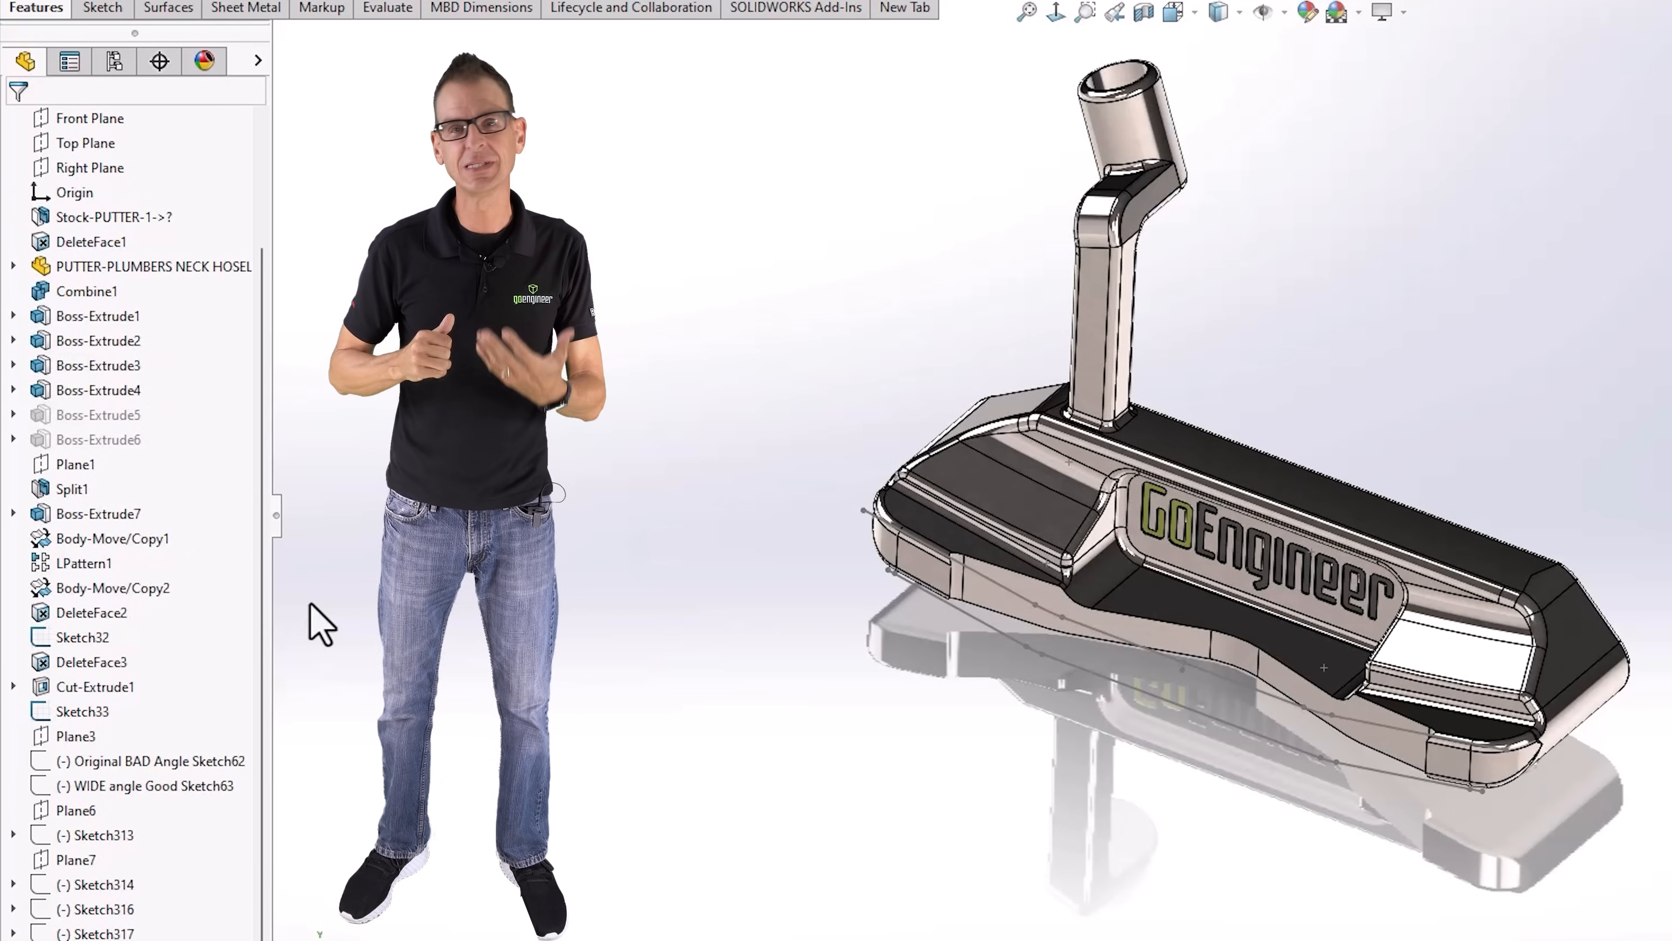
left_click(70, 61)
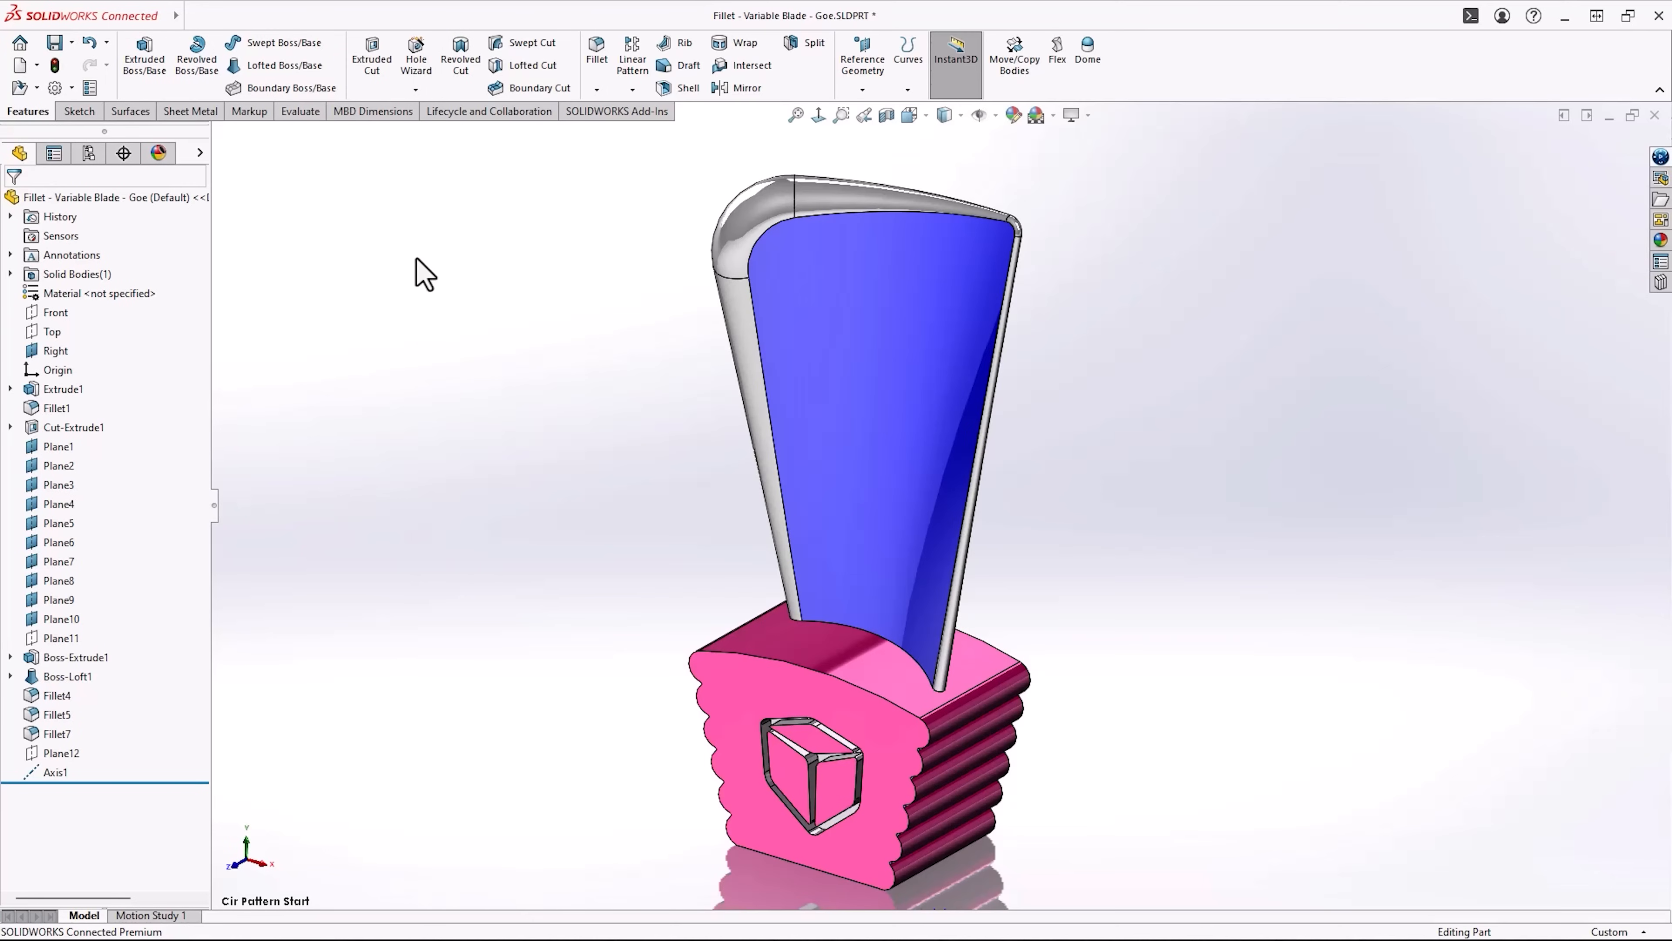
Create three offset planes above Top in a single Plane feature.
left_click(52, 332)
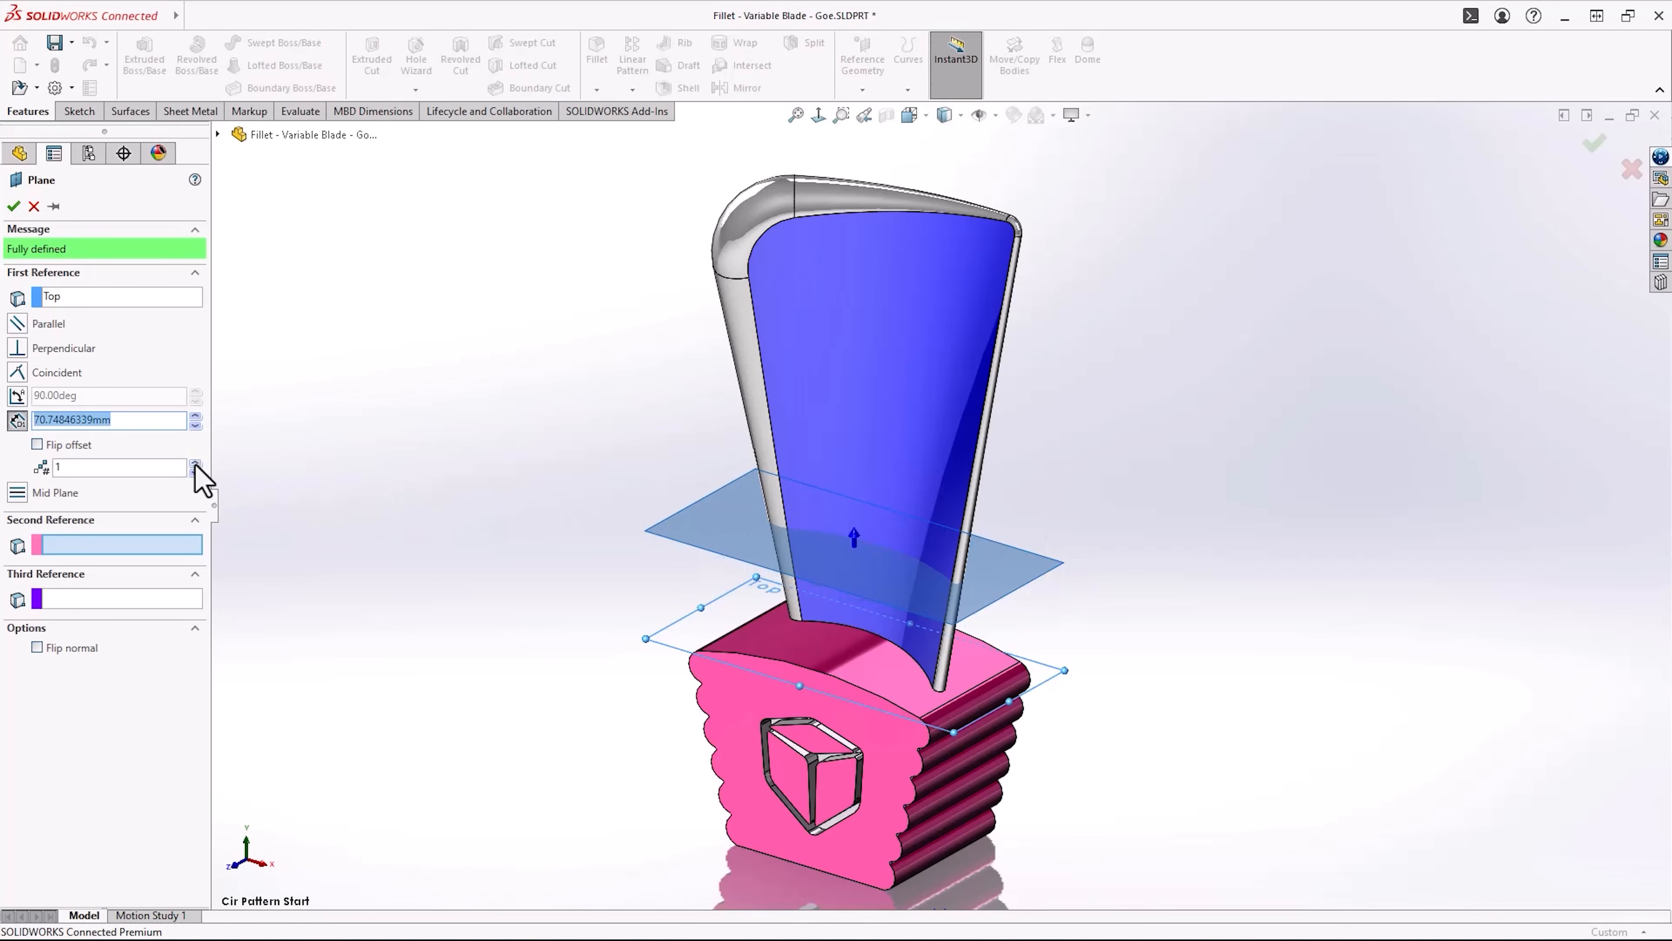
left_click(197, 462)
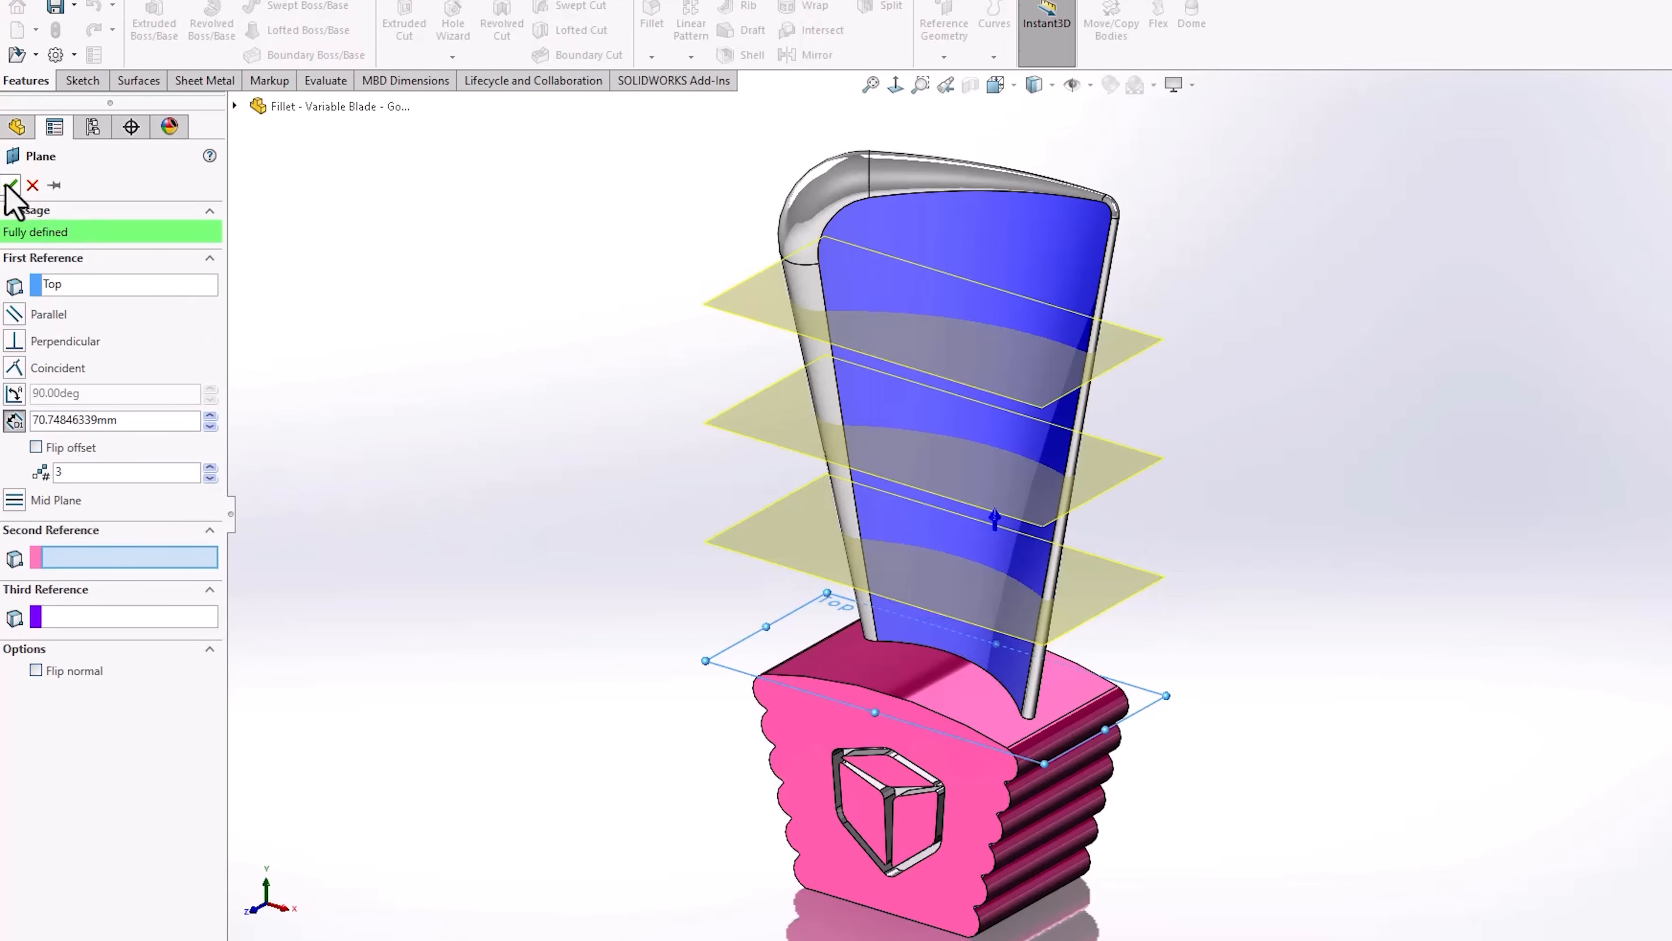
left_click(11, 184)
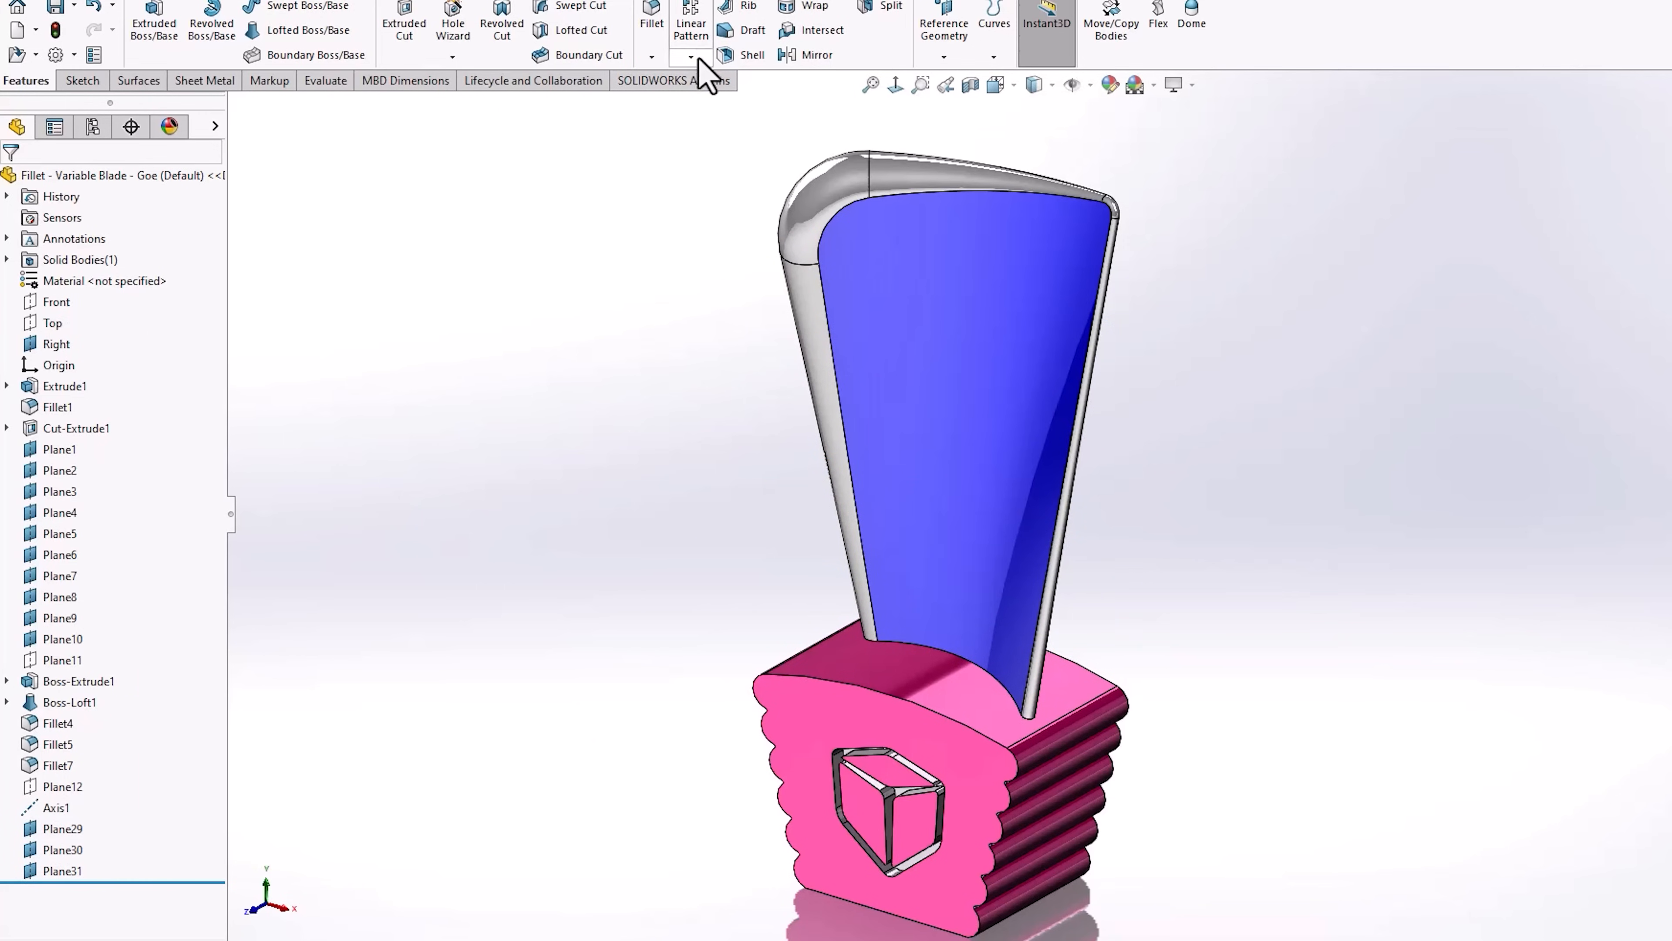
Linear-pattern the Top plane as reference geometry into six evenly spaced planes along the blade.
left_click(690, 24)
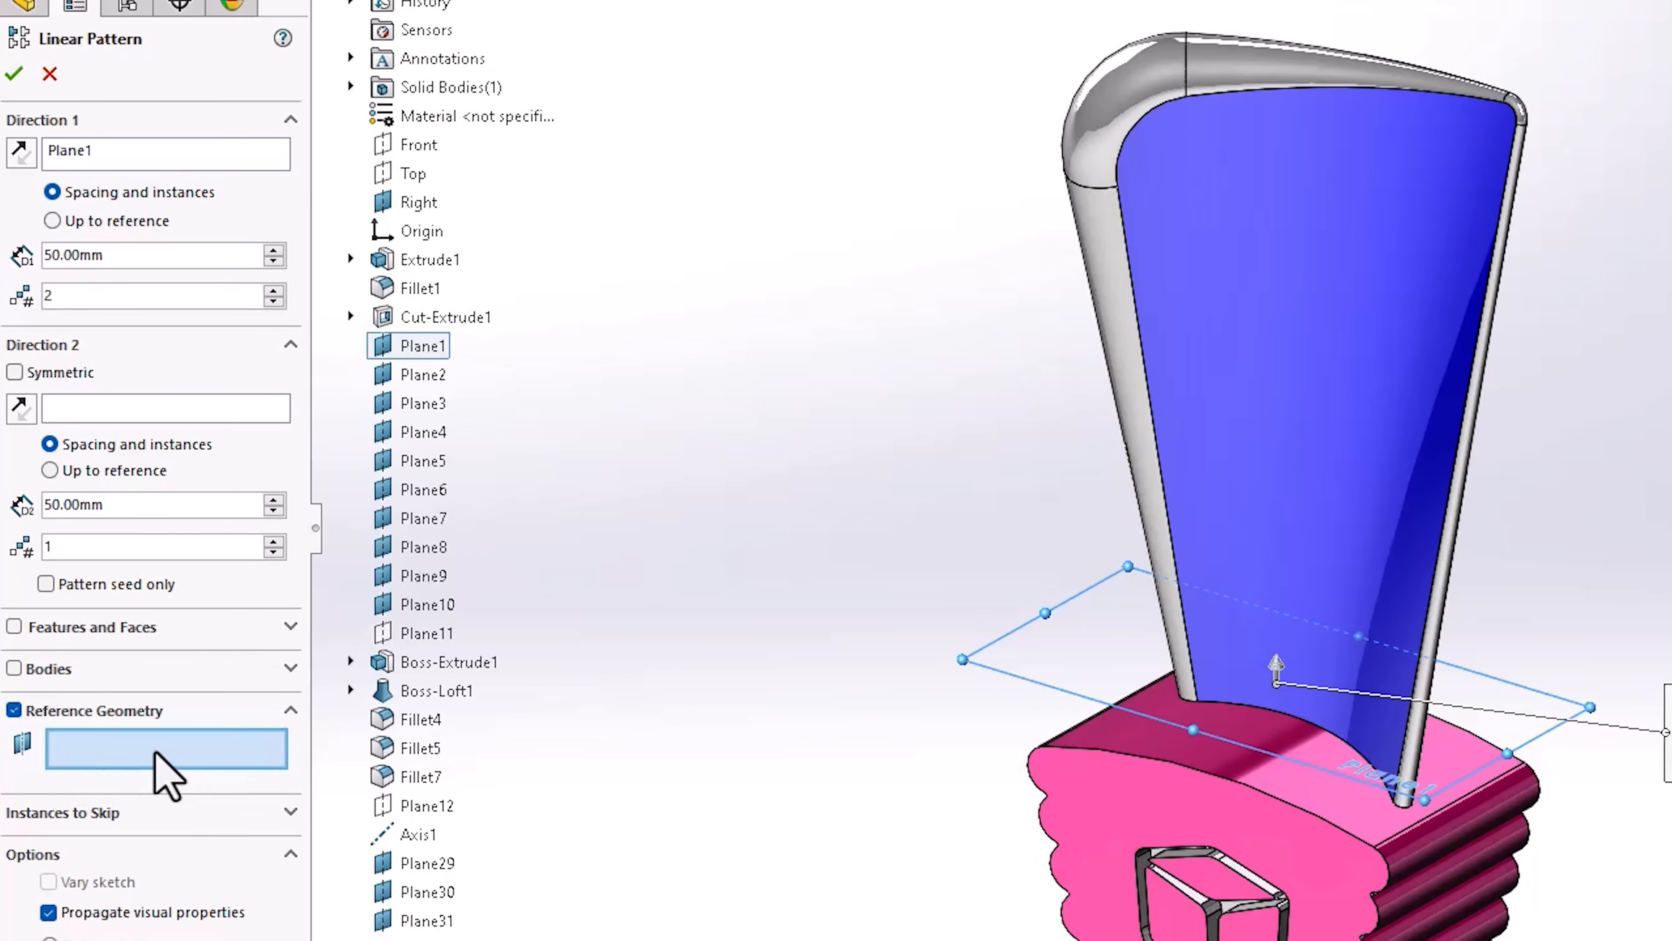
left_click(412, 172)
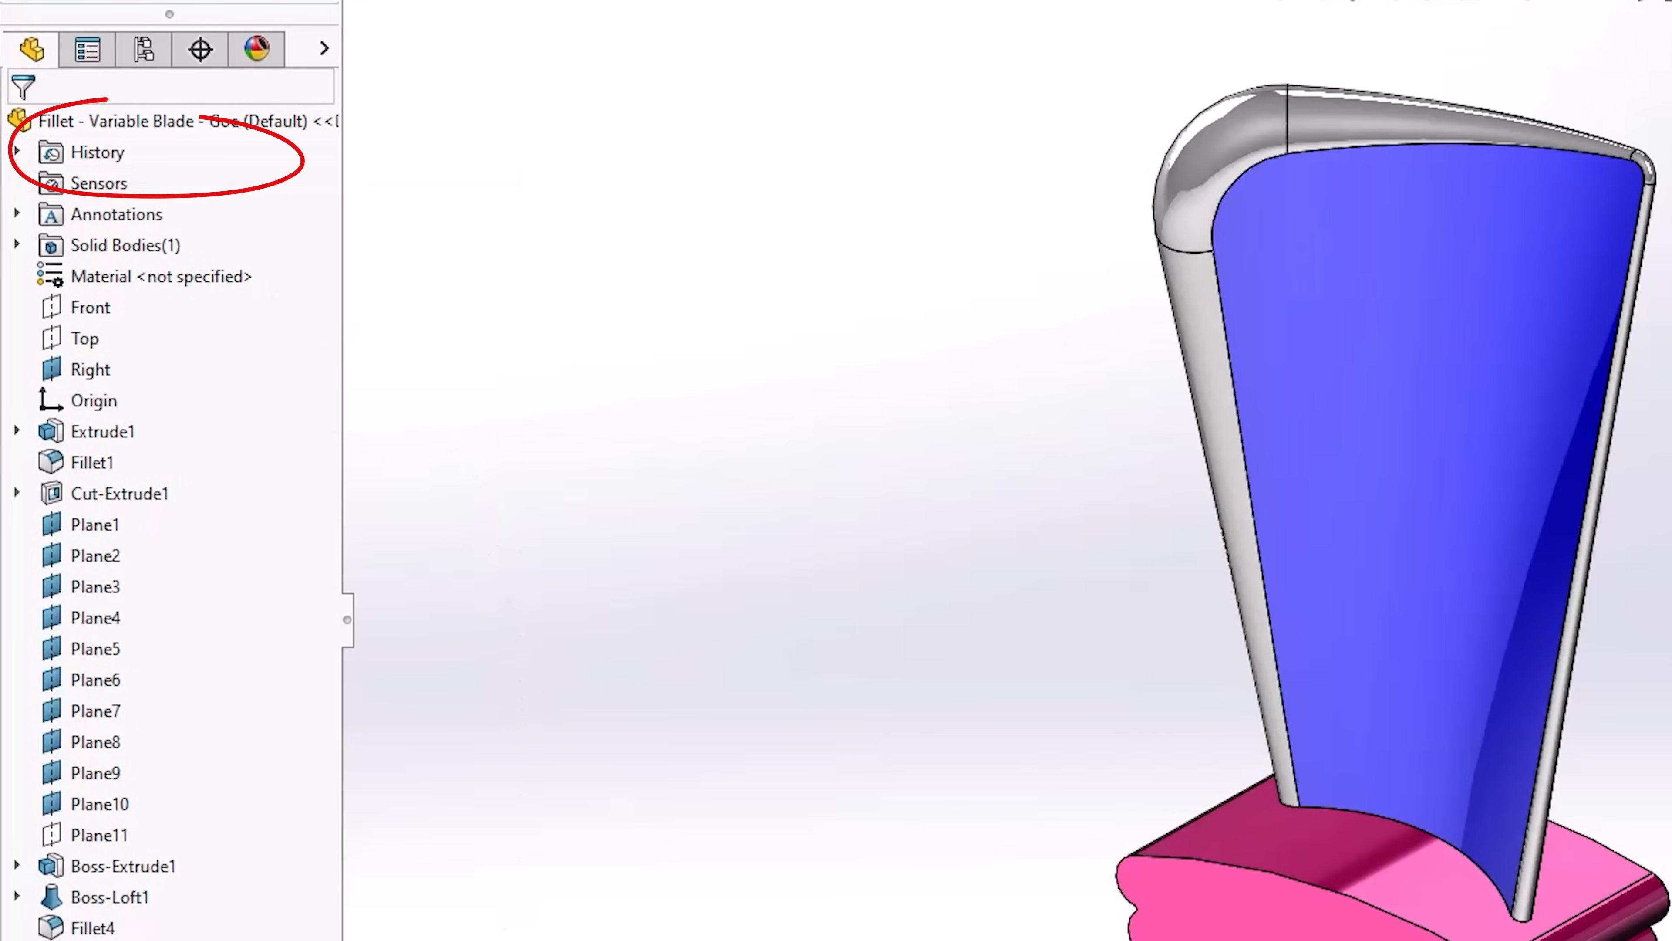
left_click(633, 54)
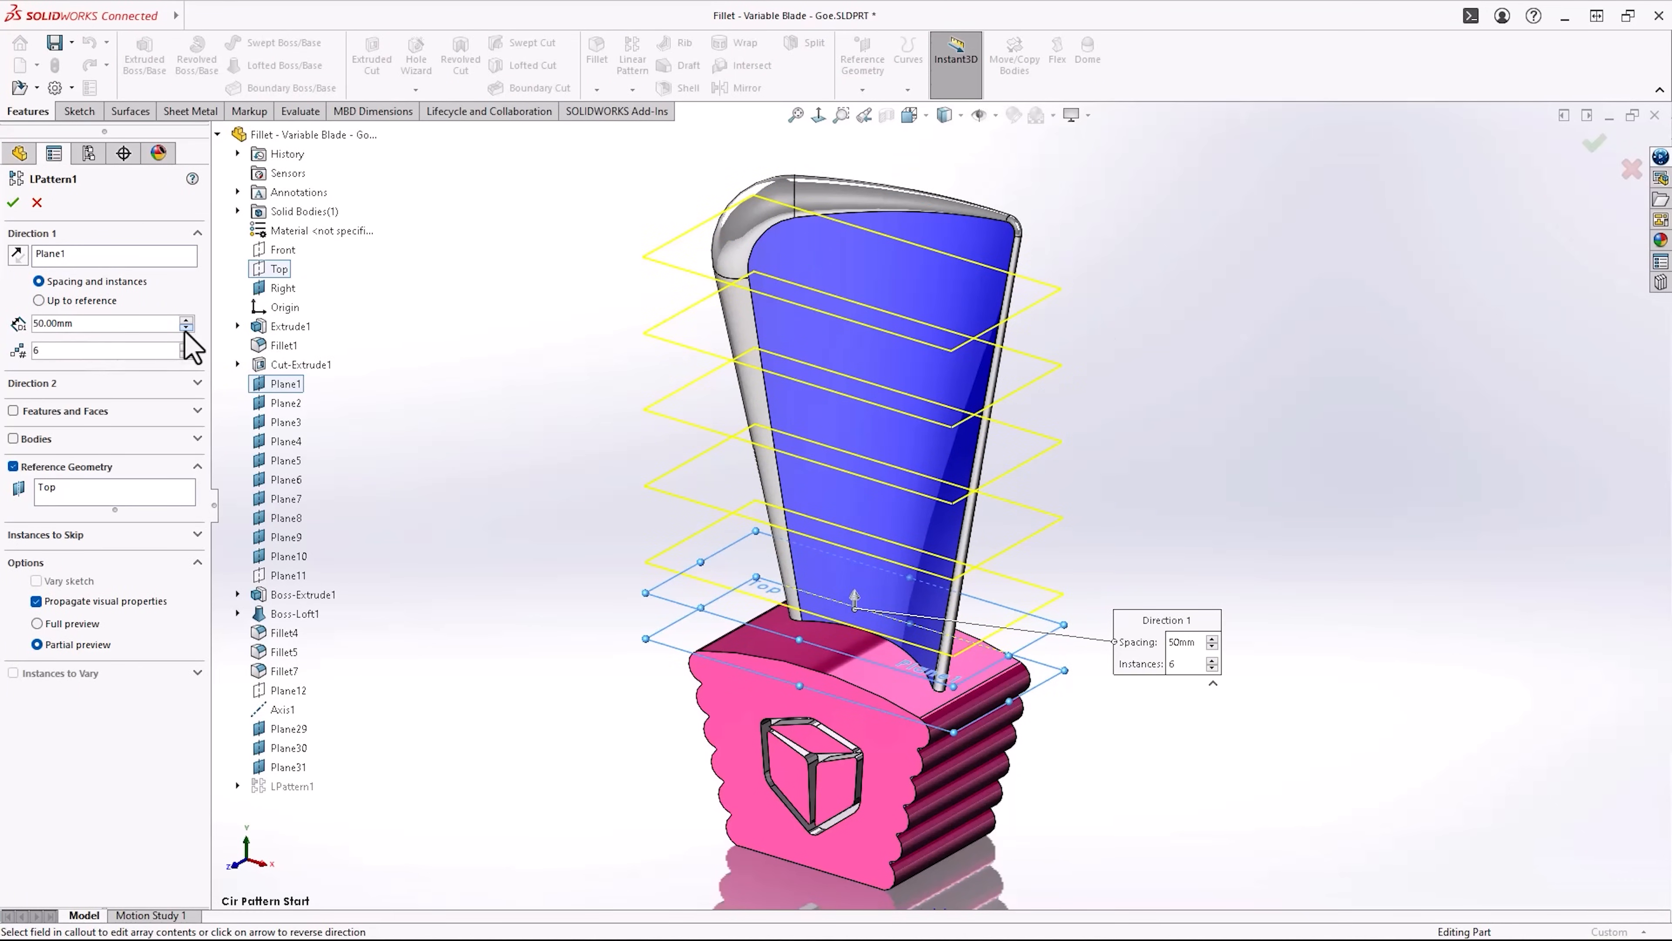
left_click(12, 203)
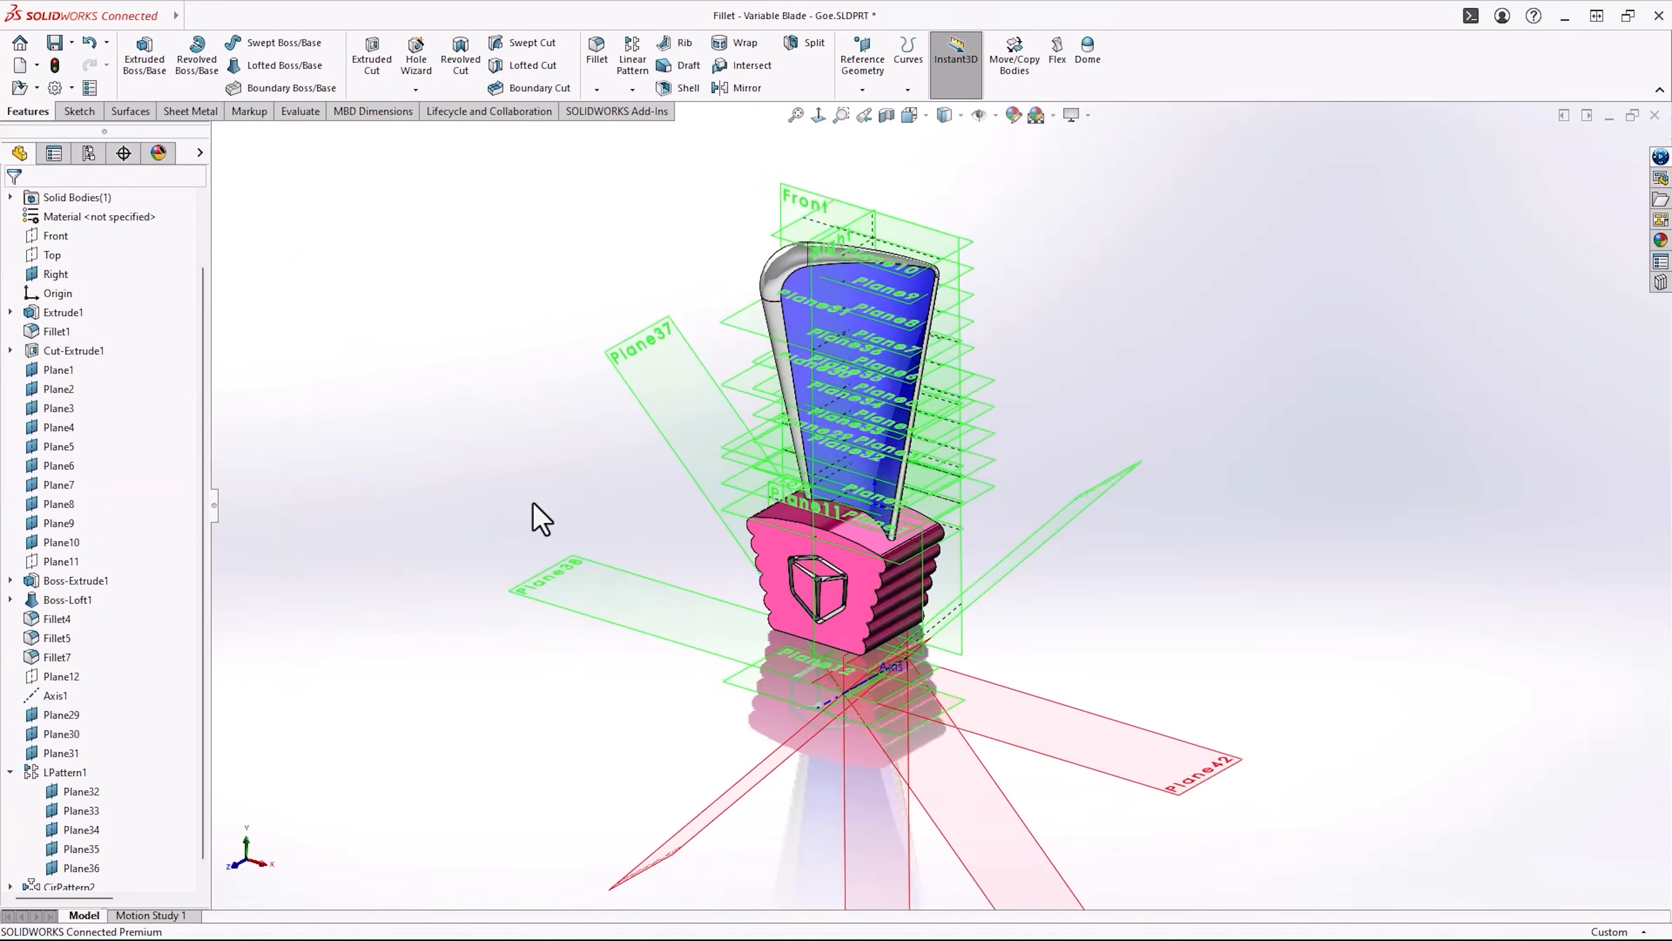
left_click_drag(538, 517, 507, 464)
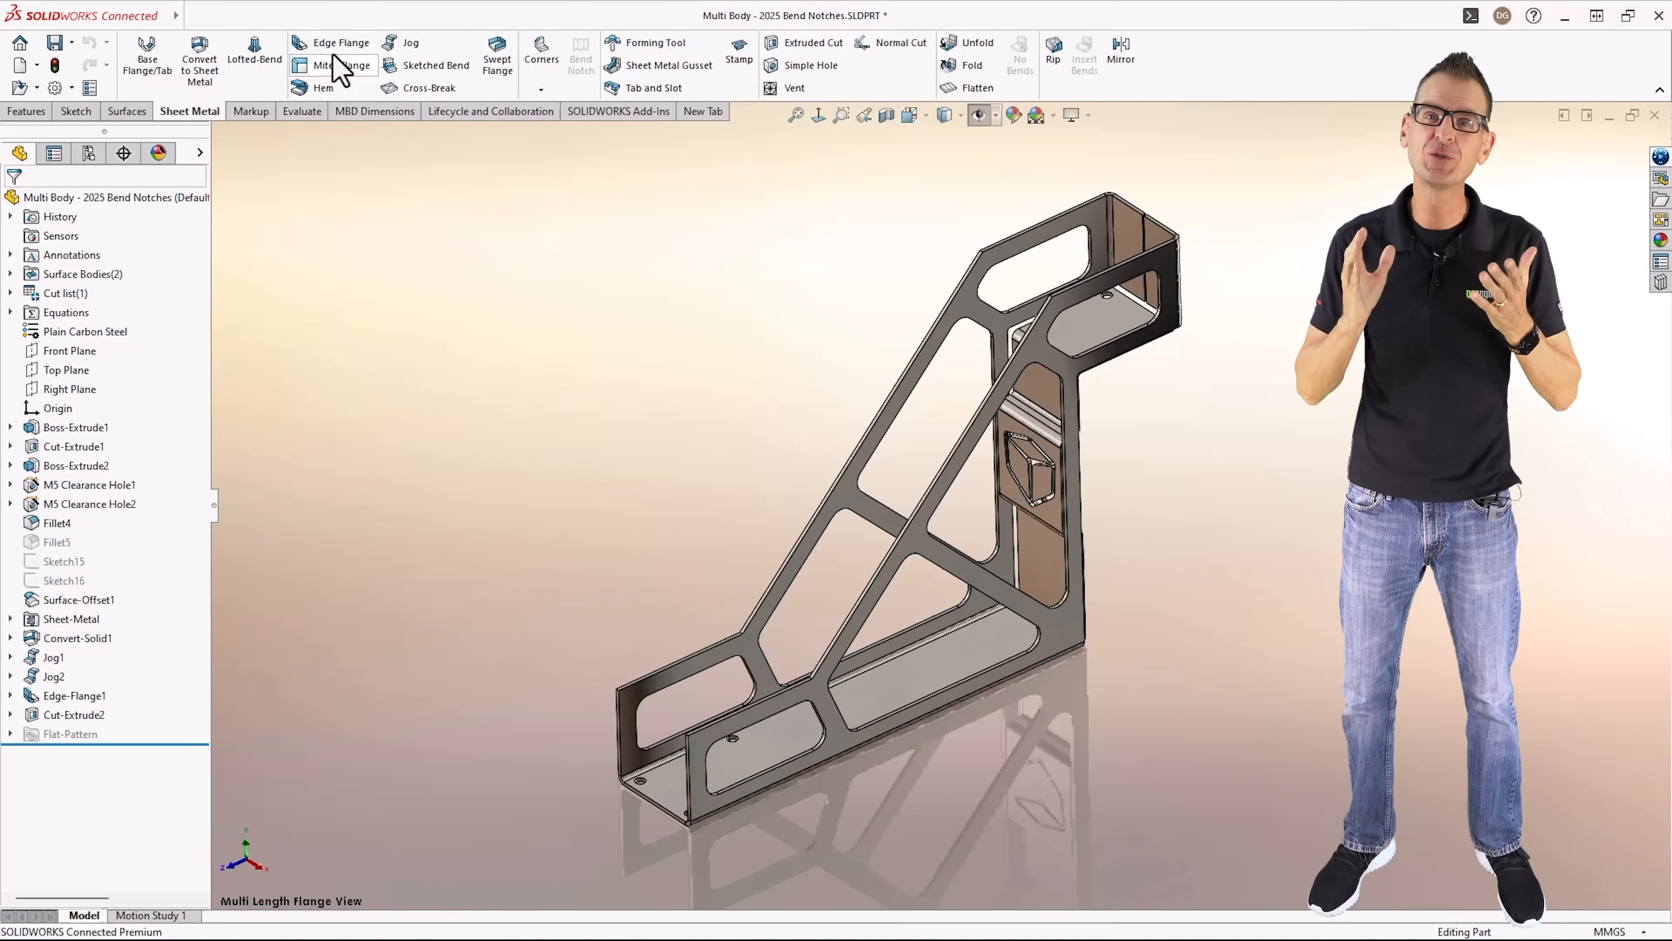
Add a multi-length edge flange (75, 50, 45, 25 mm) to the bracket and inspect its bends.
left_click(339, 43)
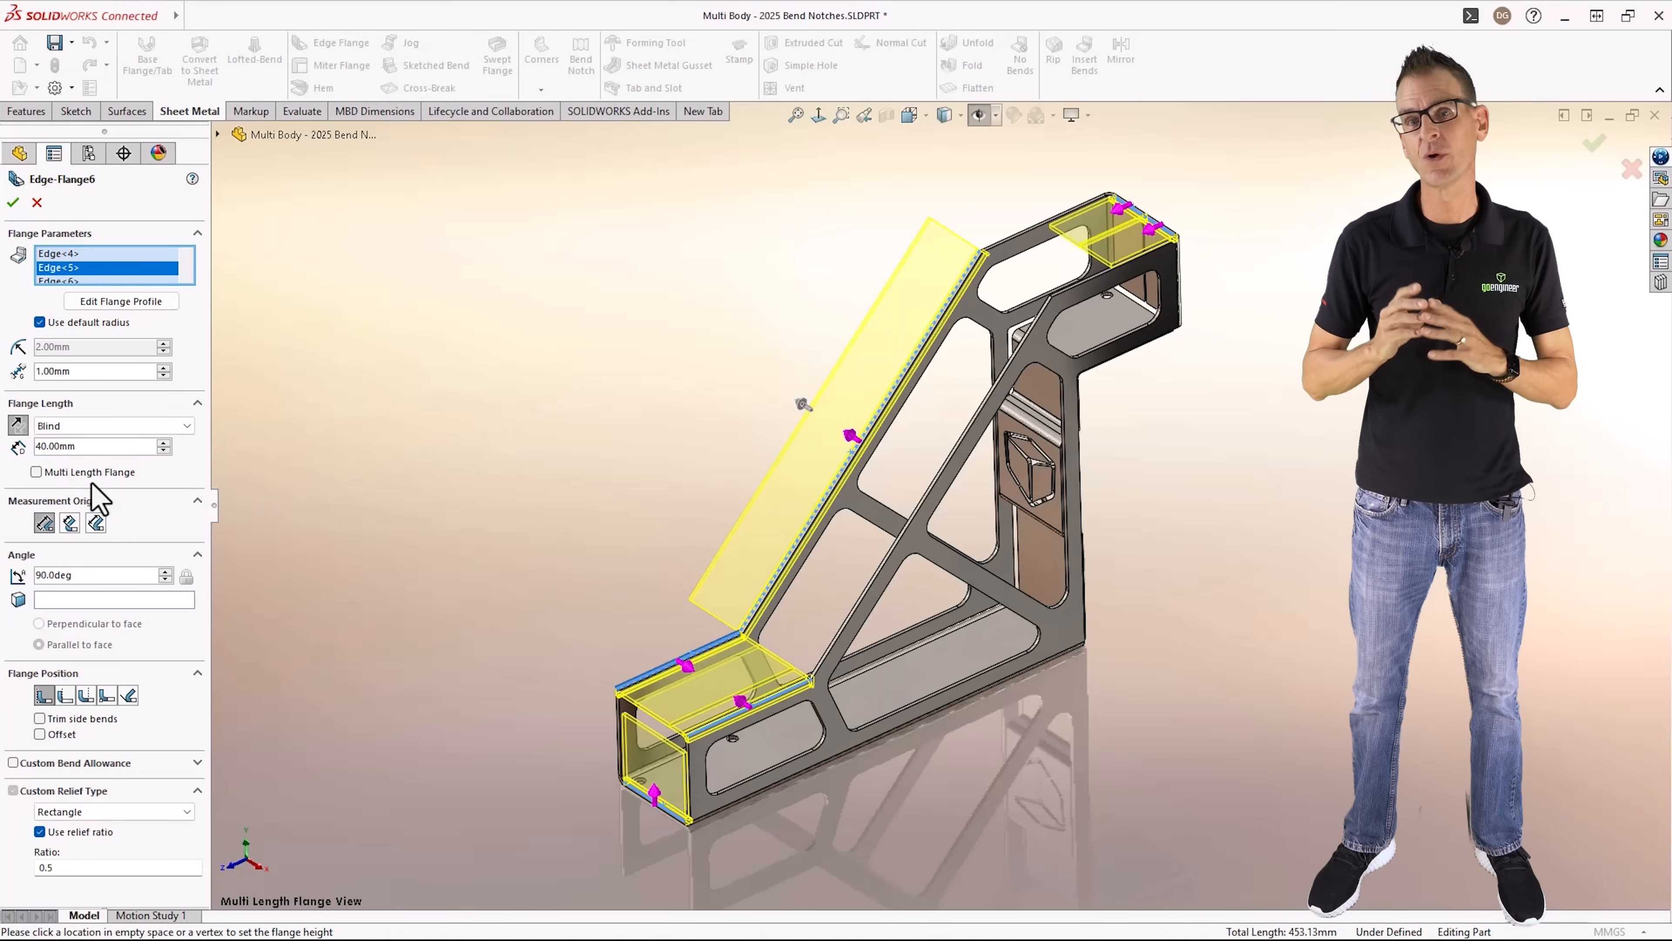
left_click(38, 471)
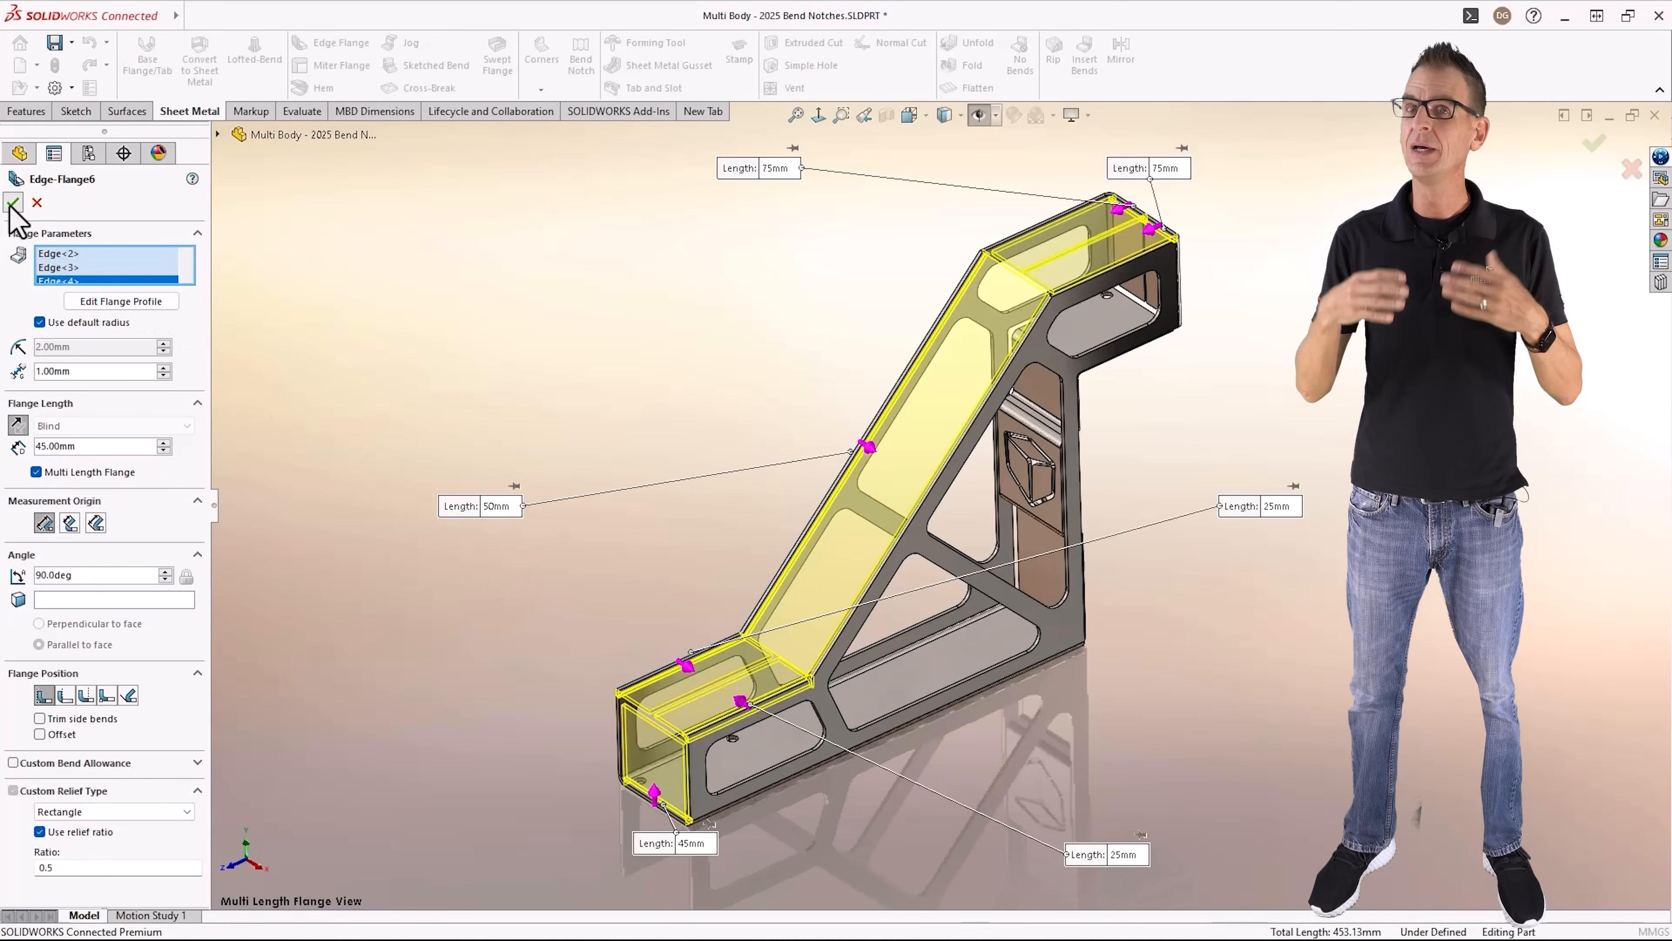
left_click(14, 204)
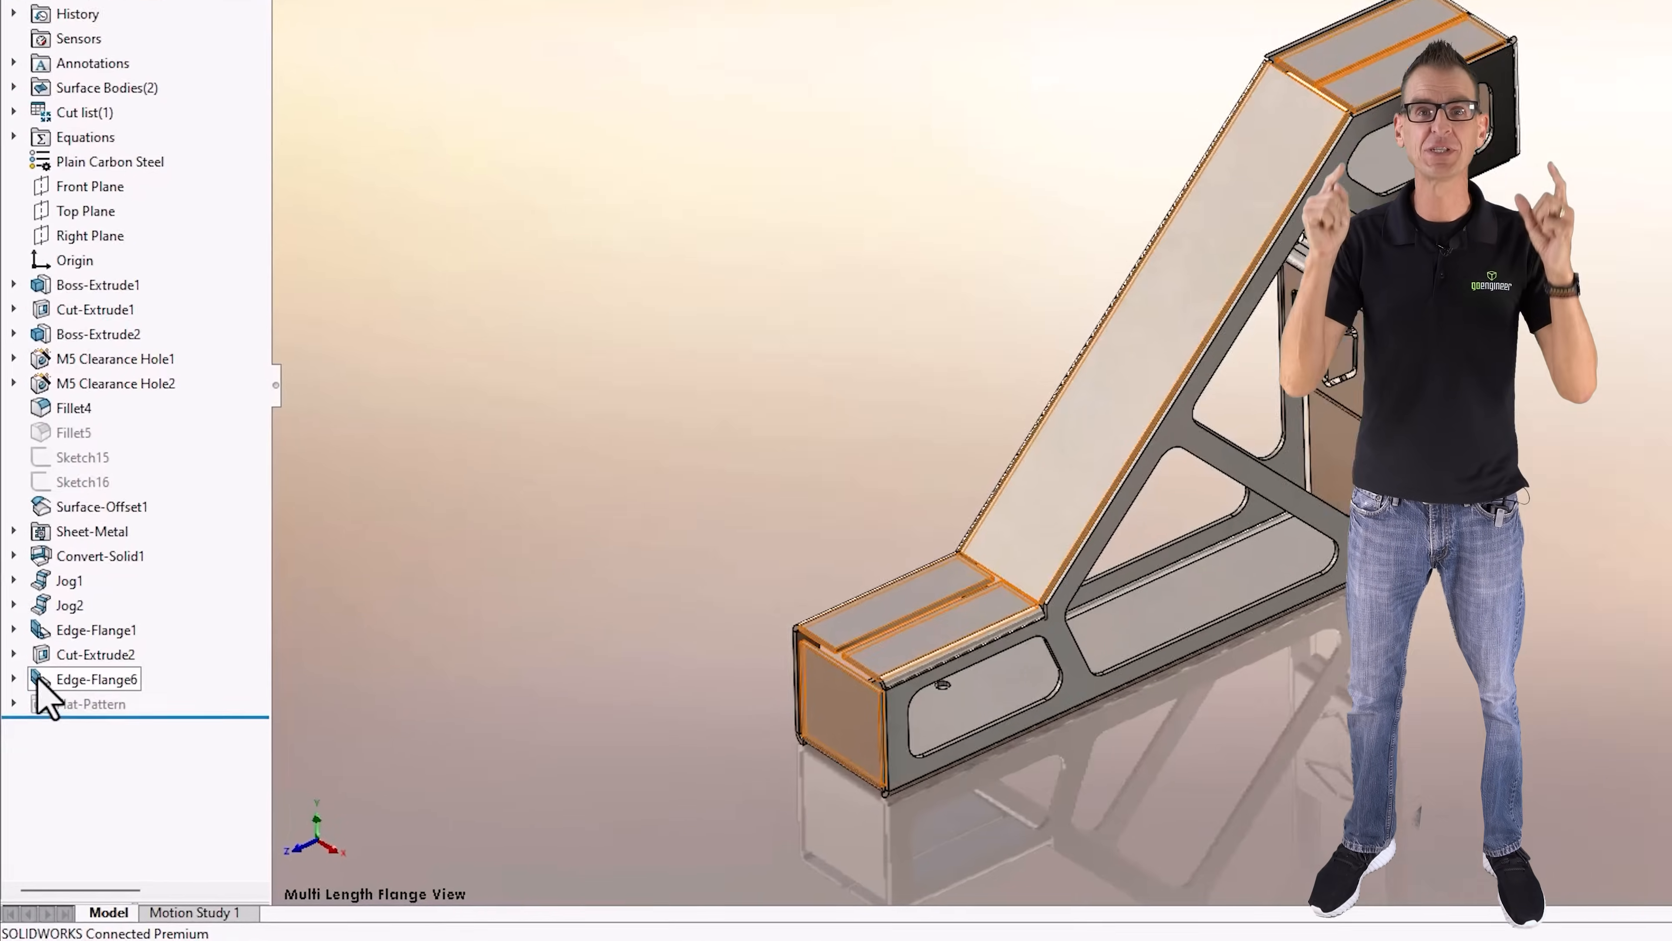
left_click(14, 679)
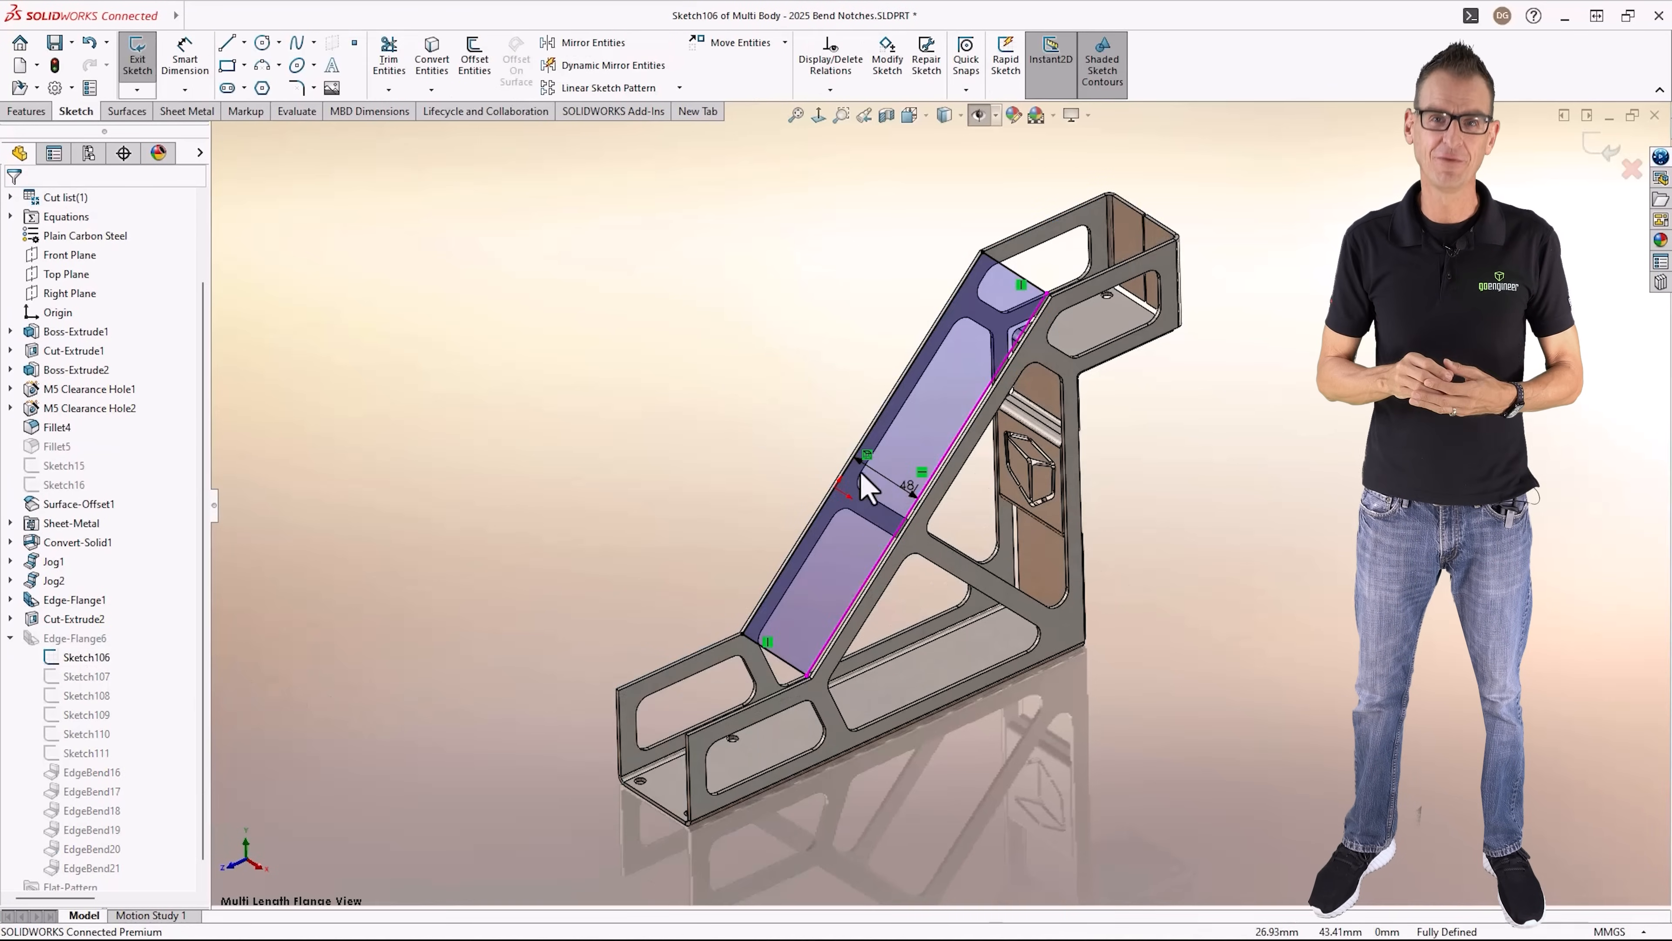
Review the Sheet Metal settings in Document Properties.
left_click(137, 61)
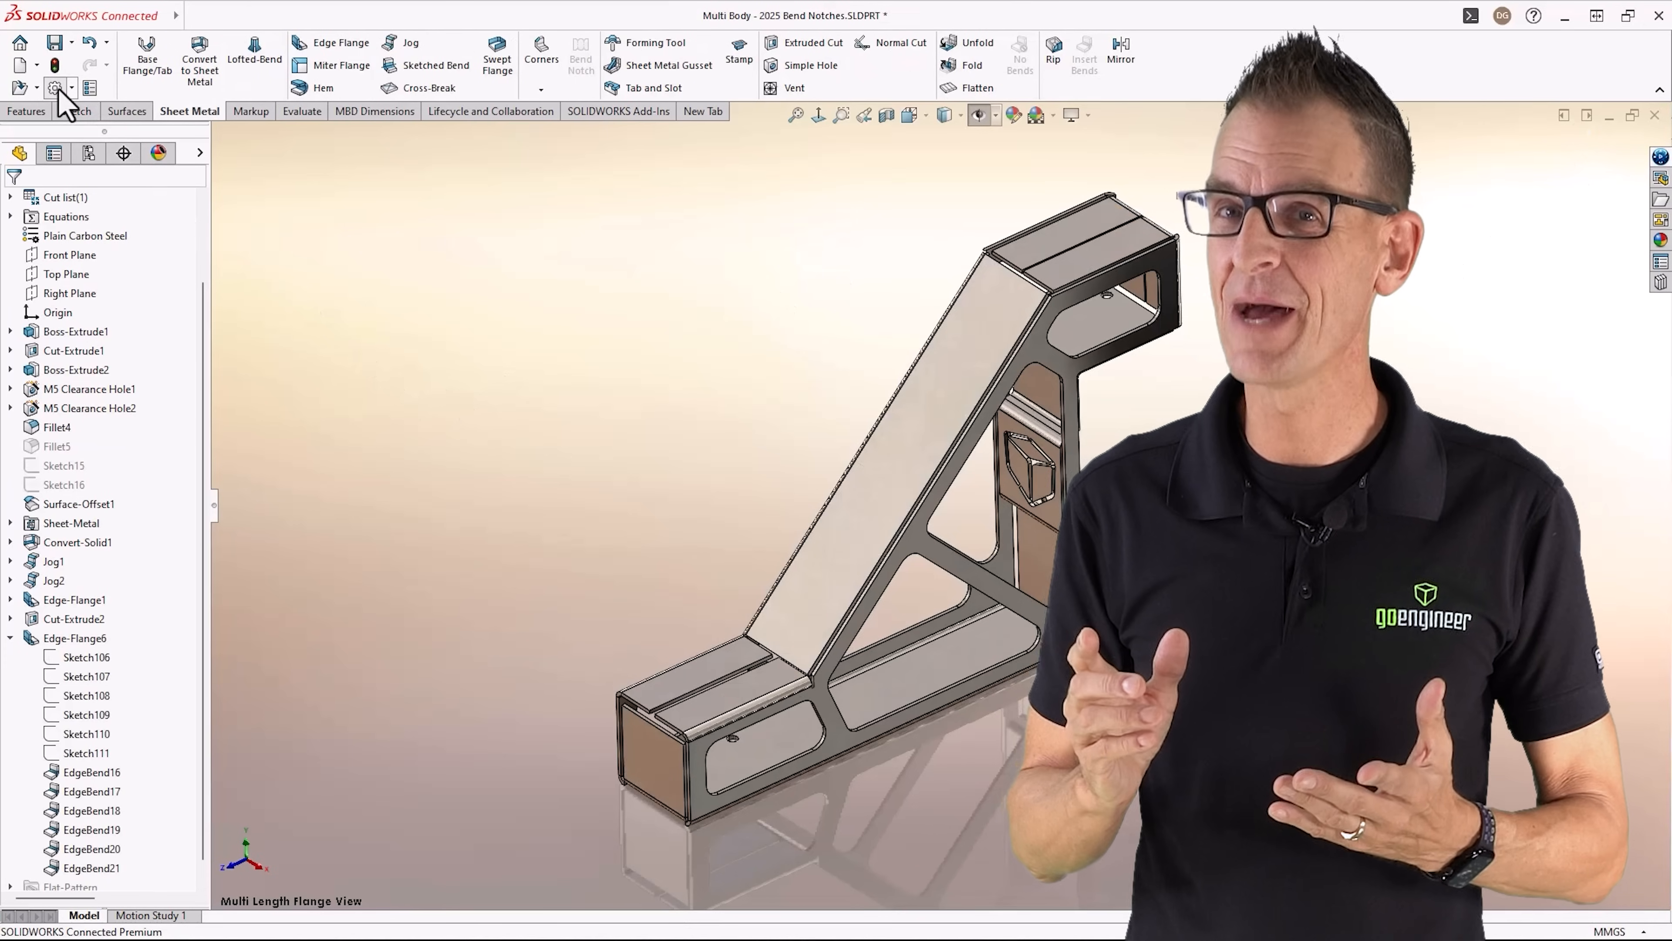
left_click(56, 87)
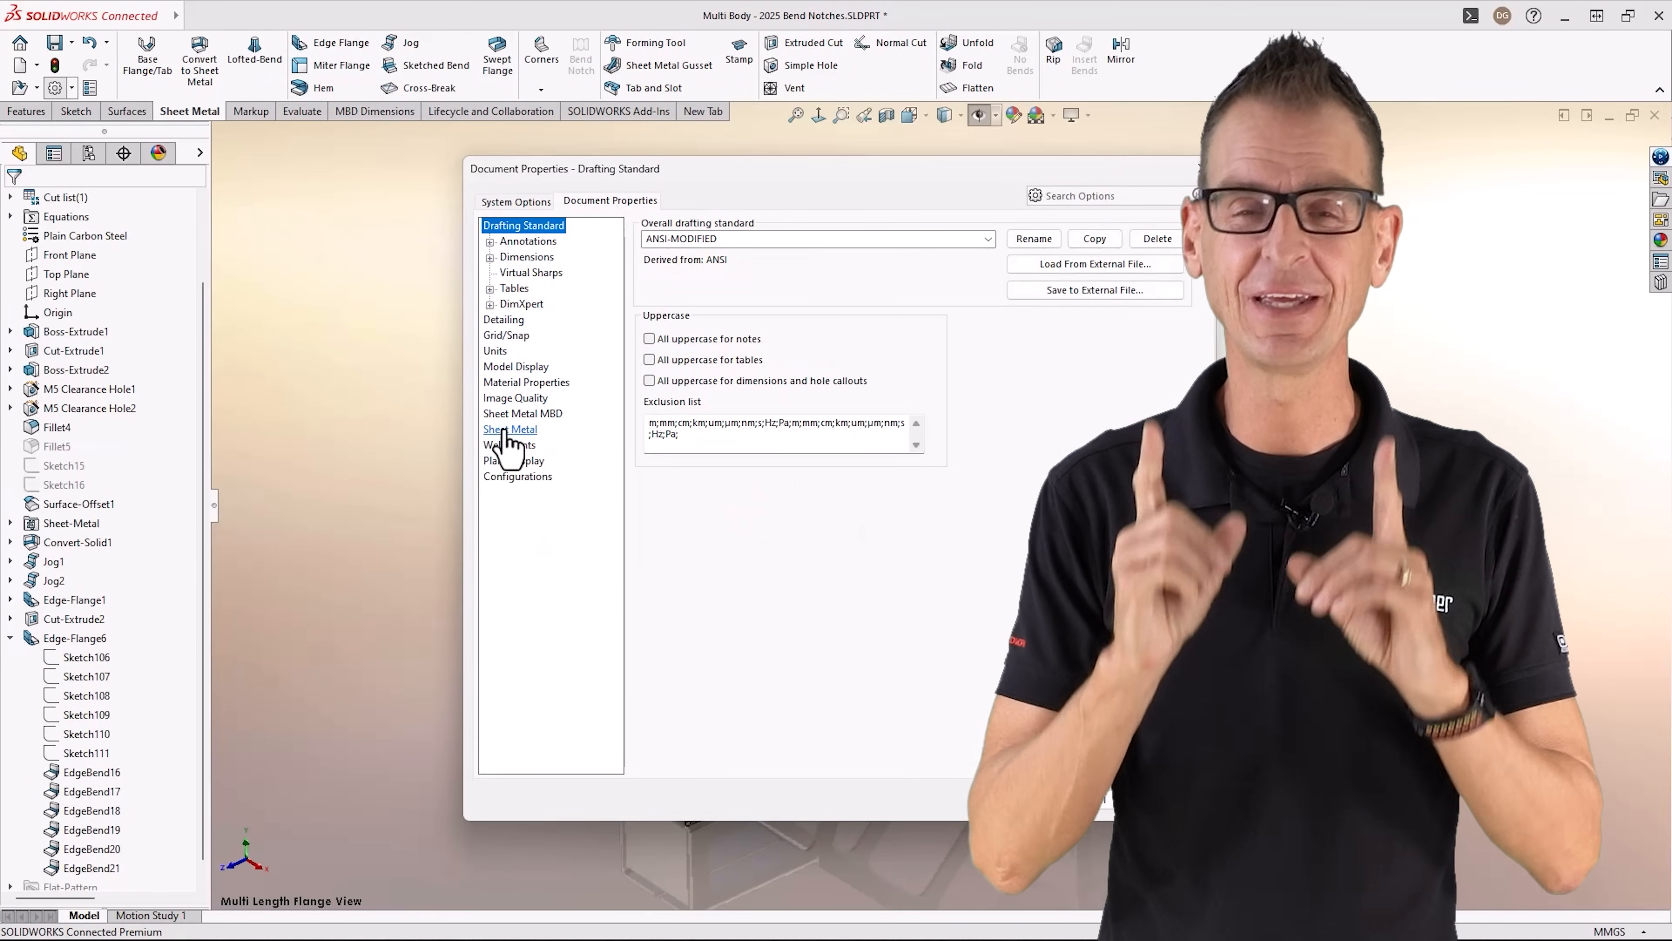
left_click(510, 428)
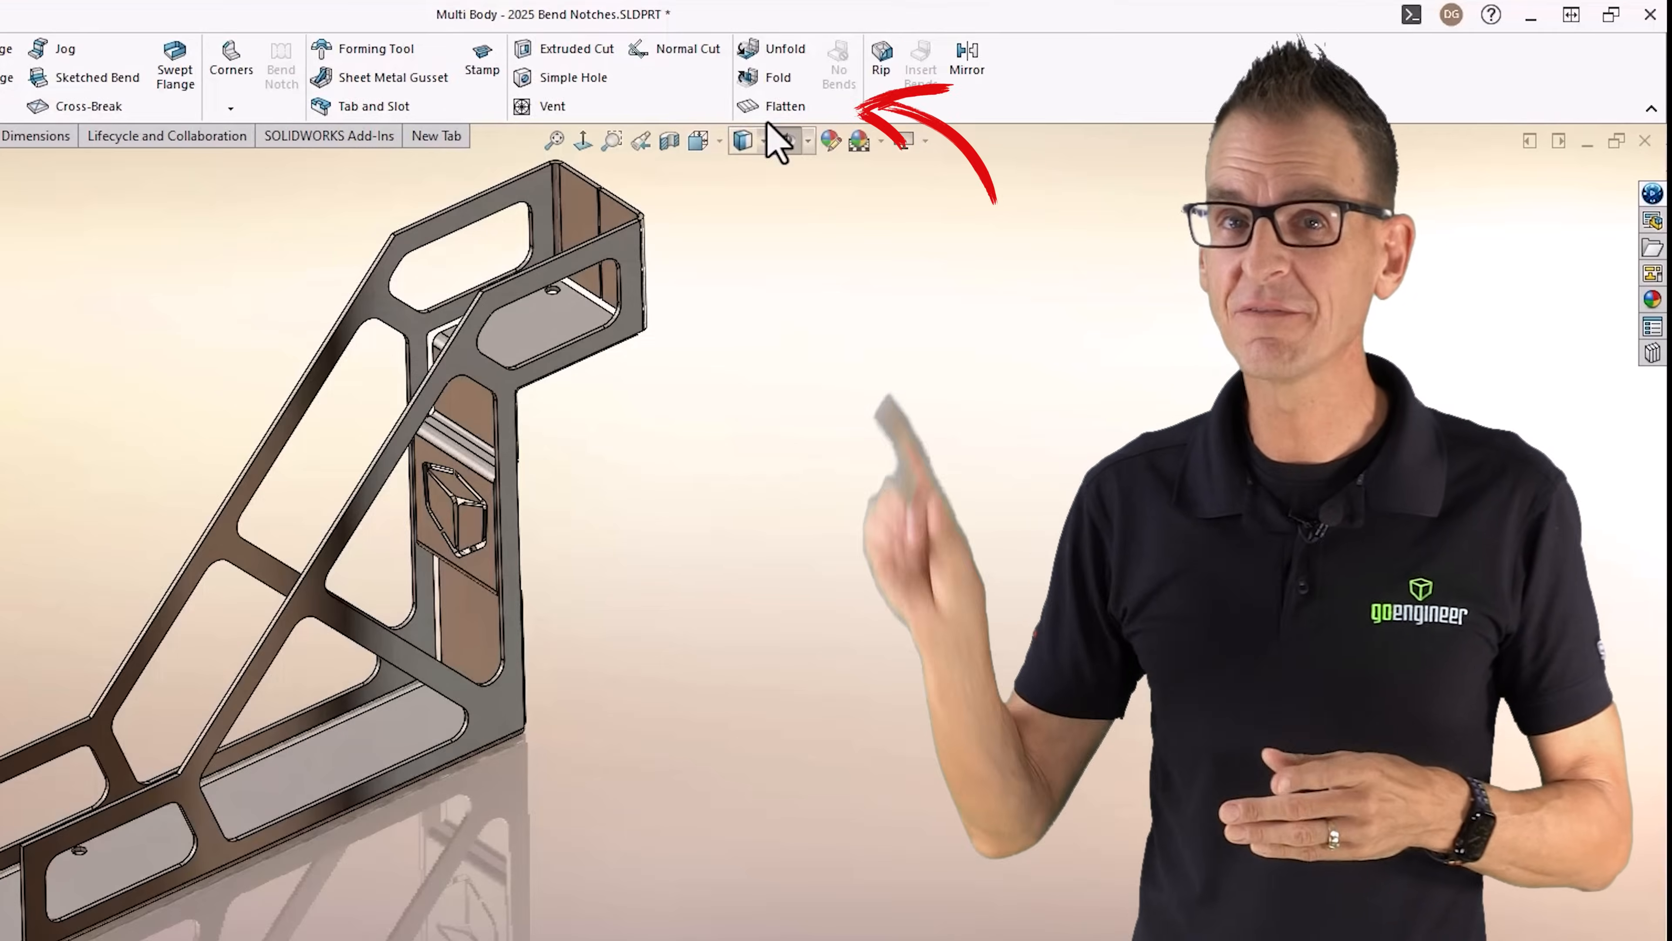
Flatten the bracket and add 5 mm triangular bend notches at every collected bend line.
left_click(784, 106)
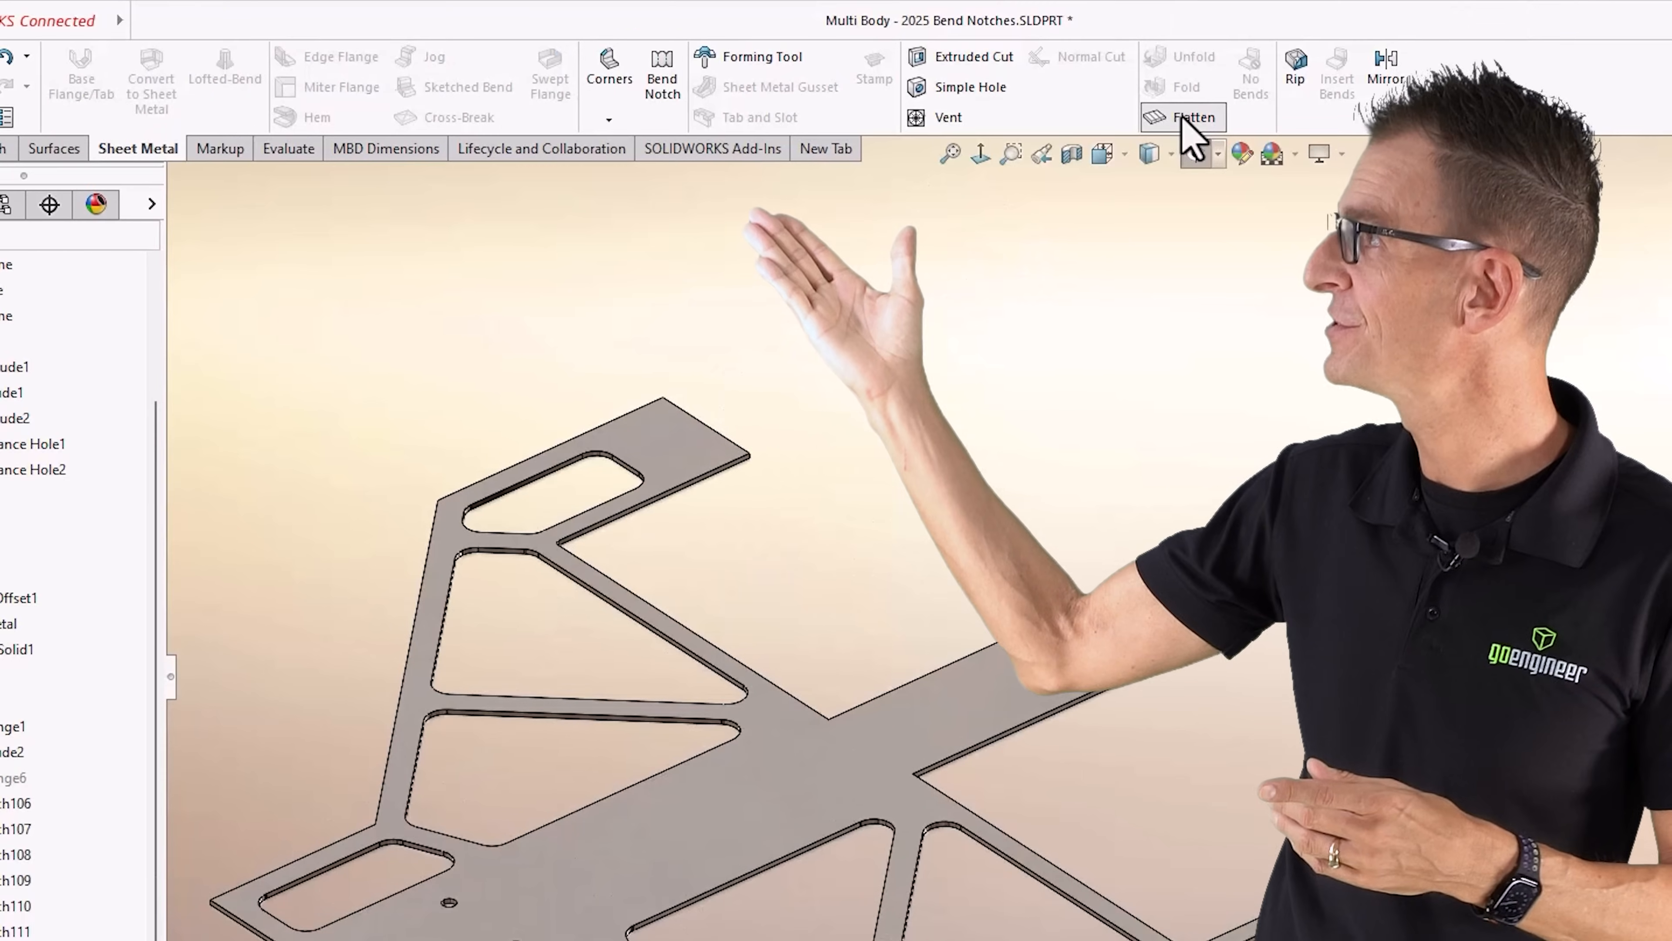
left_click(661, 80)
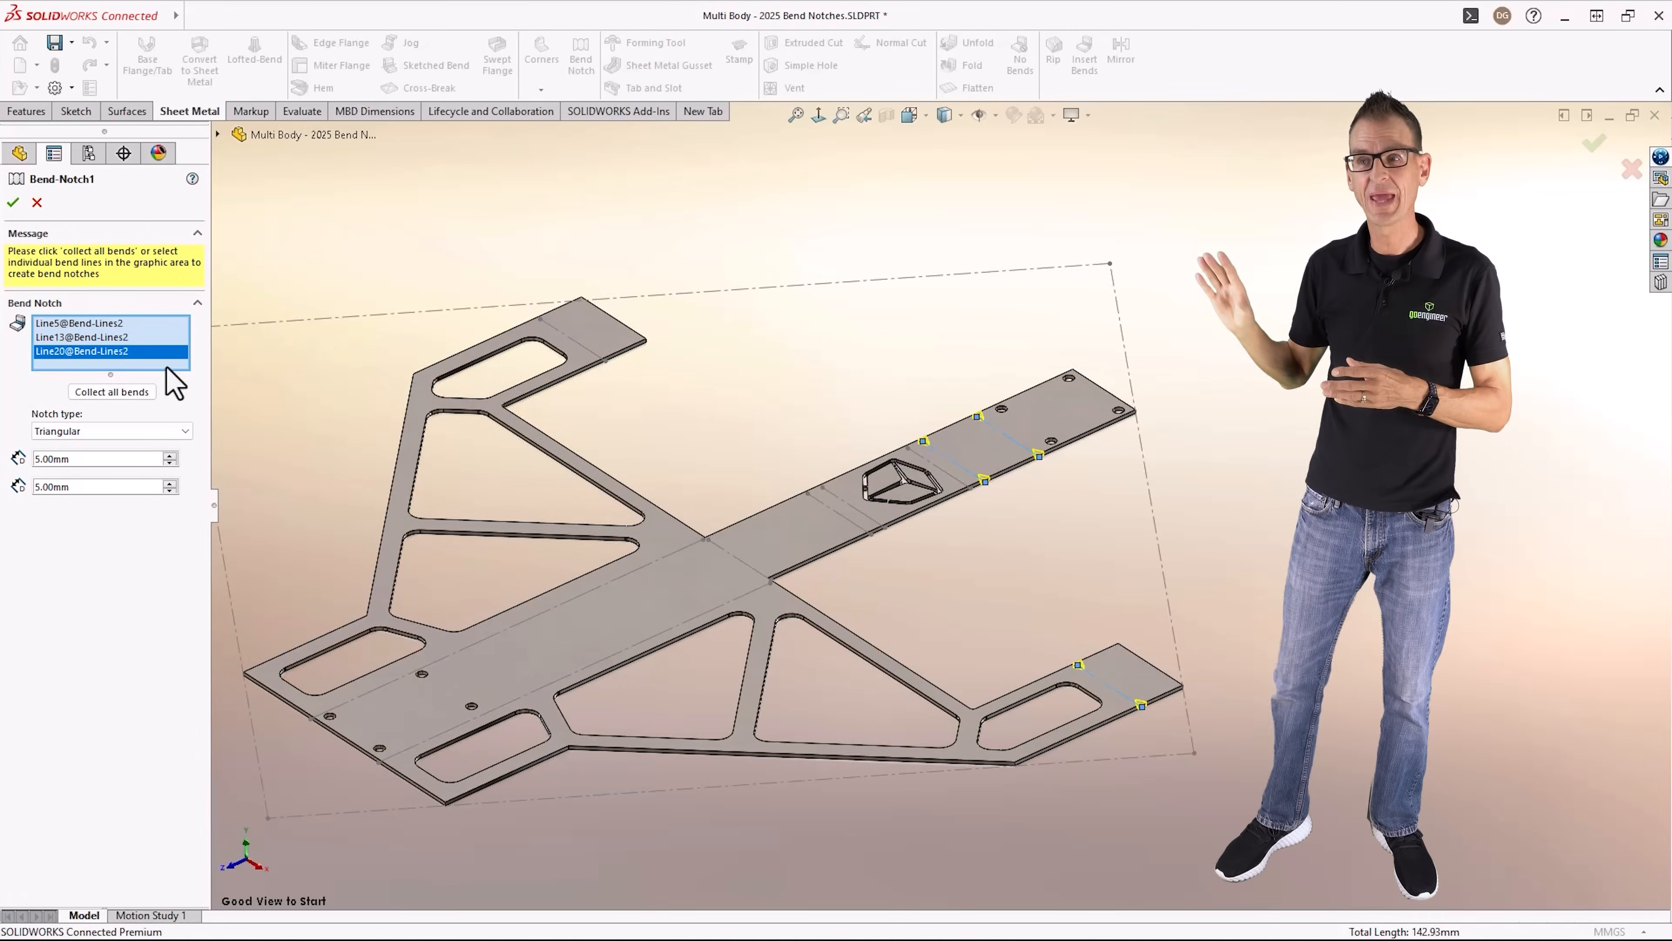
left_click(111, 391)
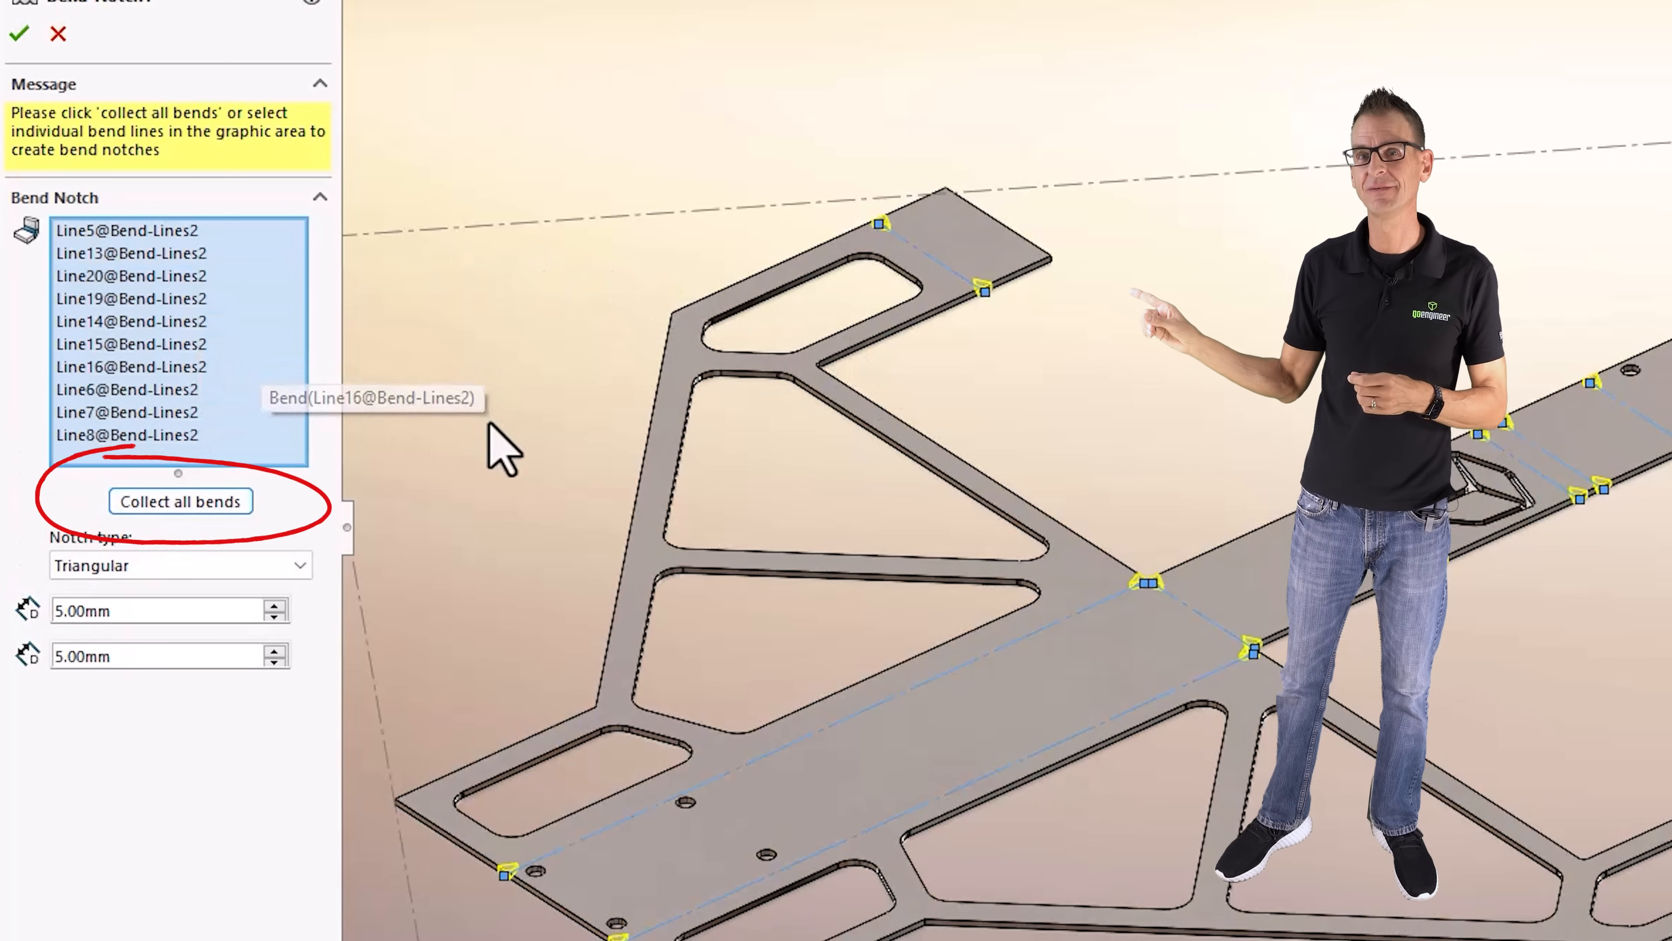
left_click(182, 564)
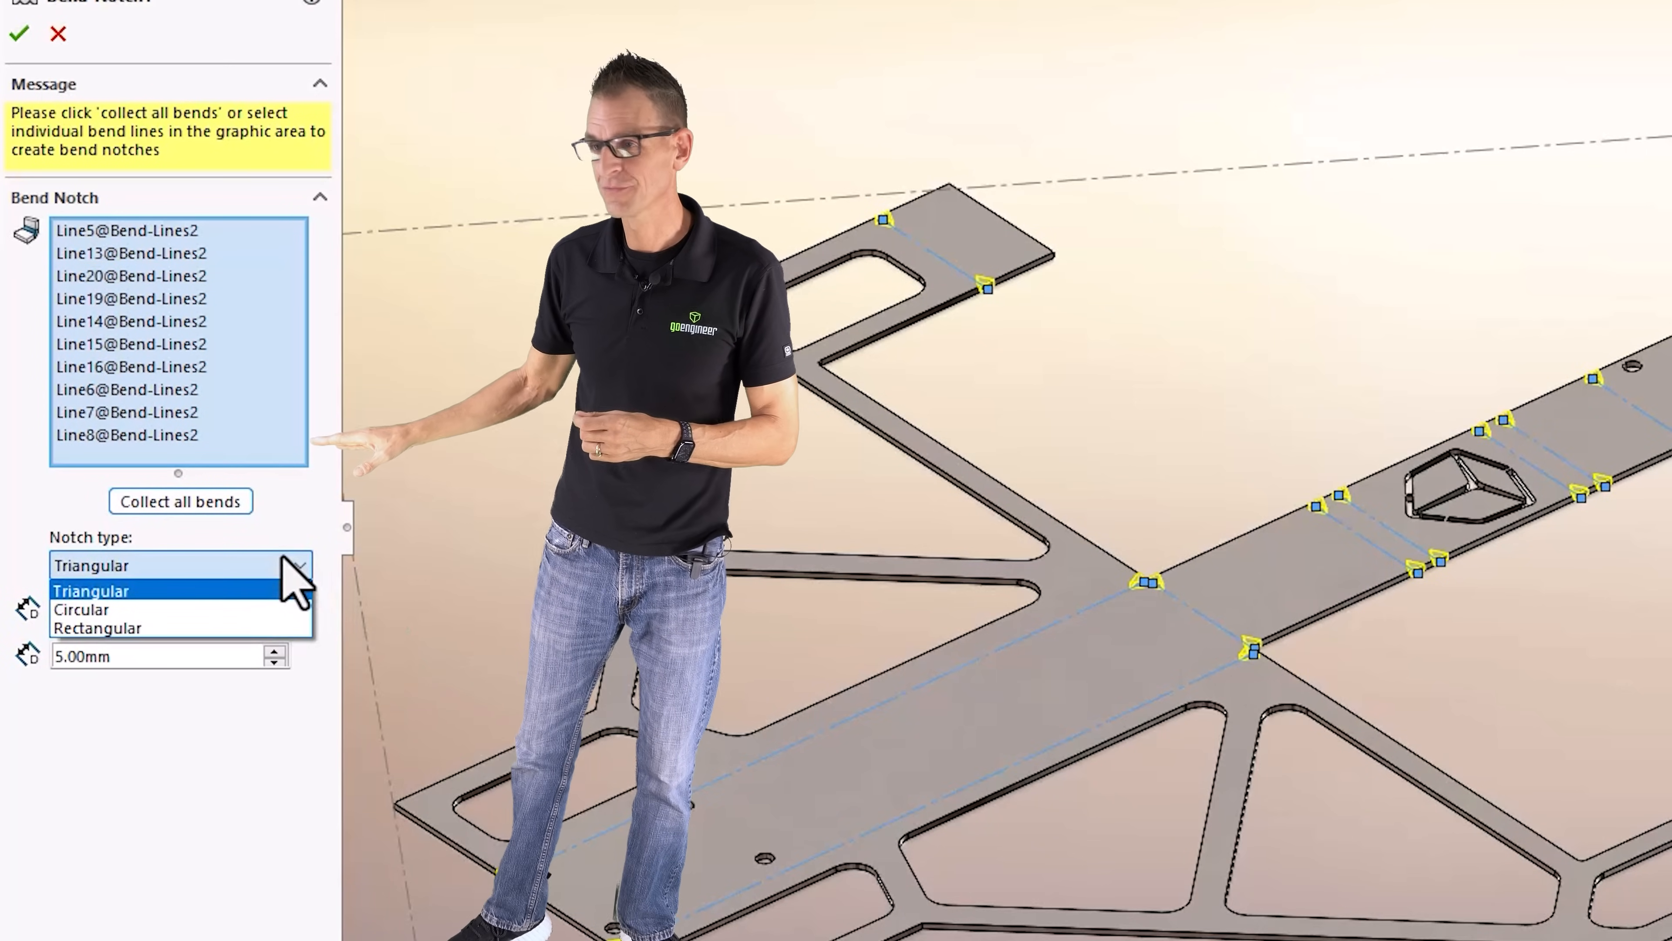
left_click(81, 609)
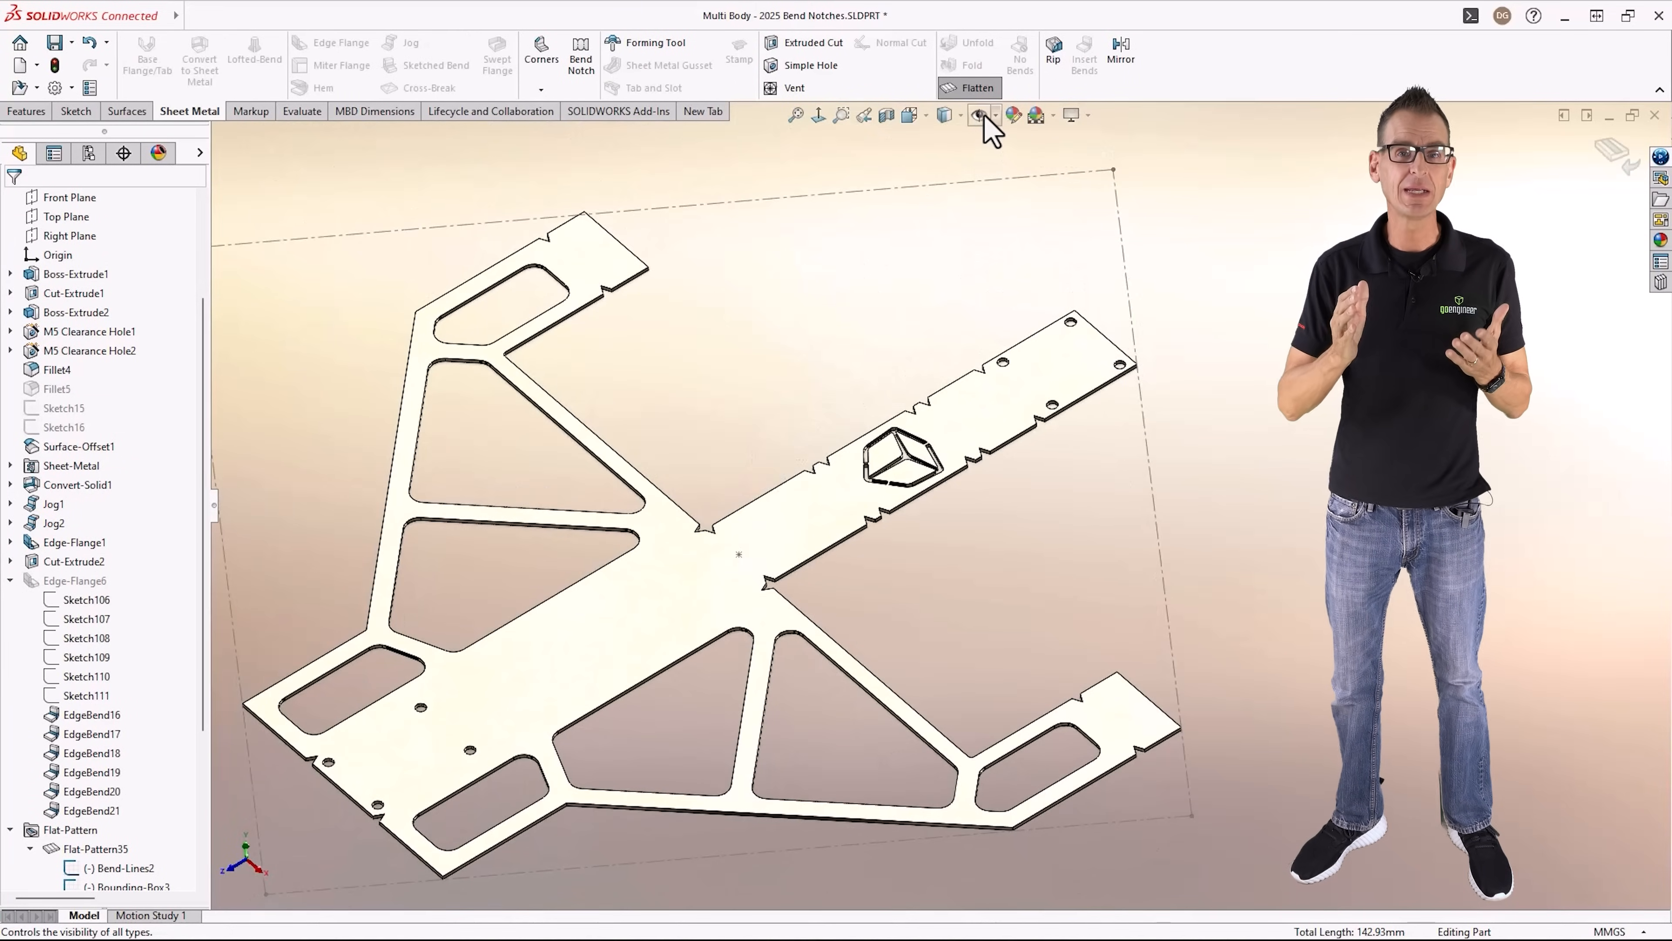
mouse_move(976, 88)
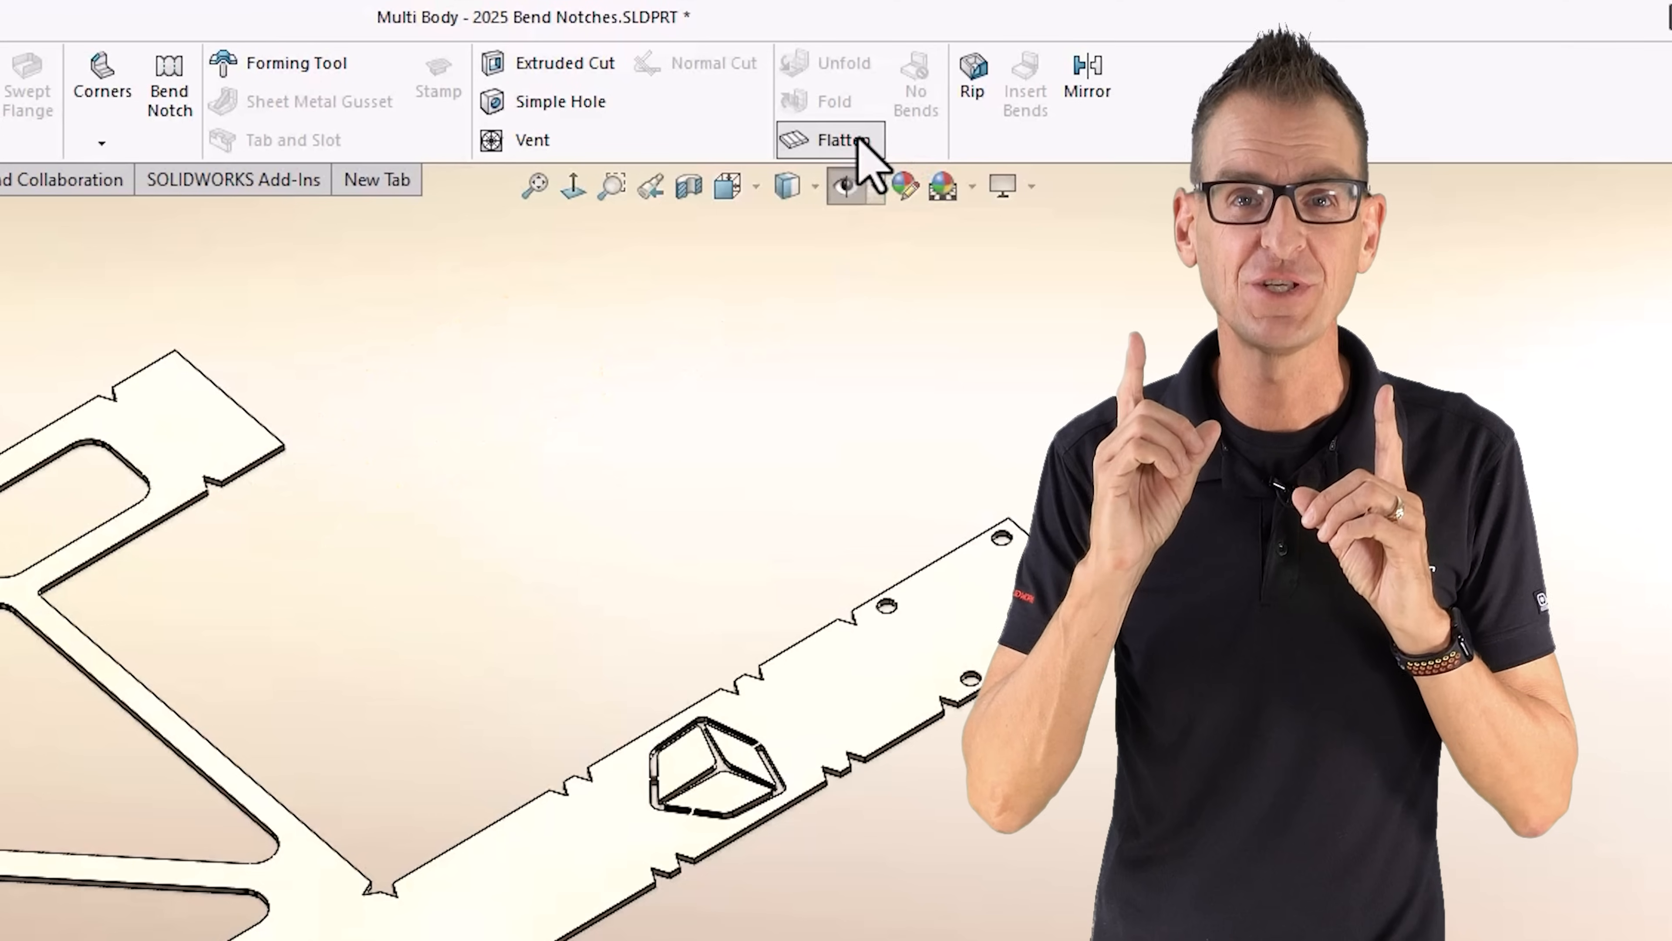
Refold the bracket and bring up the view orientation chooser.
left_click(843, 138)
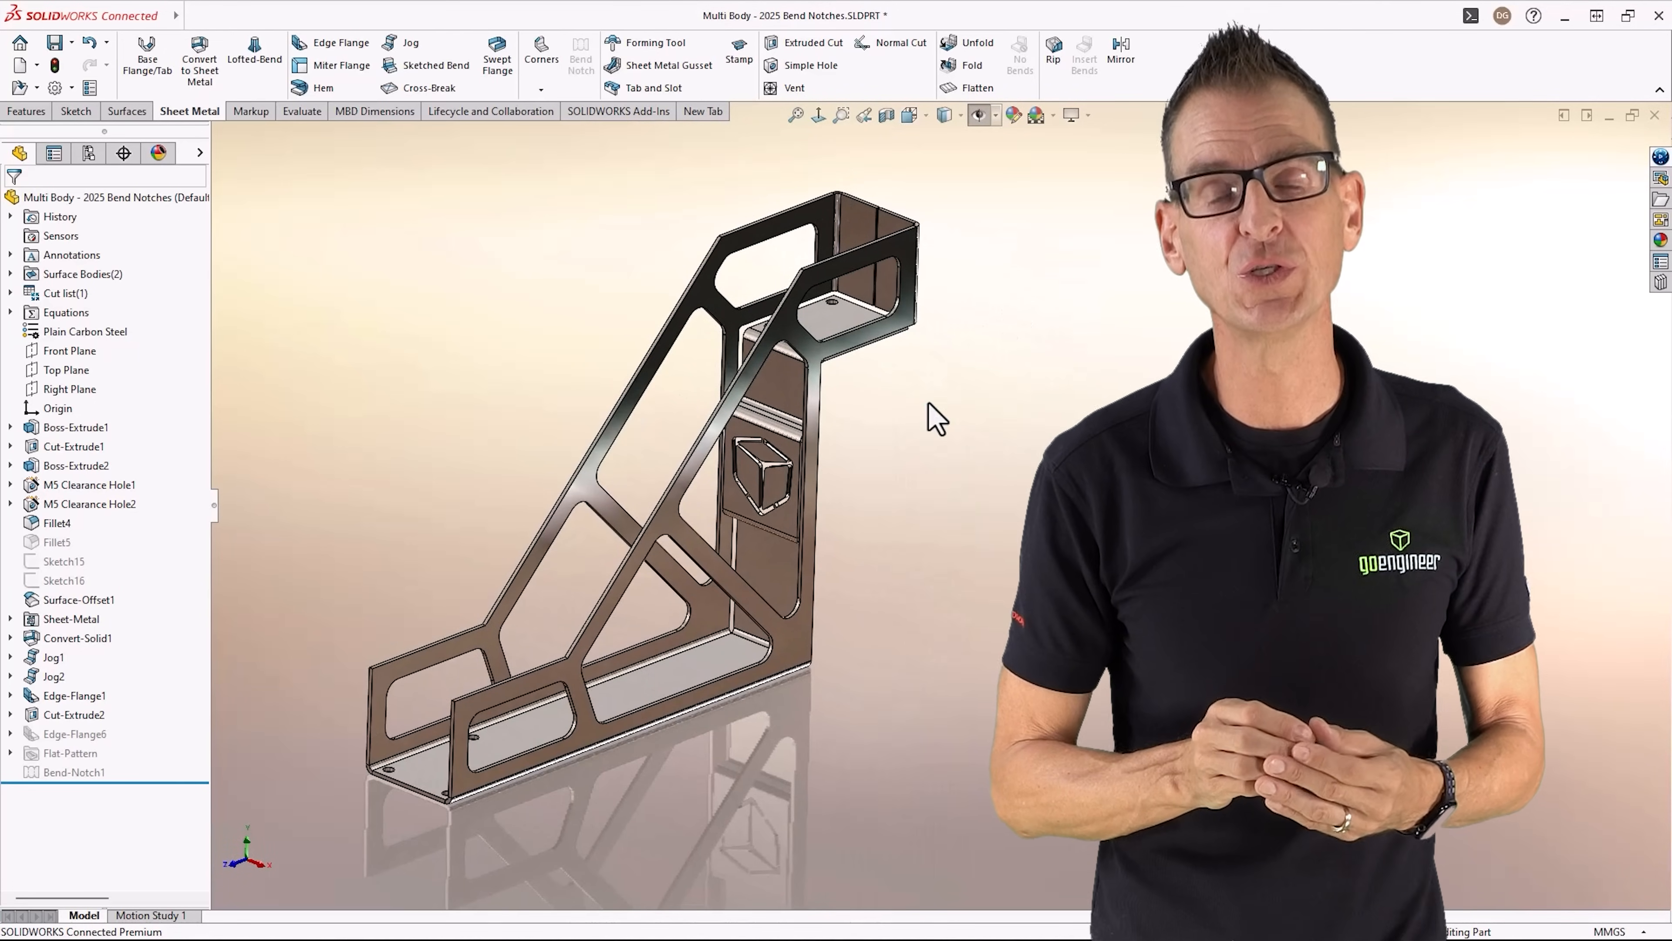
key("space")
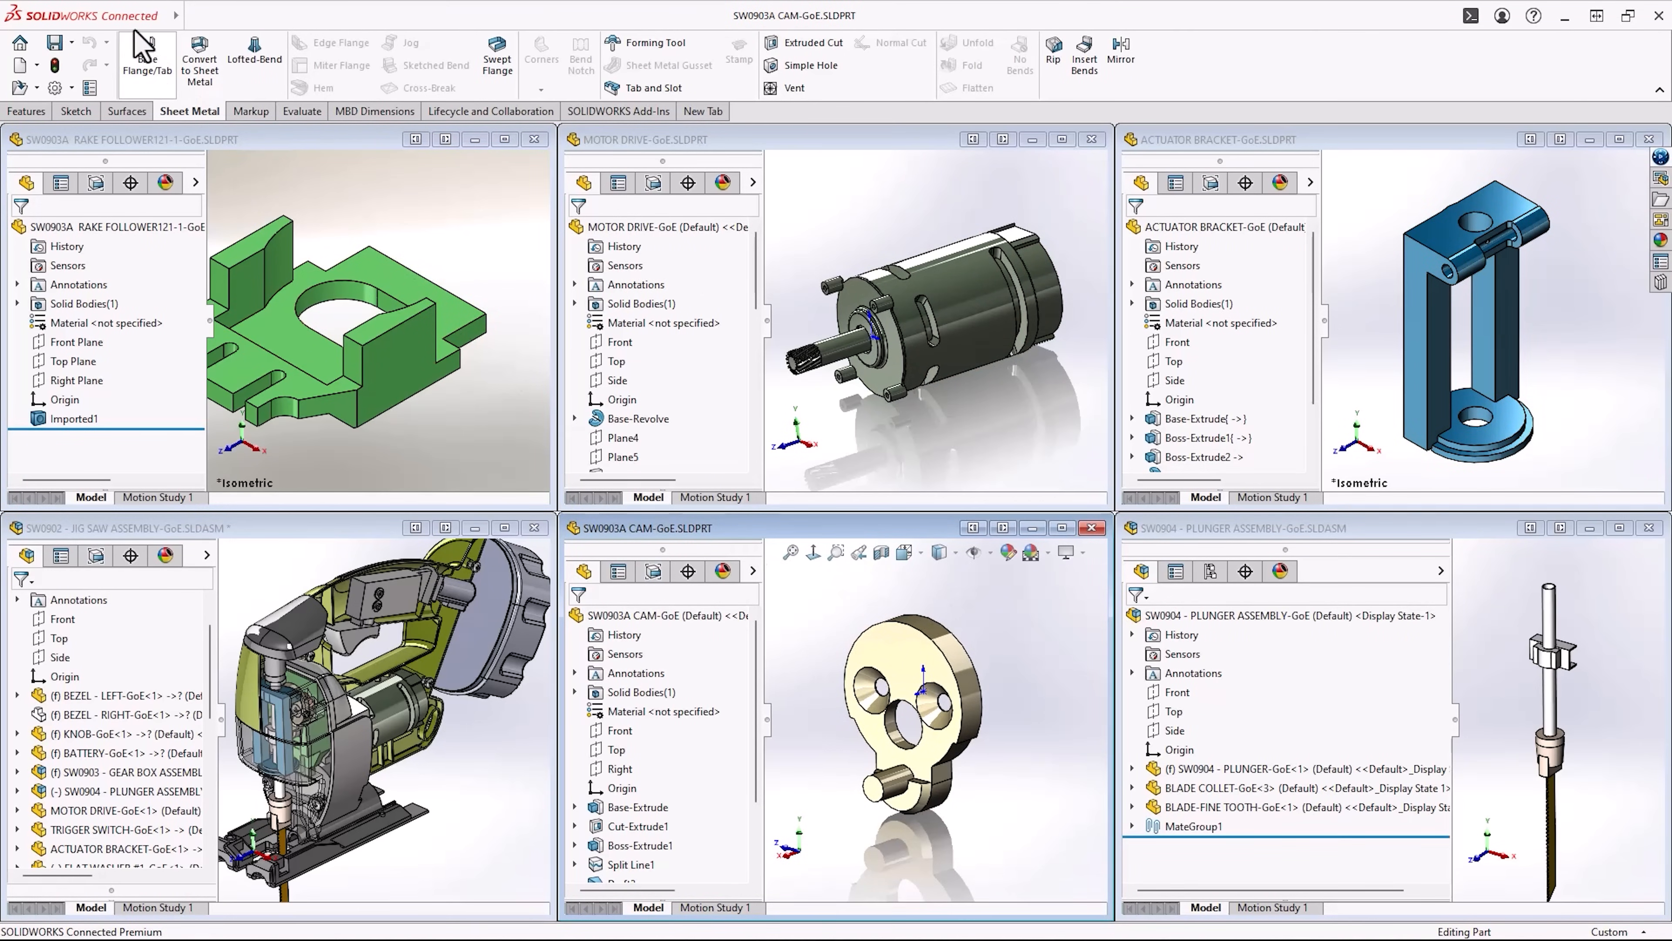
Save the open files as a document group, then reopen the Feb 03 2025 group from Recent.
left_click(376, 16)
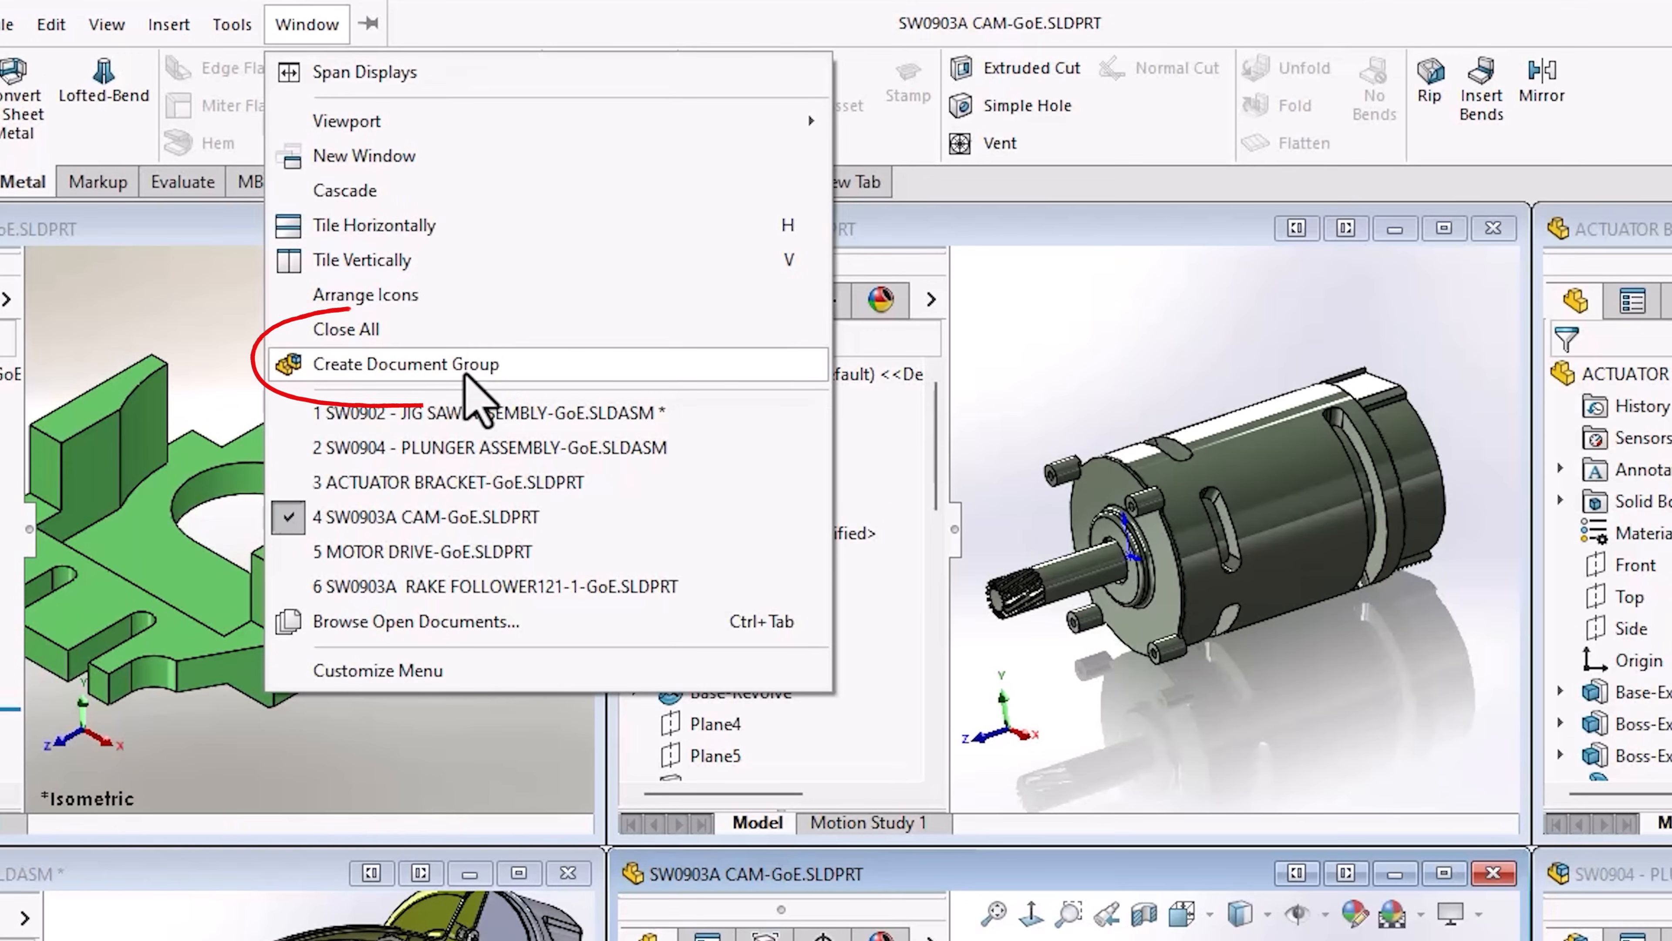
left_click(407, 364)
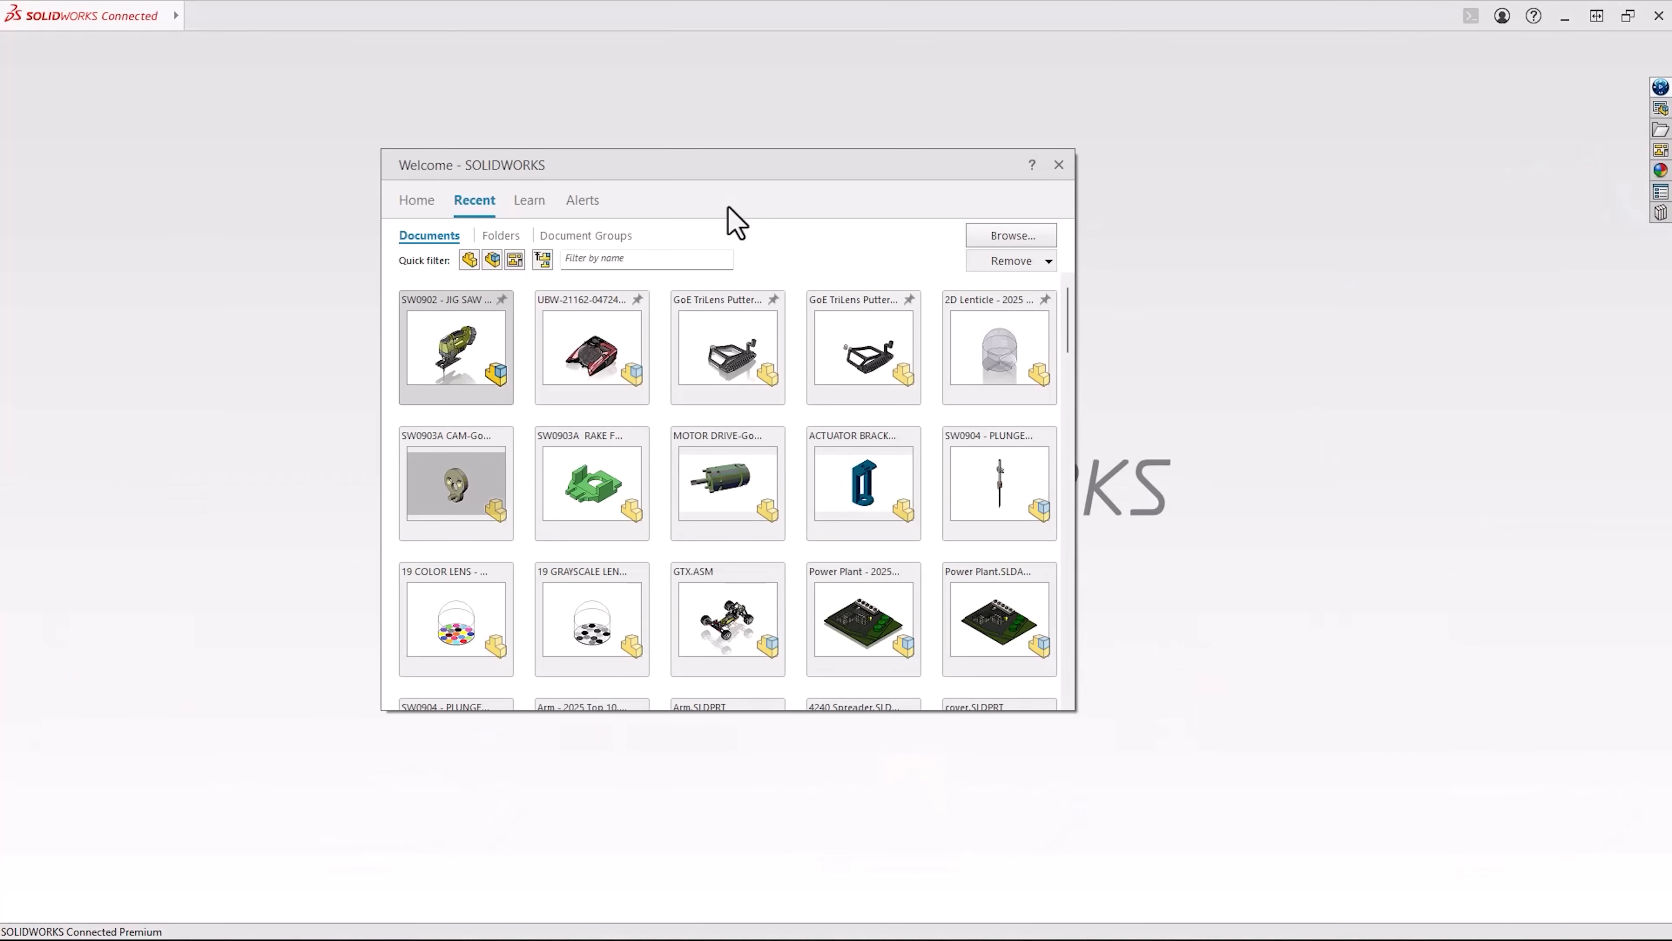
left_click(585, 236)
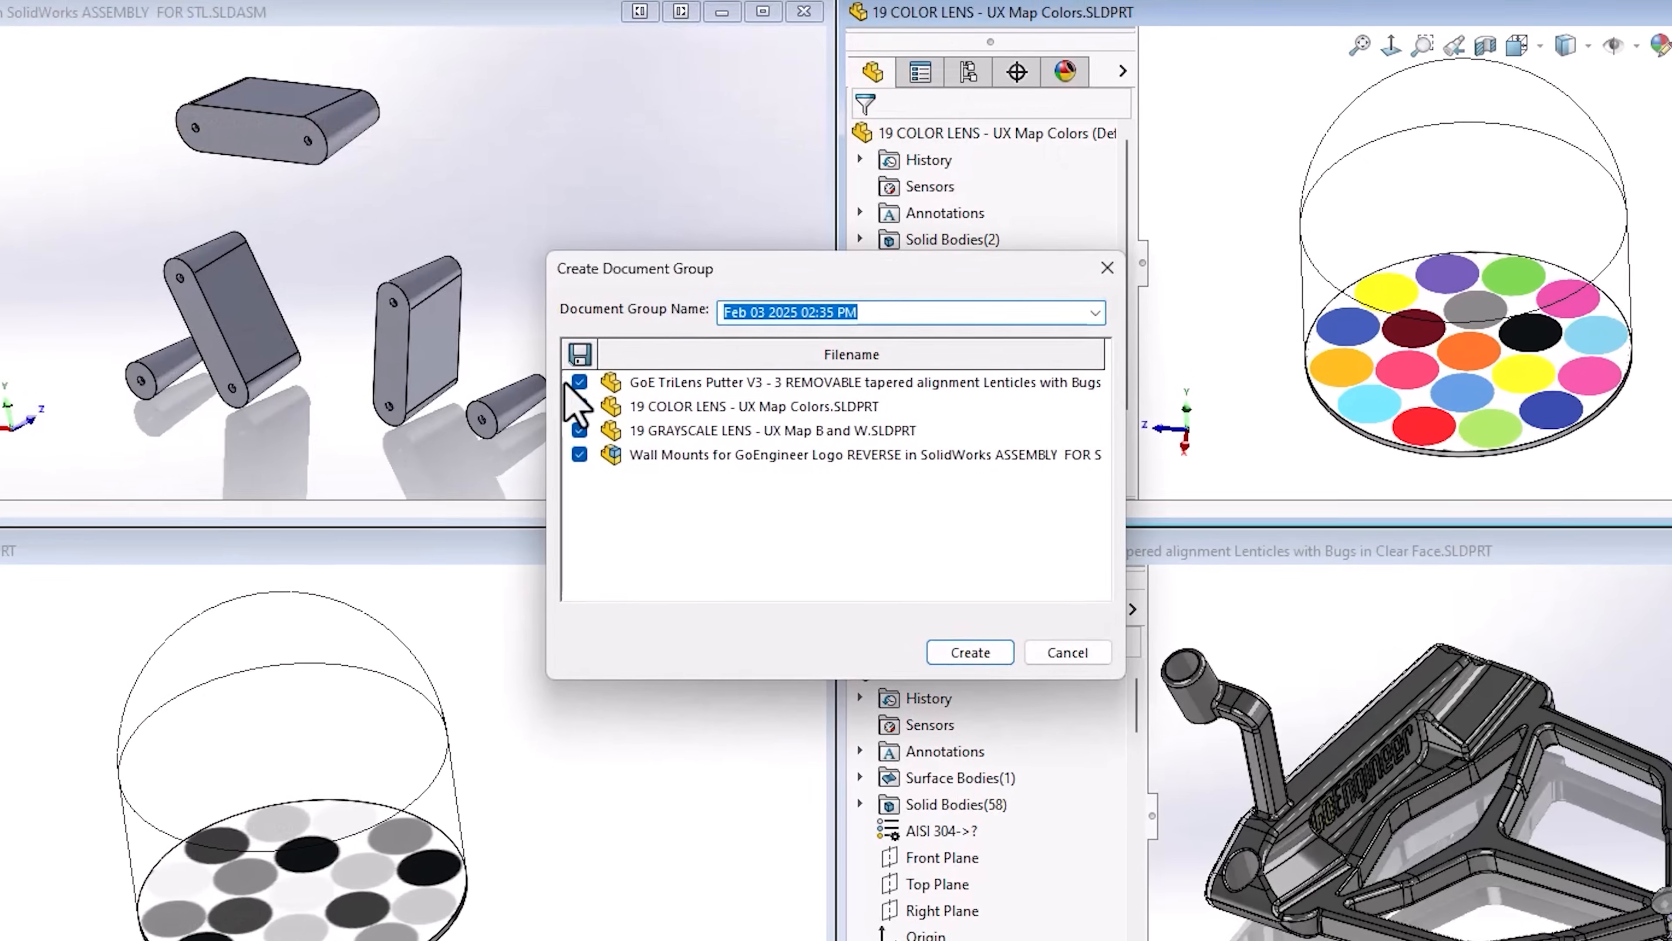
type("Pu")
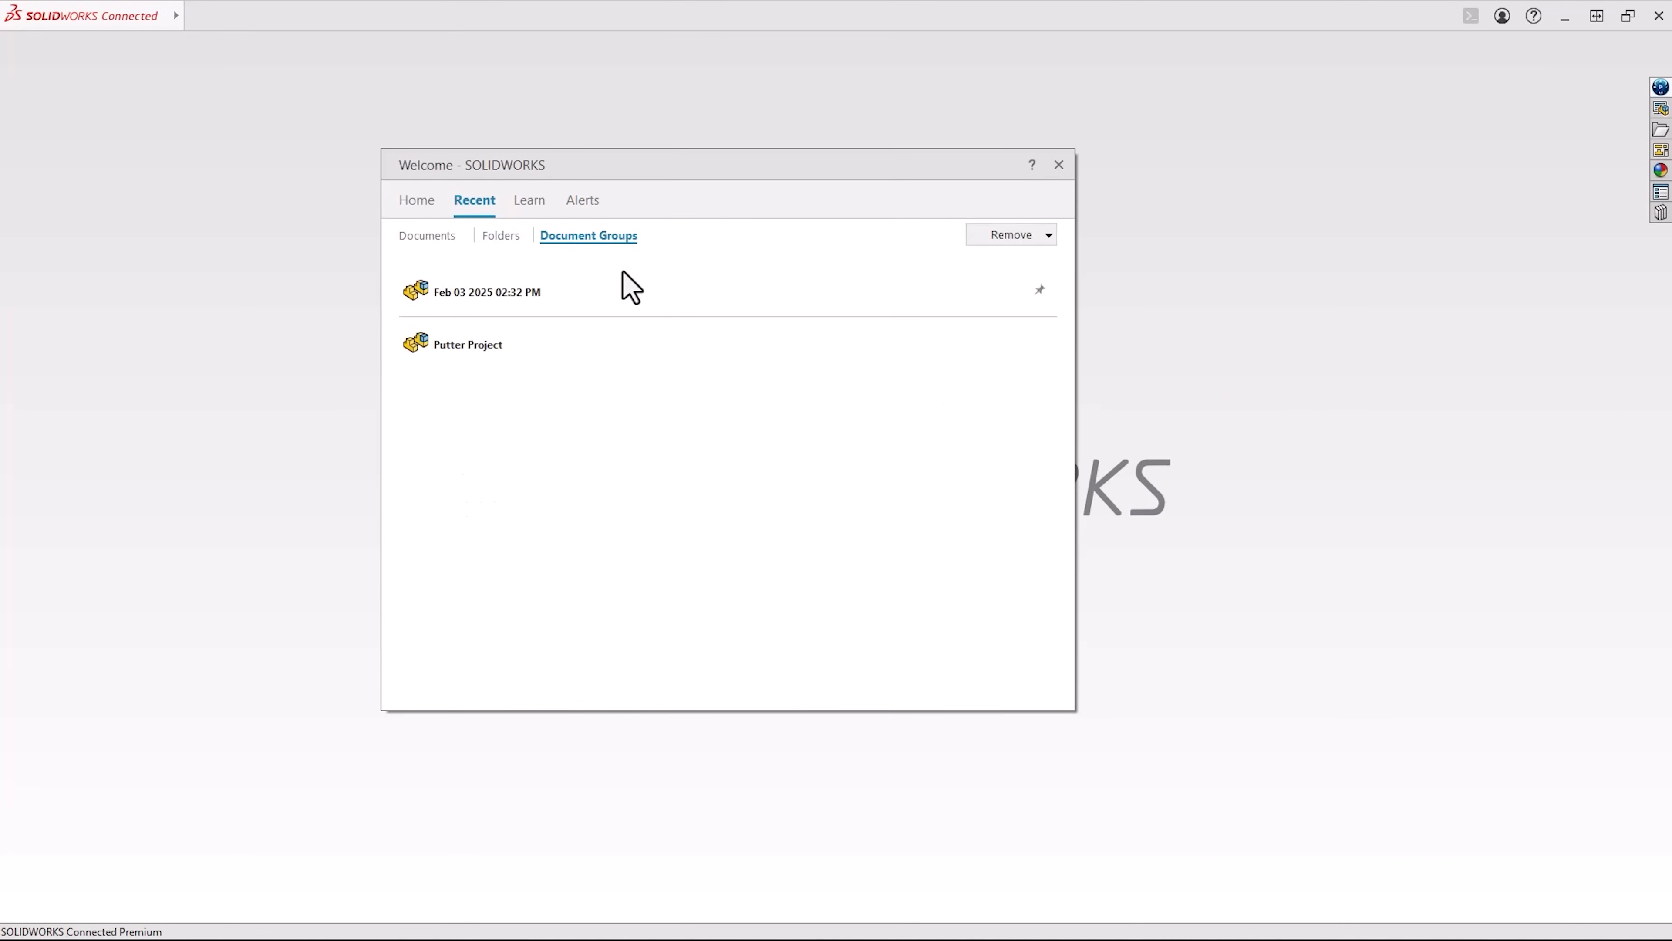
double_click(466, 343)
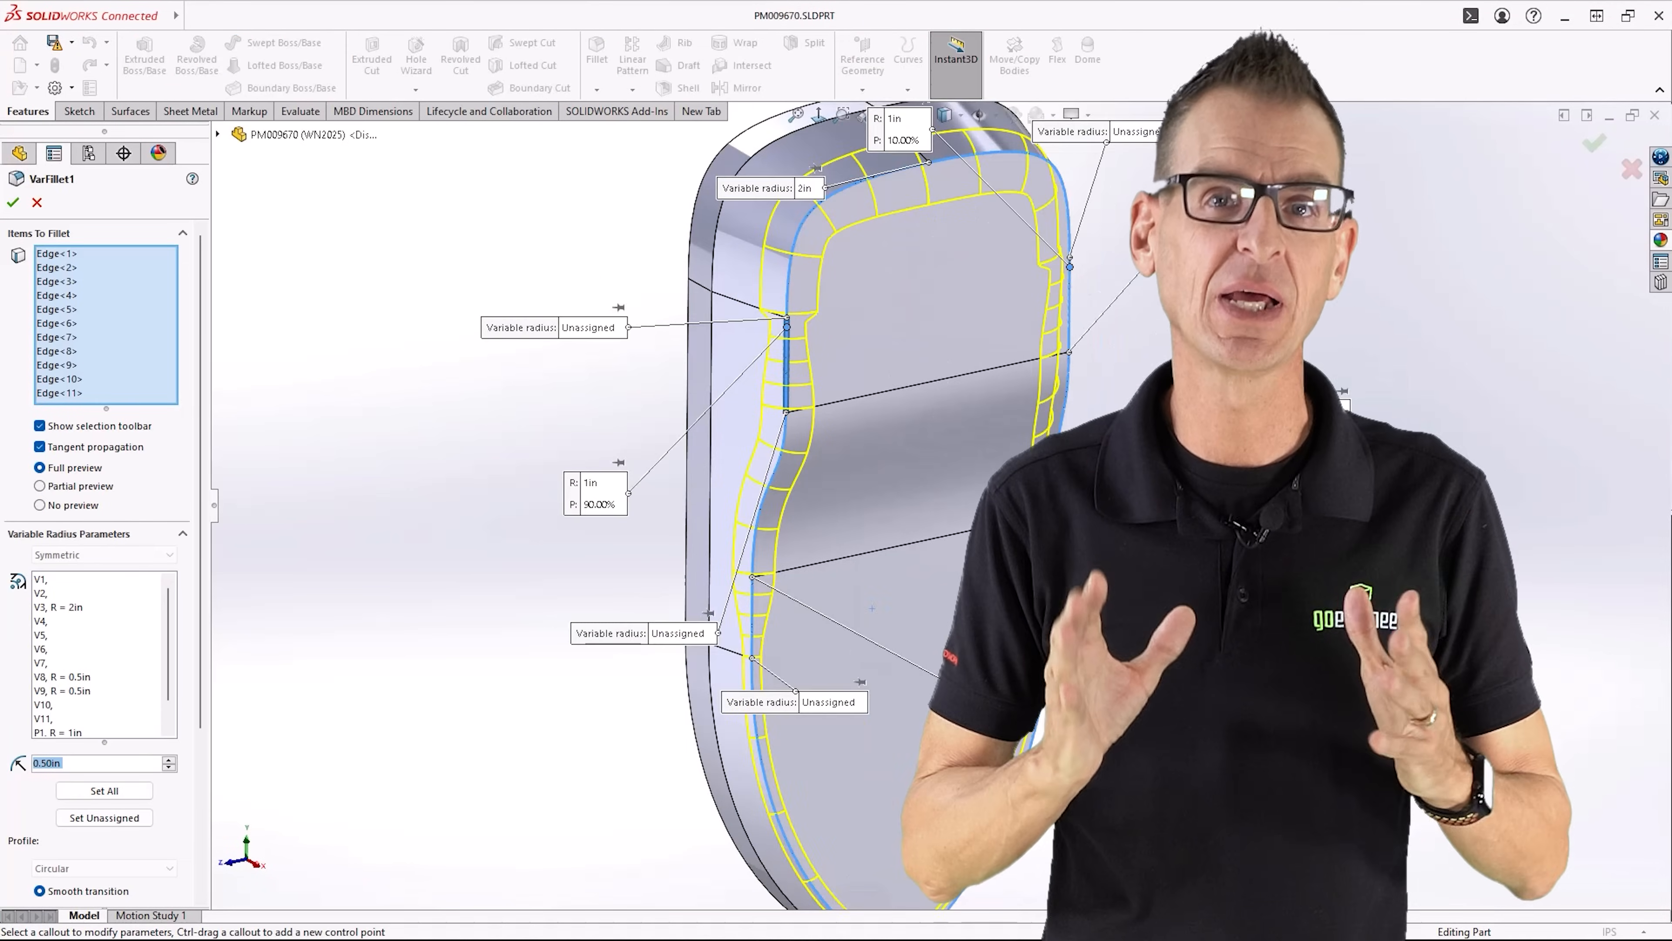
Enable Continuous edge blend on the variable fillet and set an unassigned radius point to 20mm.
scroll("down", 3)
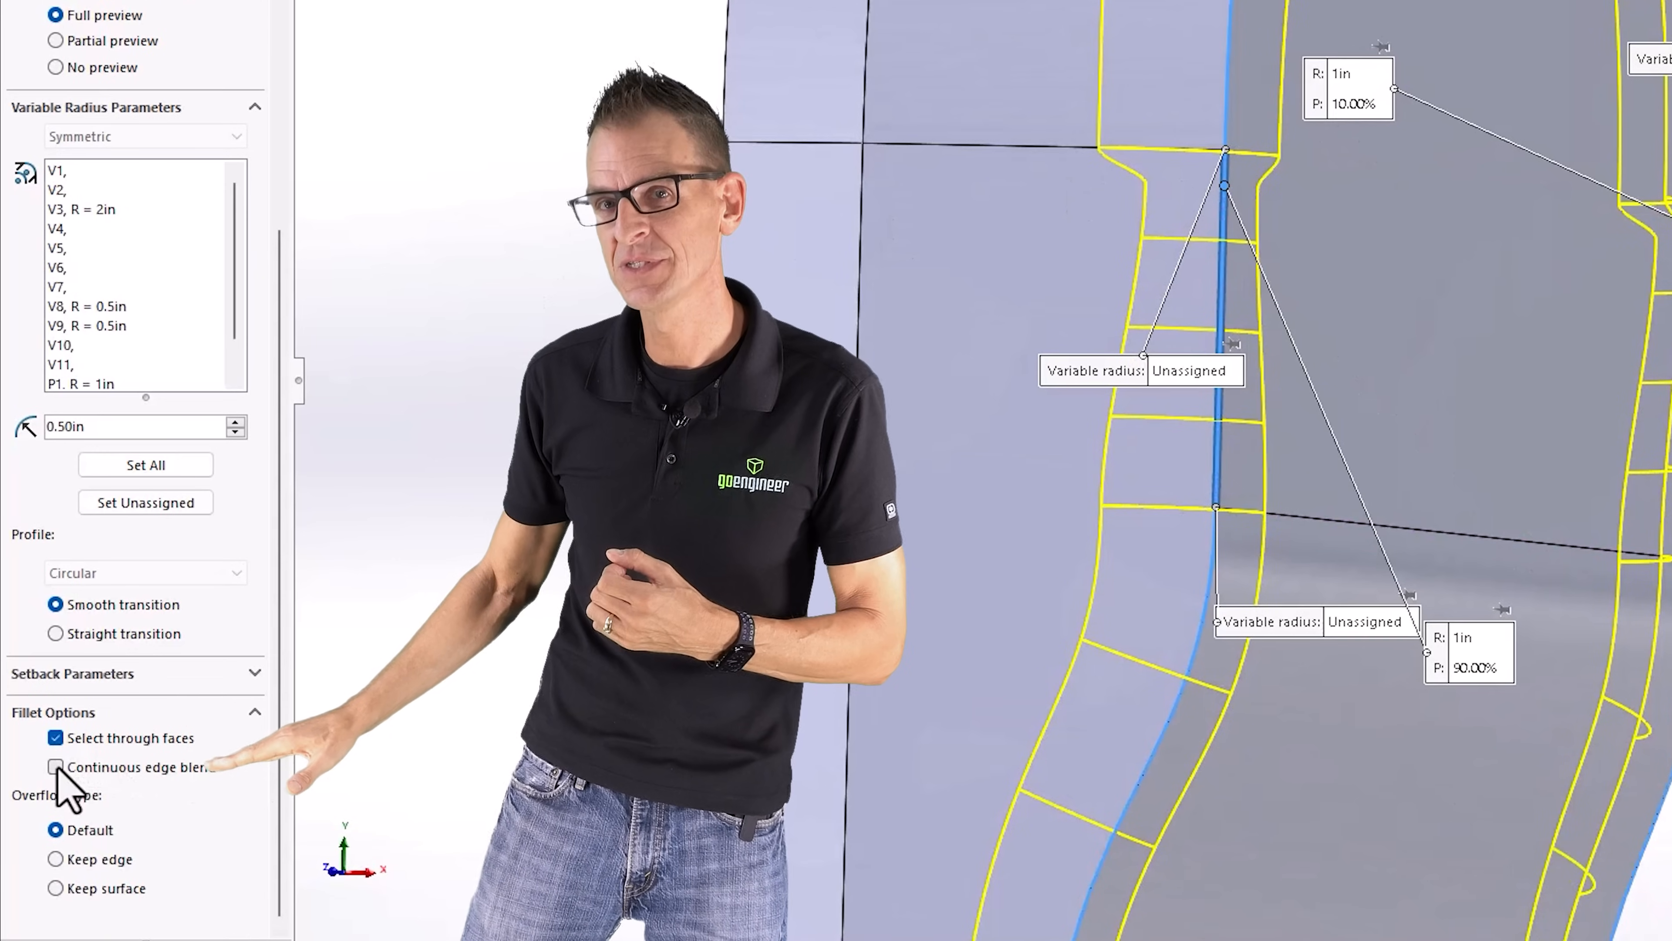
left_click(54, 767)
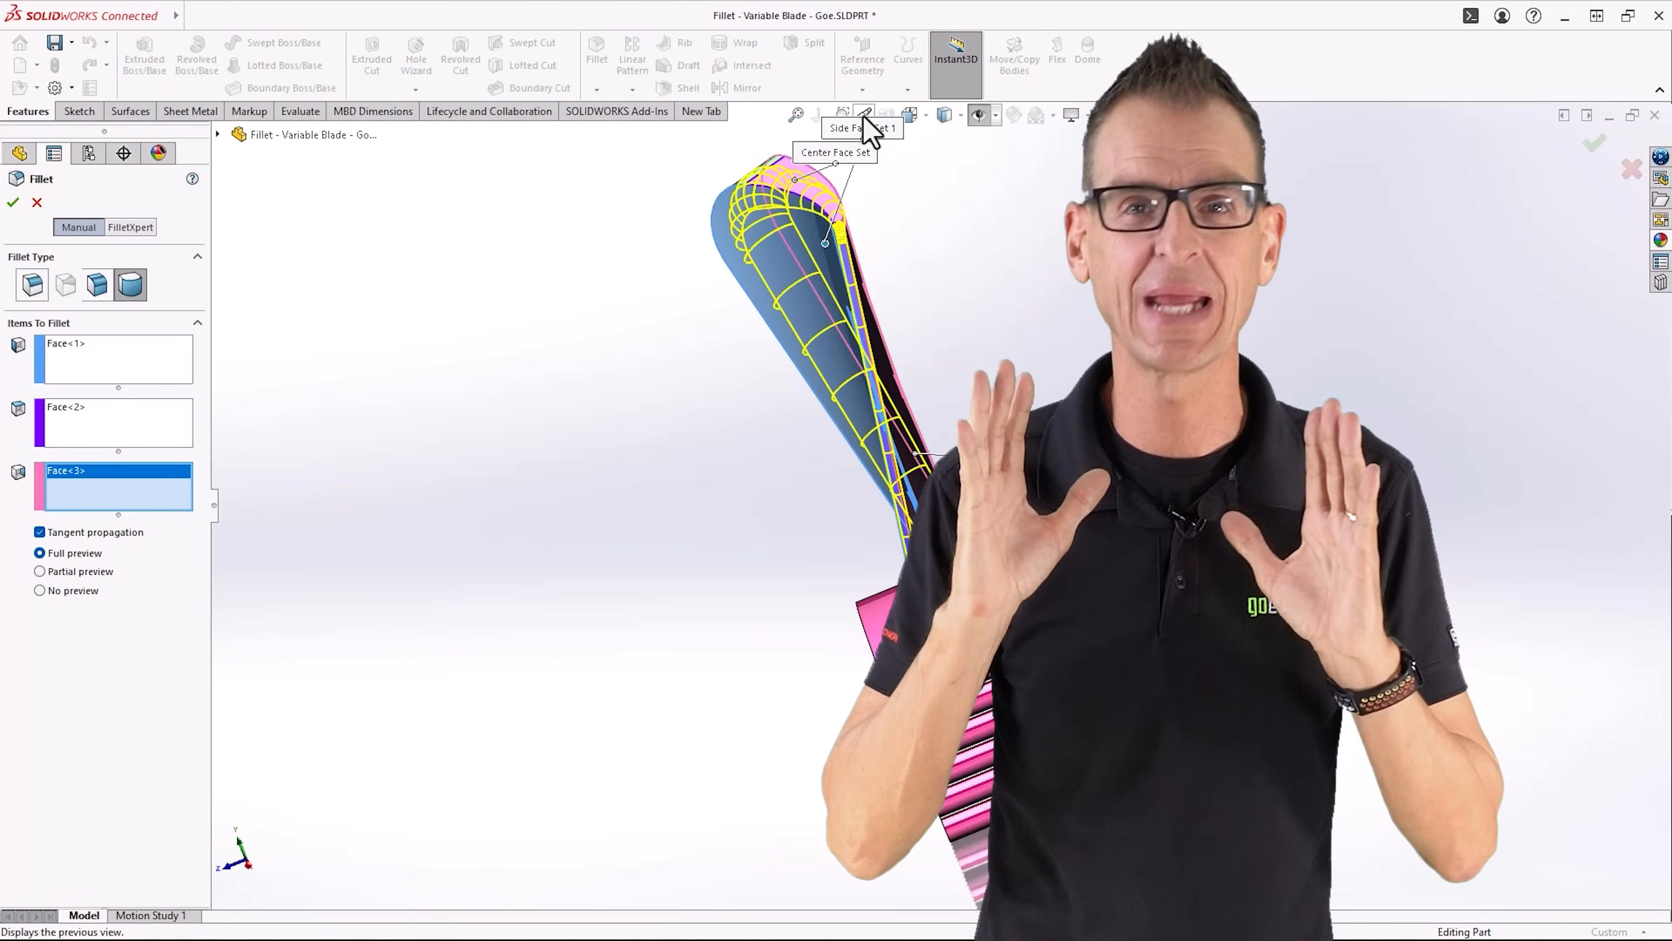
left_click(14, 203)
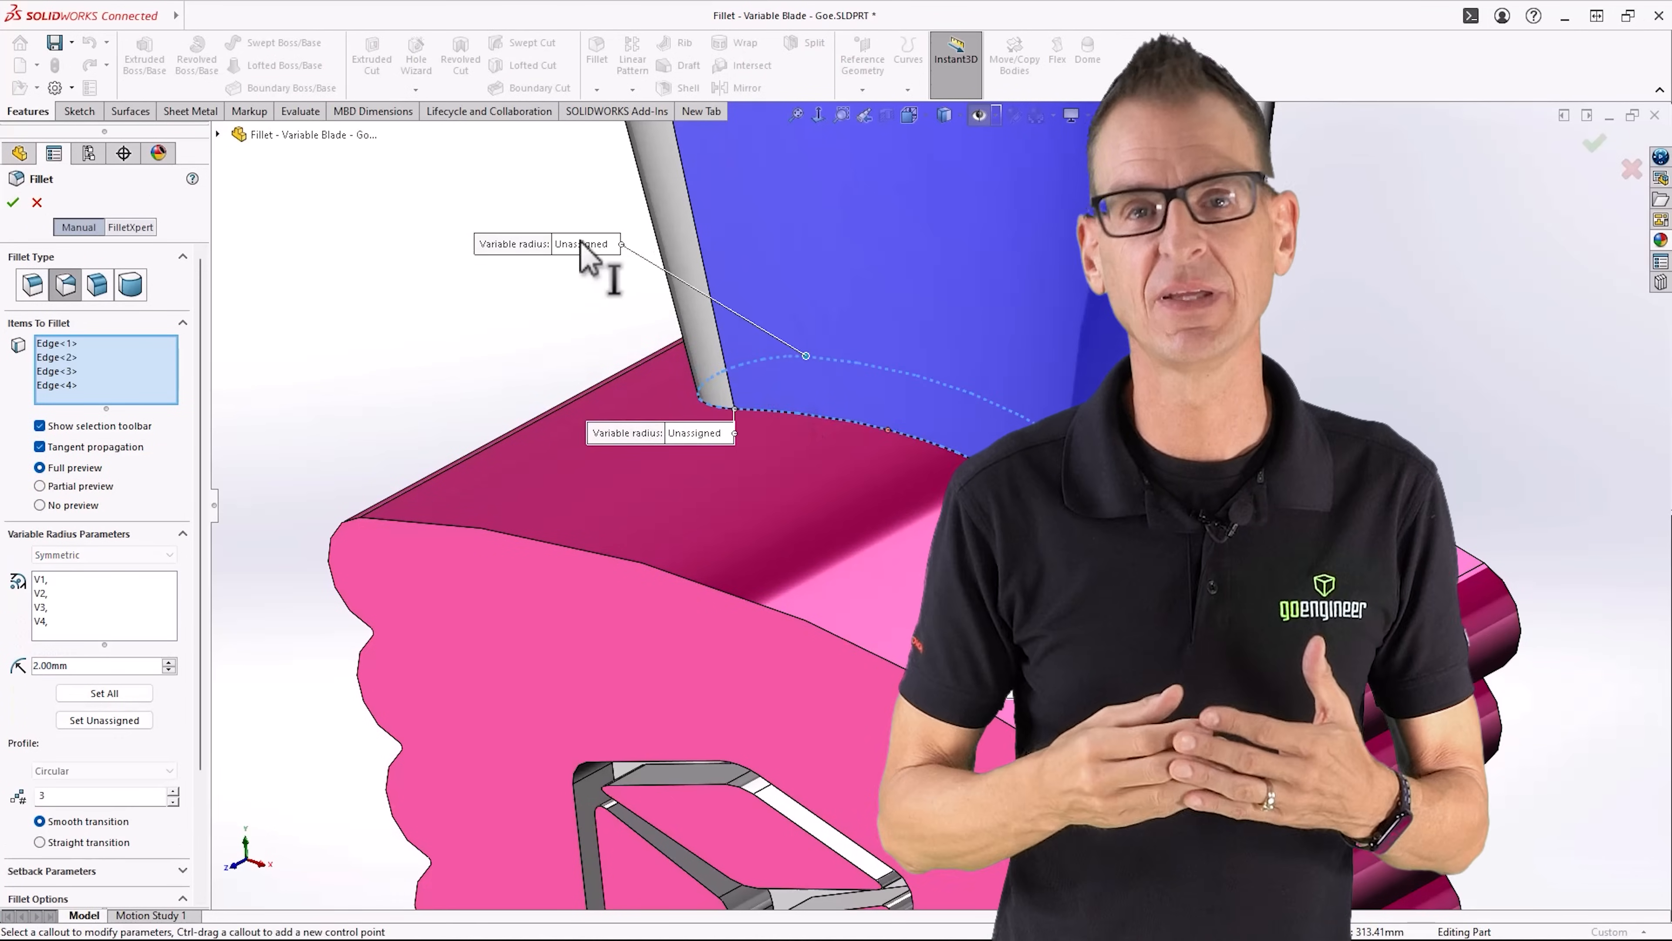
type("20mm")
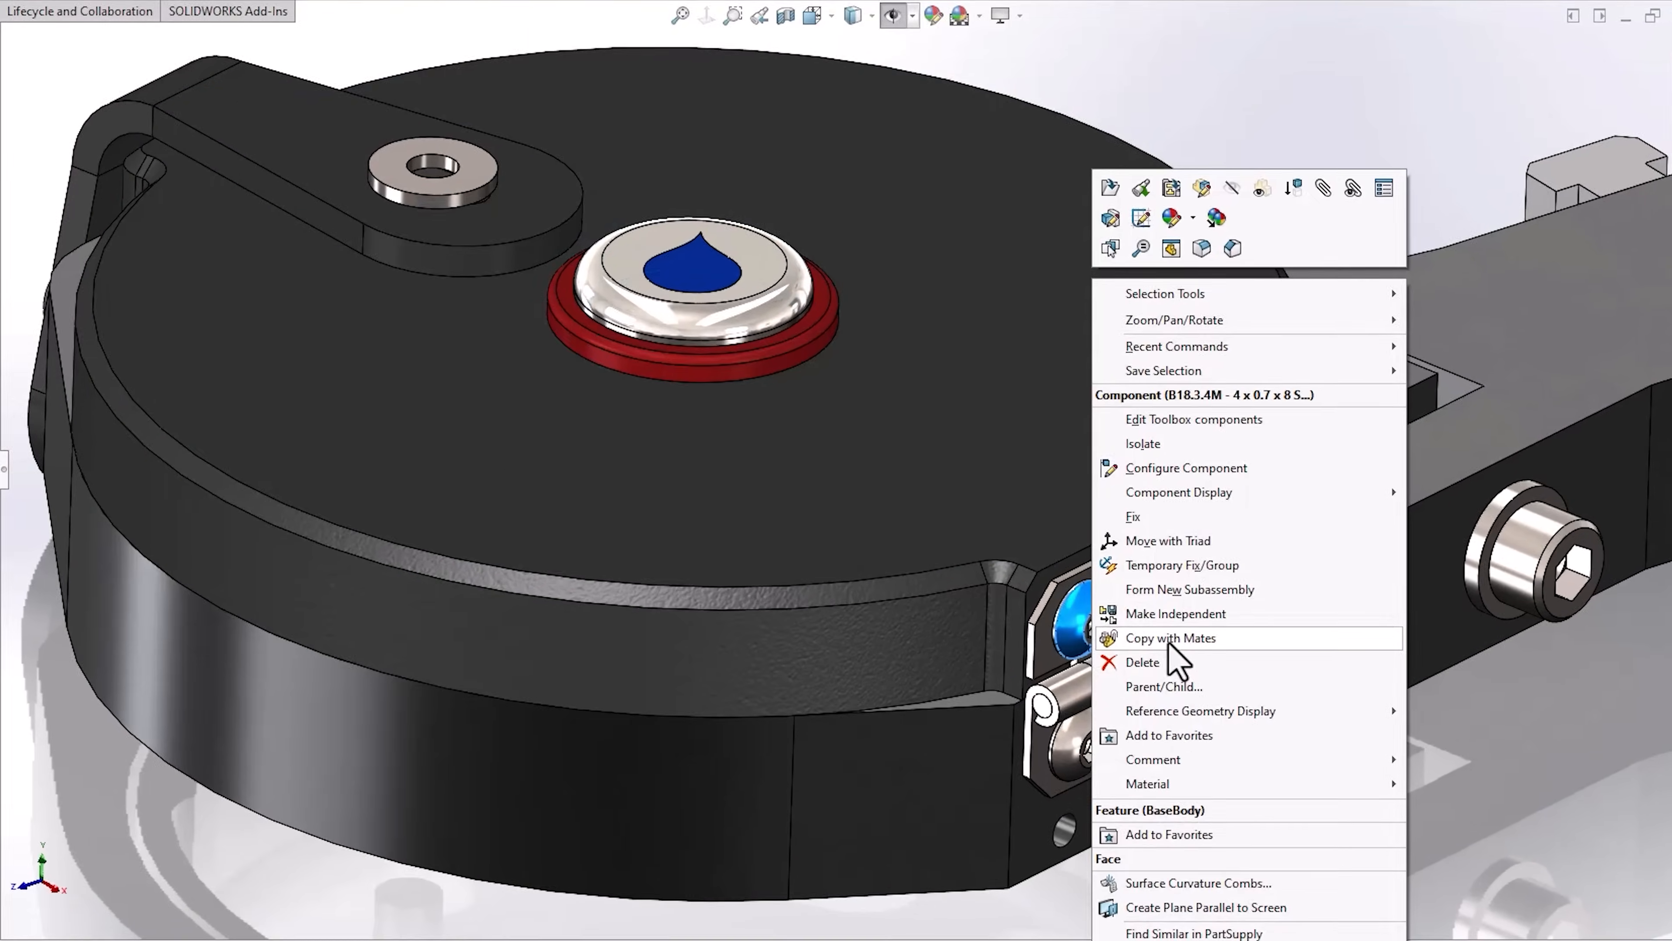
Copy the hinge plate with its mates onto the pin, re-referencing the ProfileCenter mates, and swing it into place.
left_click(1170, 638)
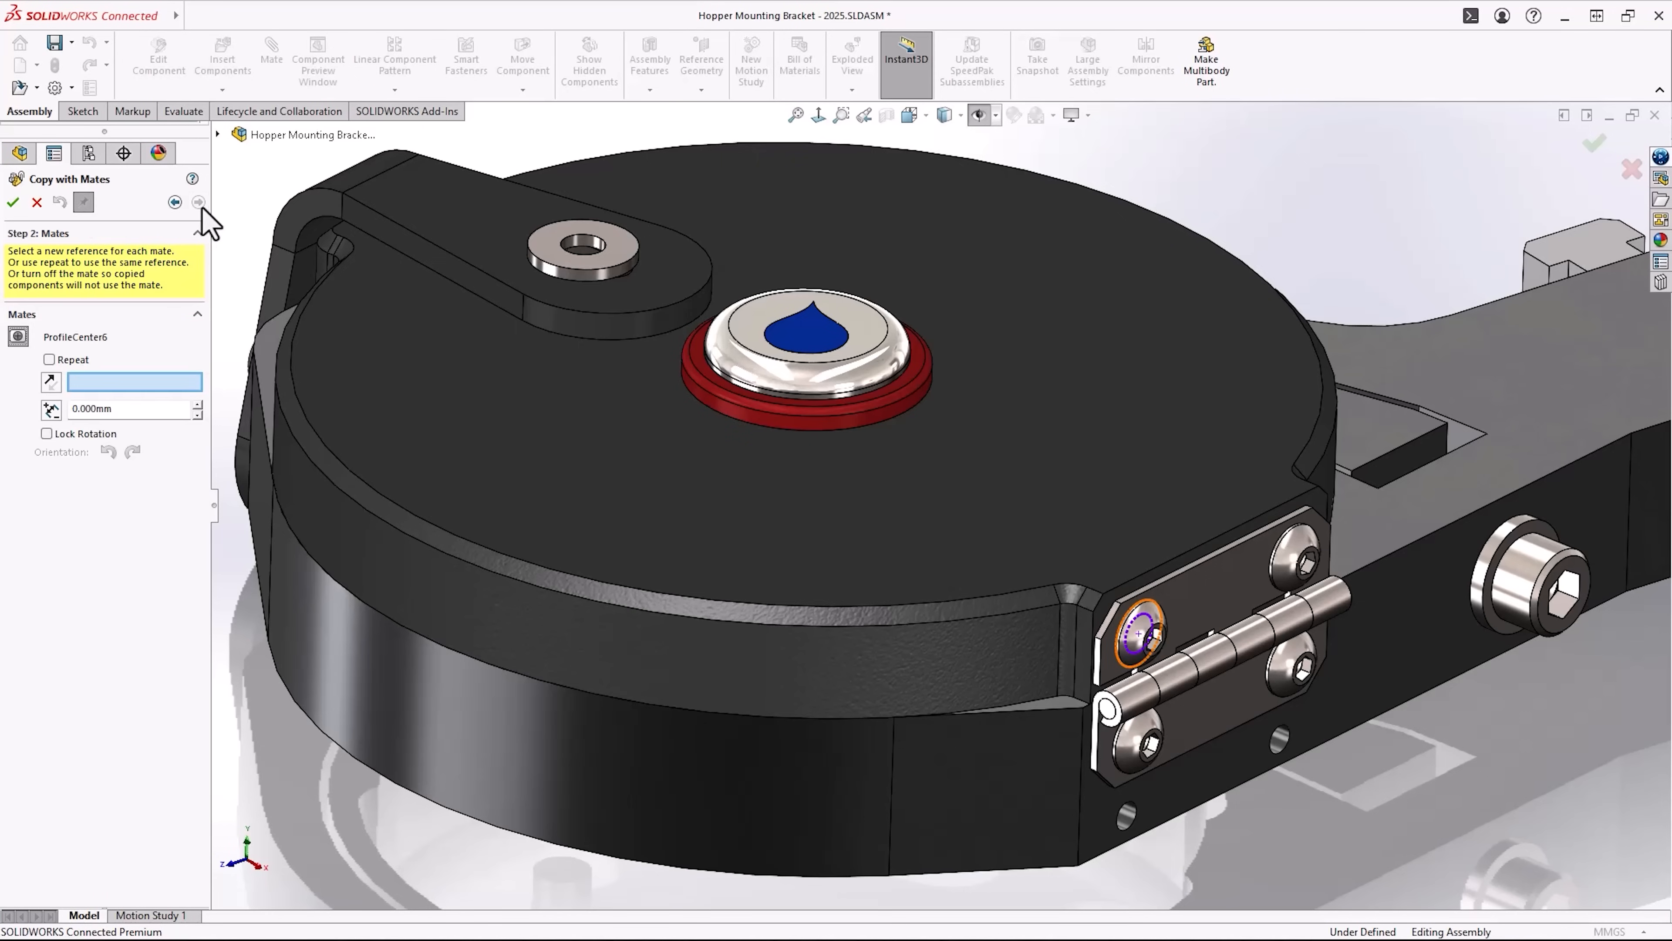
left_click(583, 246)
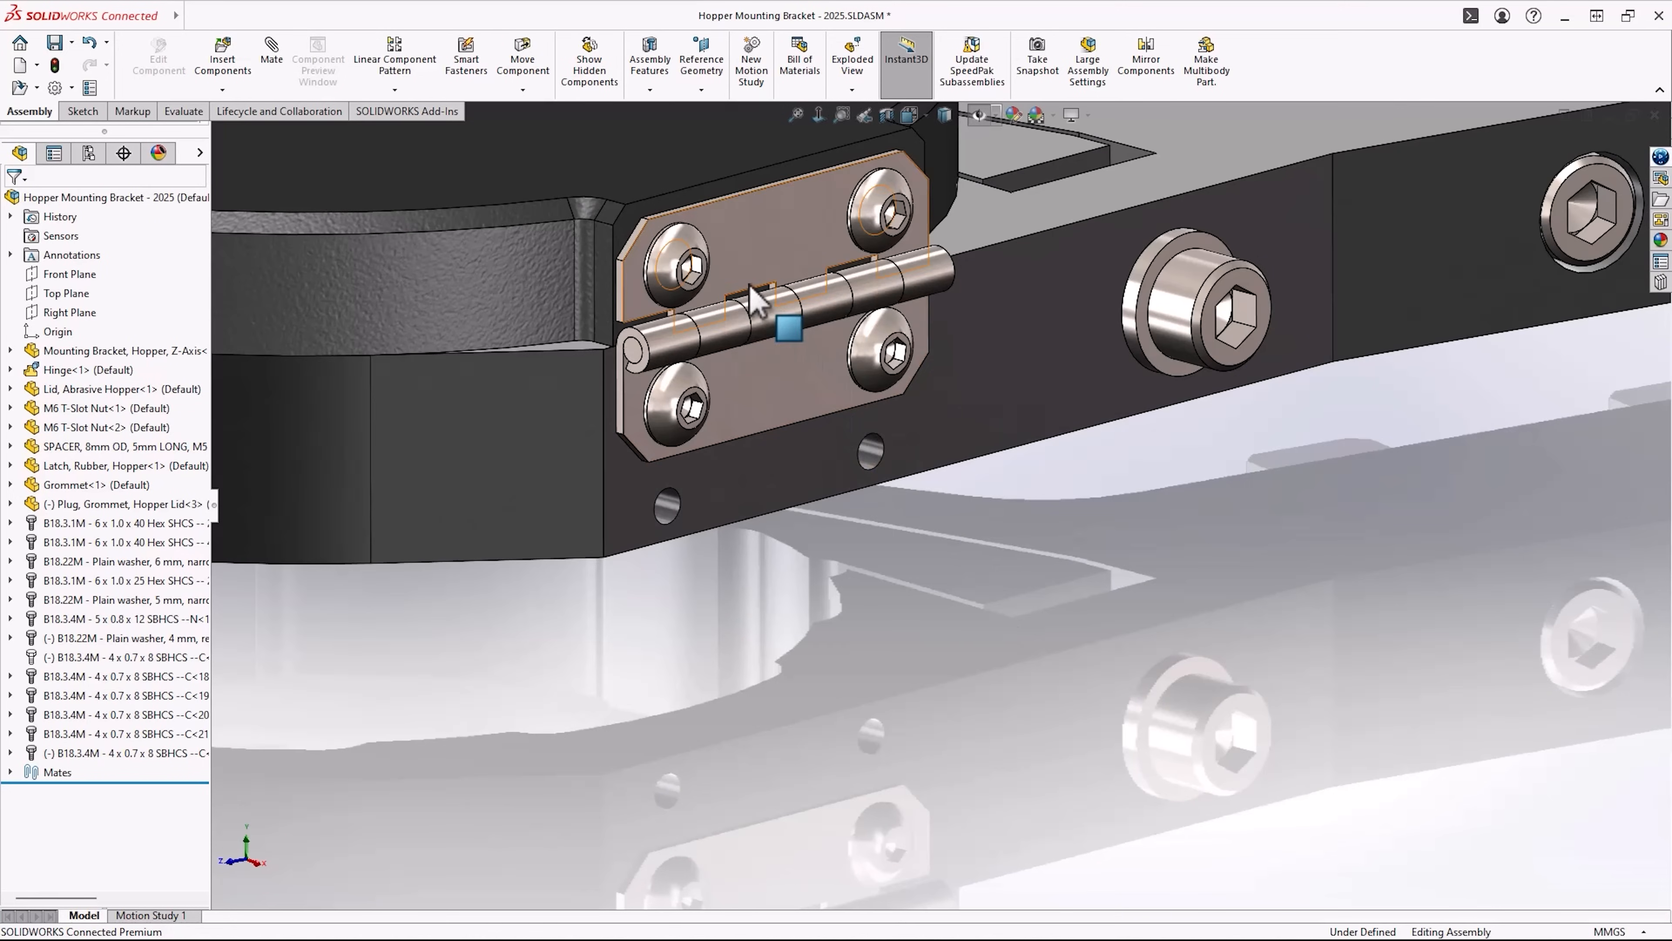
left_click(784, 310)
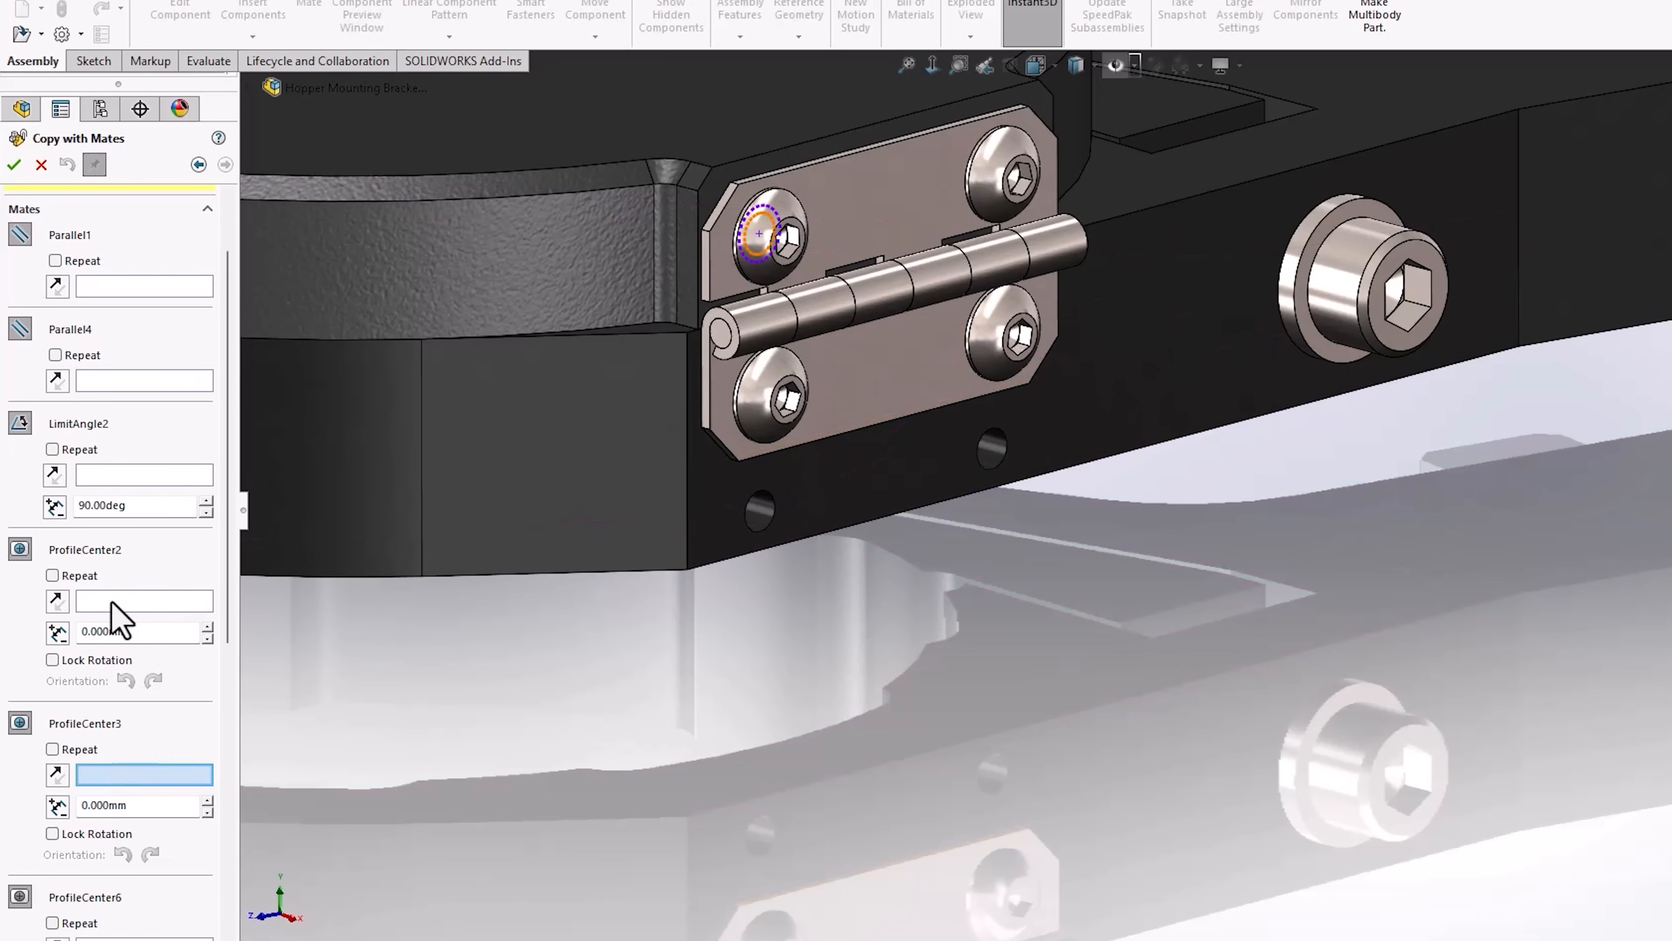
left_click(763, 507)
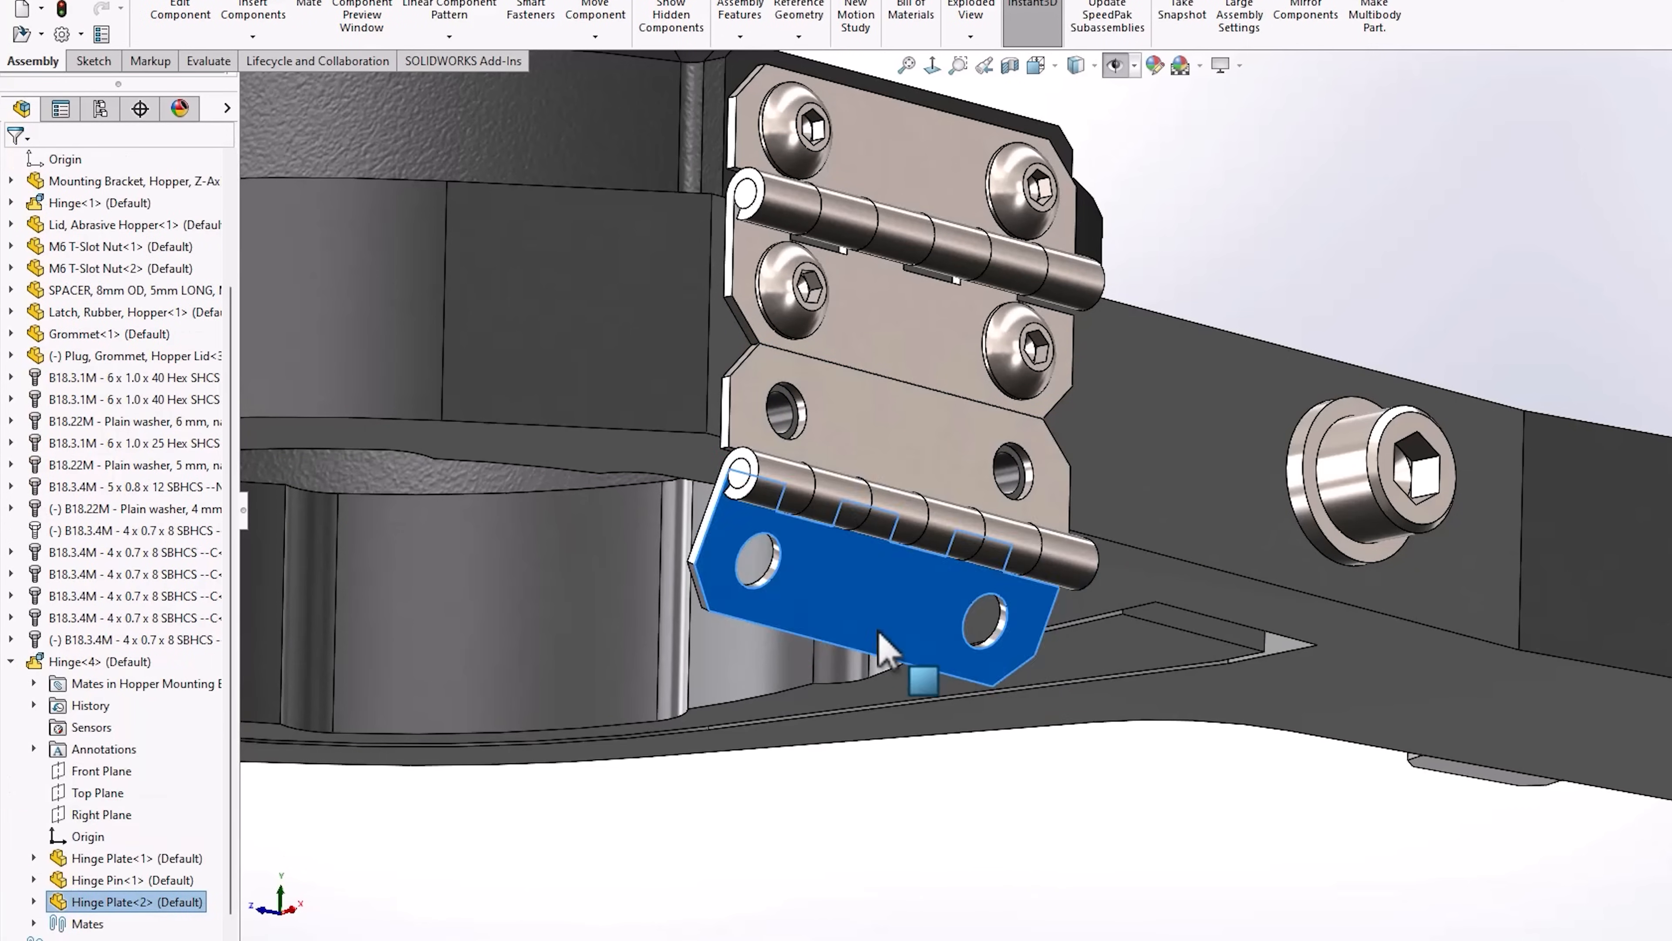
left_click_drag(885, 645, 965, 683)
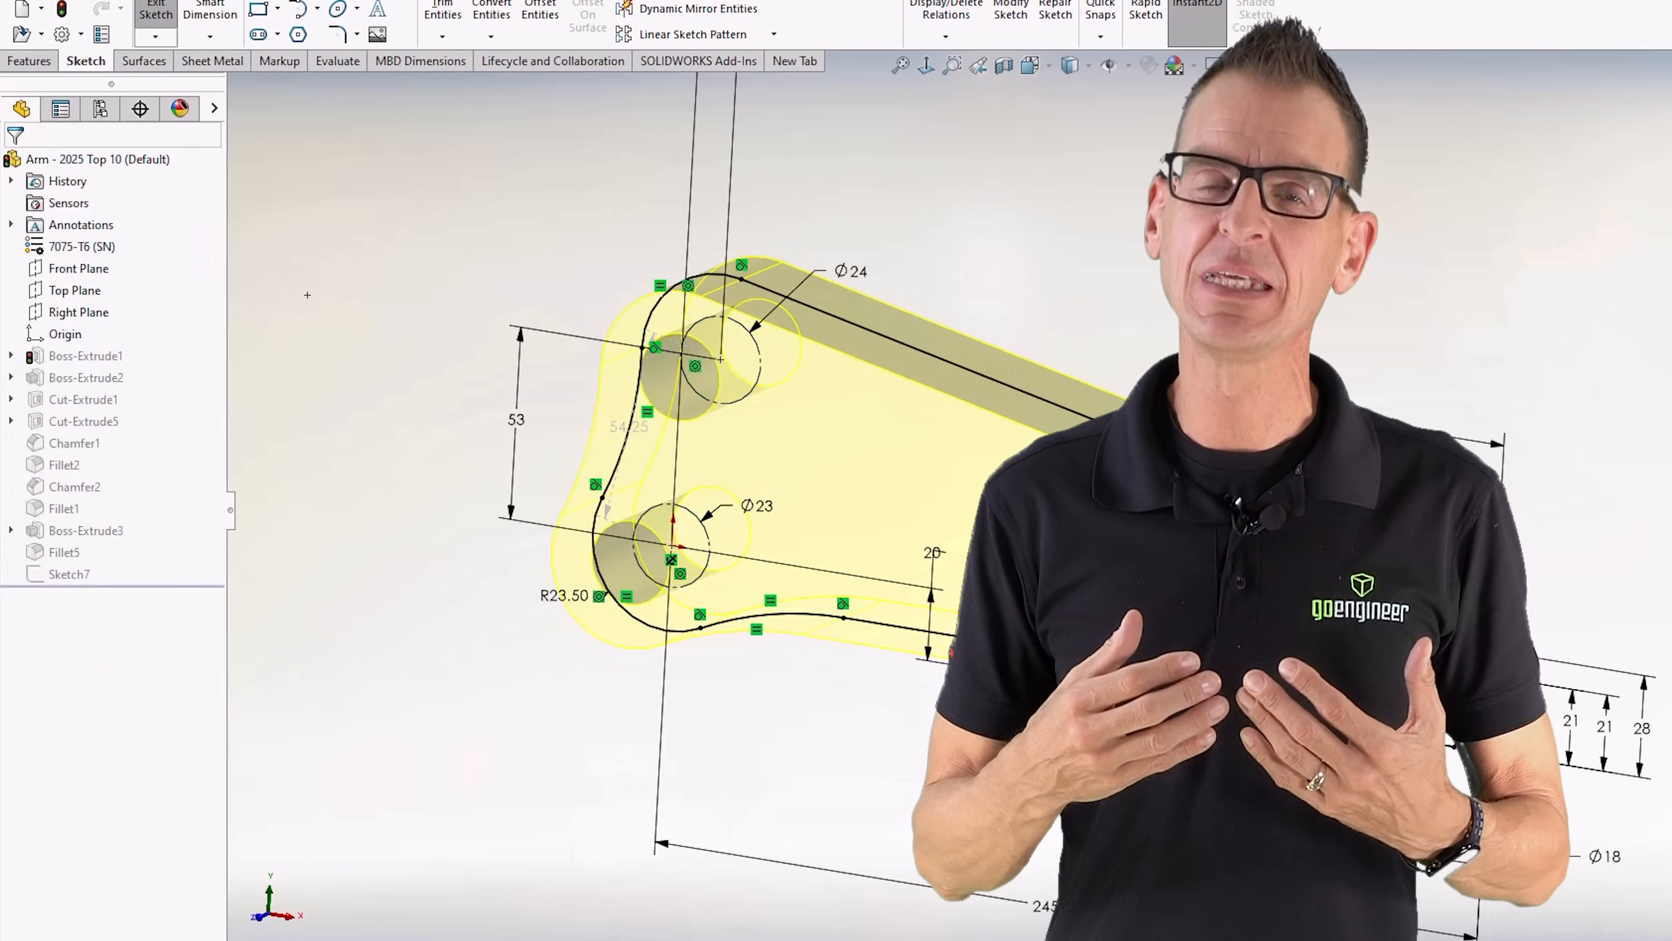
Locate the broken Sketch3 under Cut-Extrude1 and open it for editing.
left_click(156, 10)
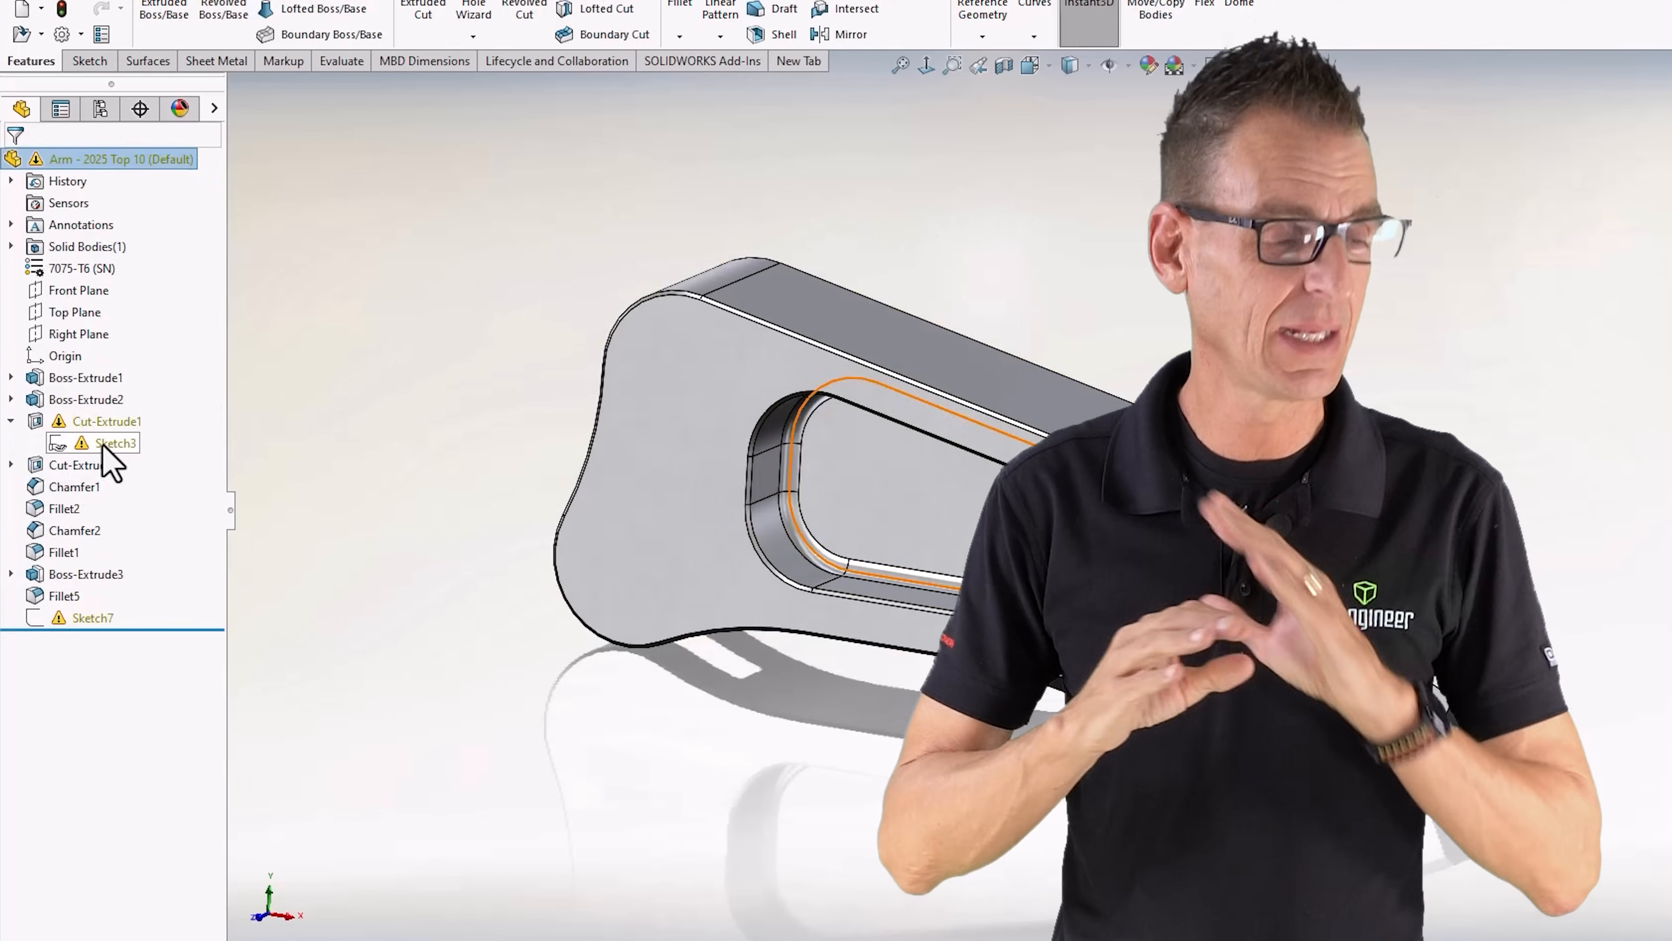
left_click(114, 442)
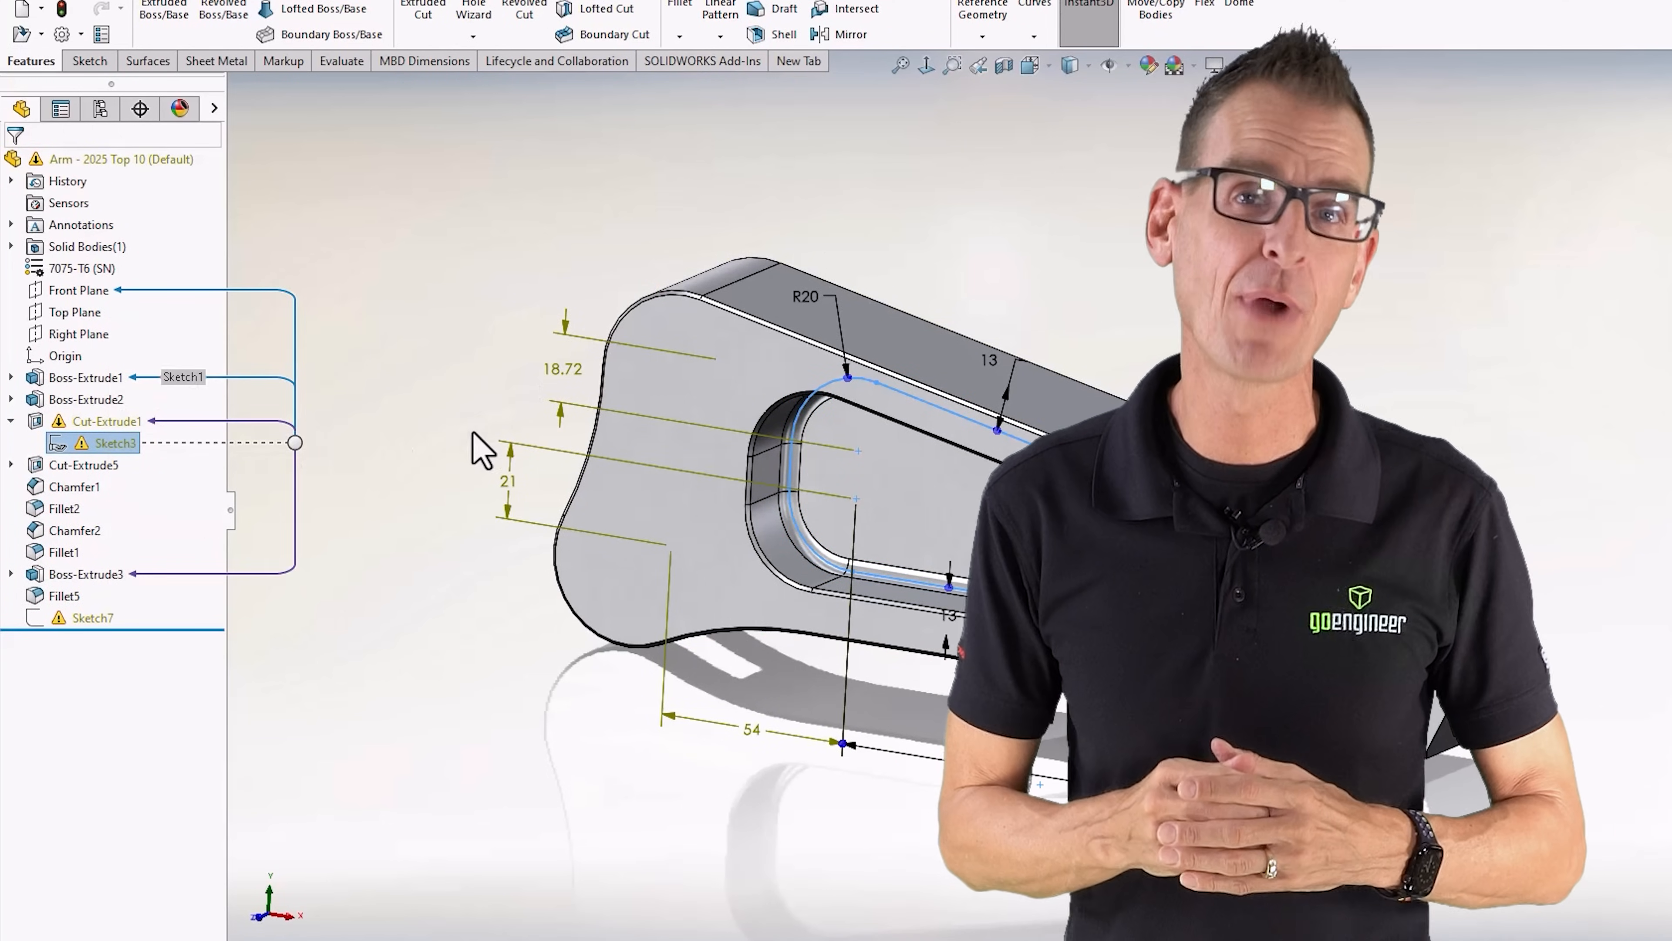
mouse_move(776, 766)
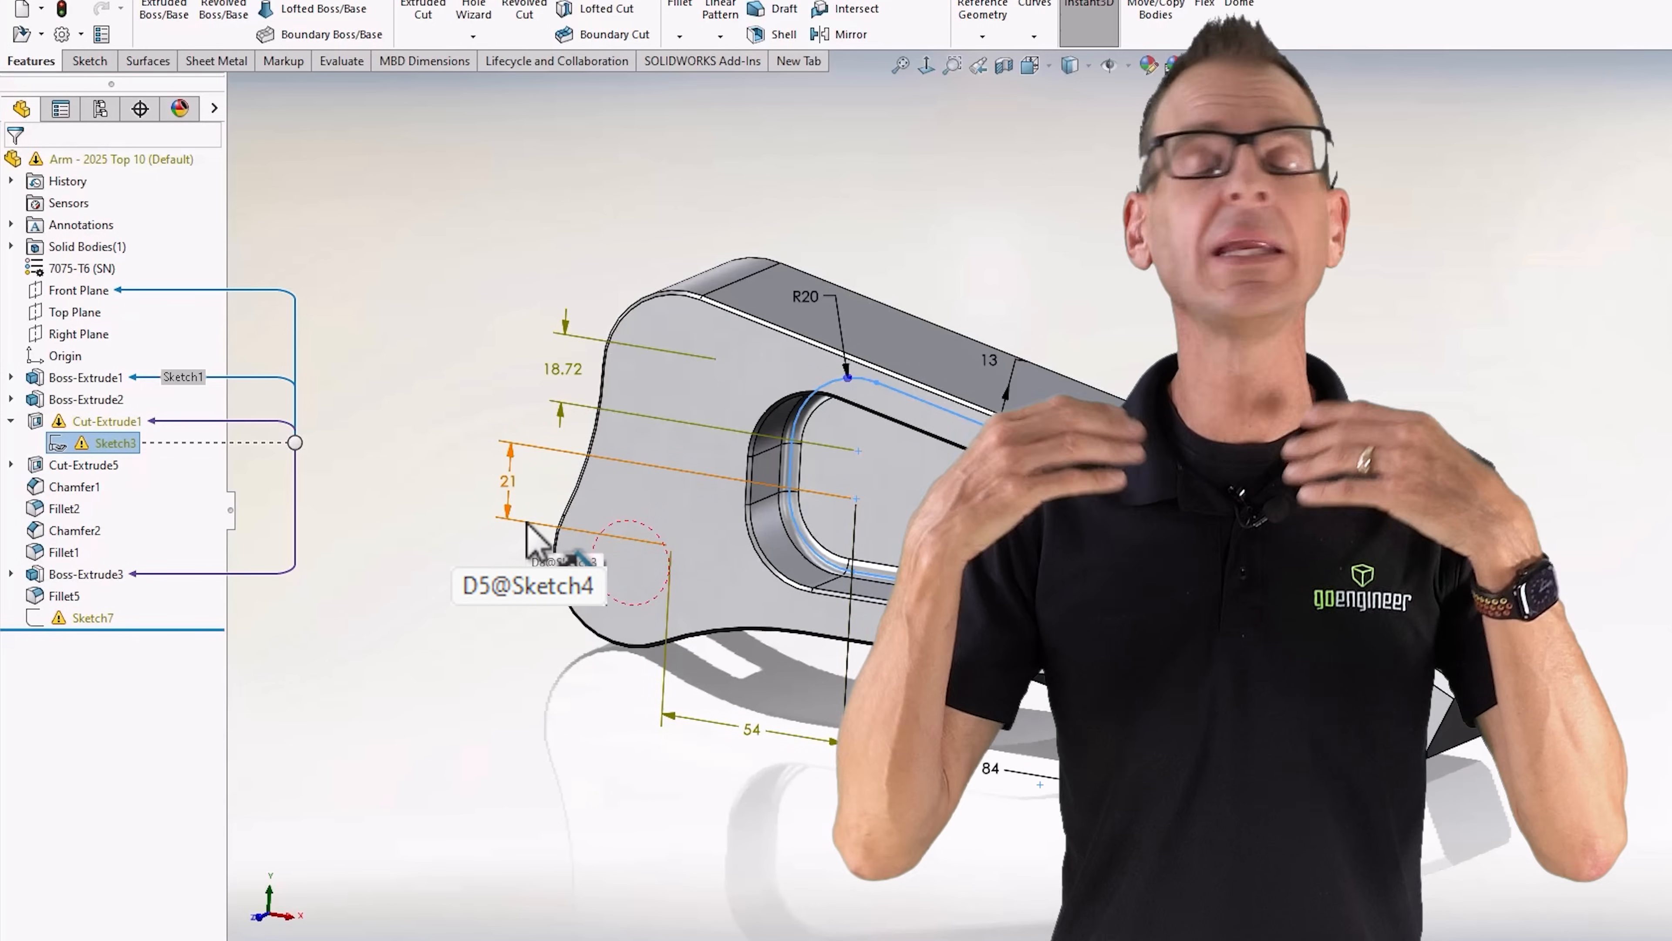
left_click(85, 574)
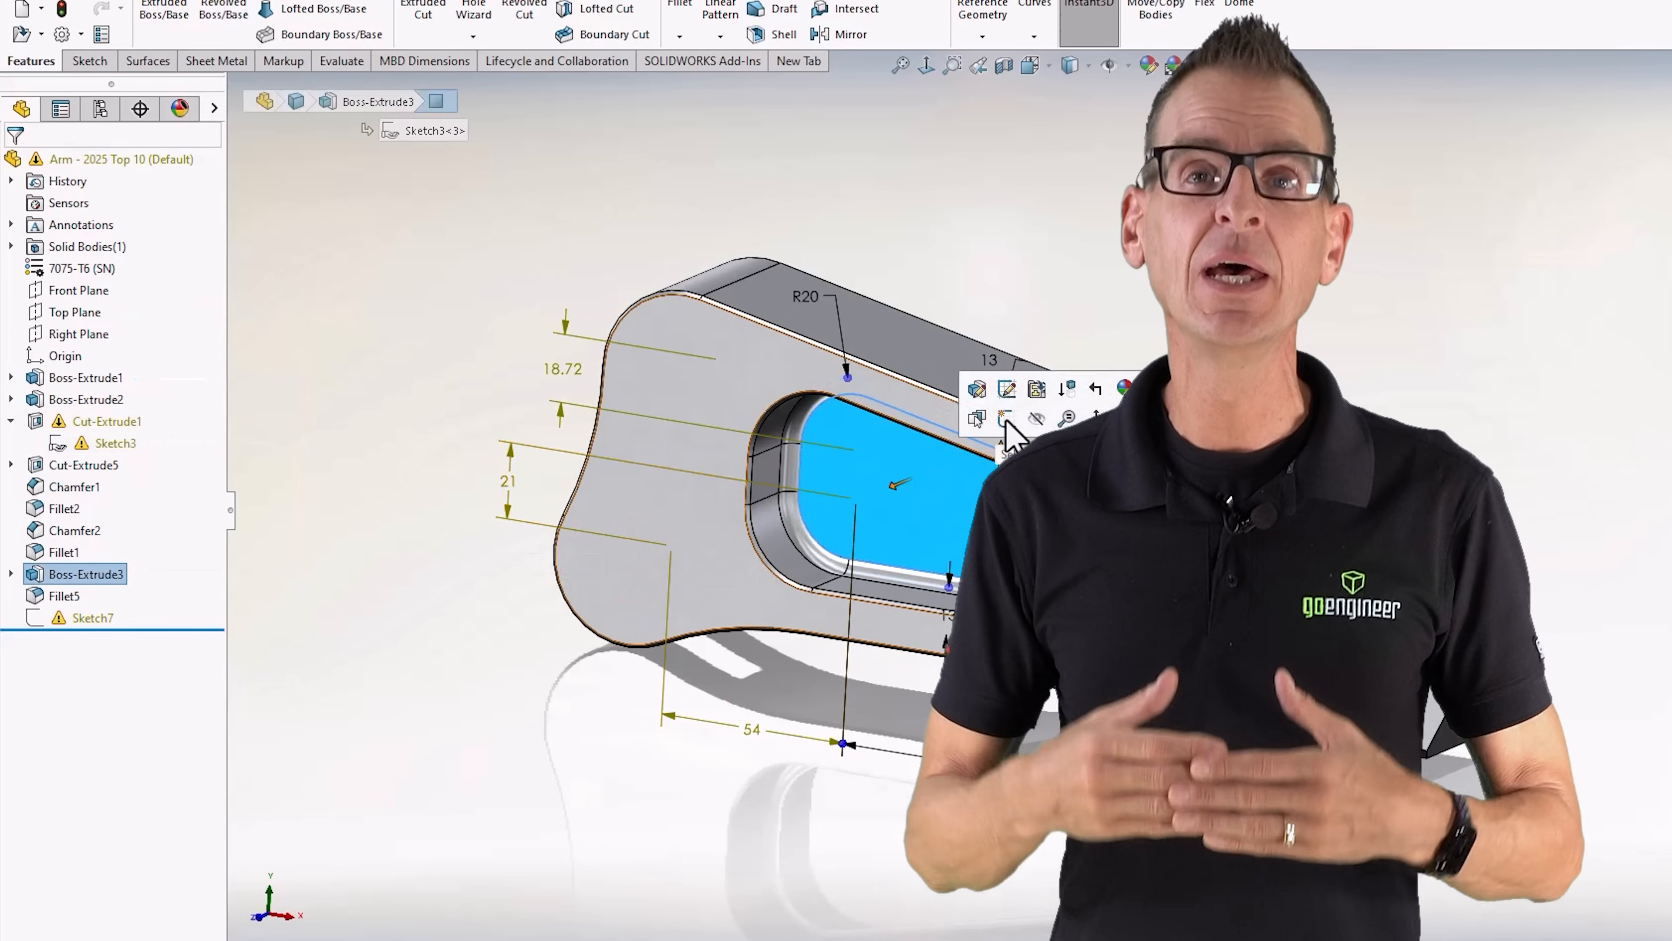
left_click(978, 418)
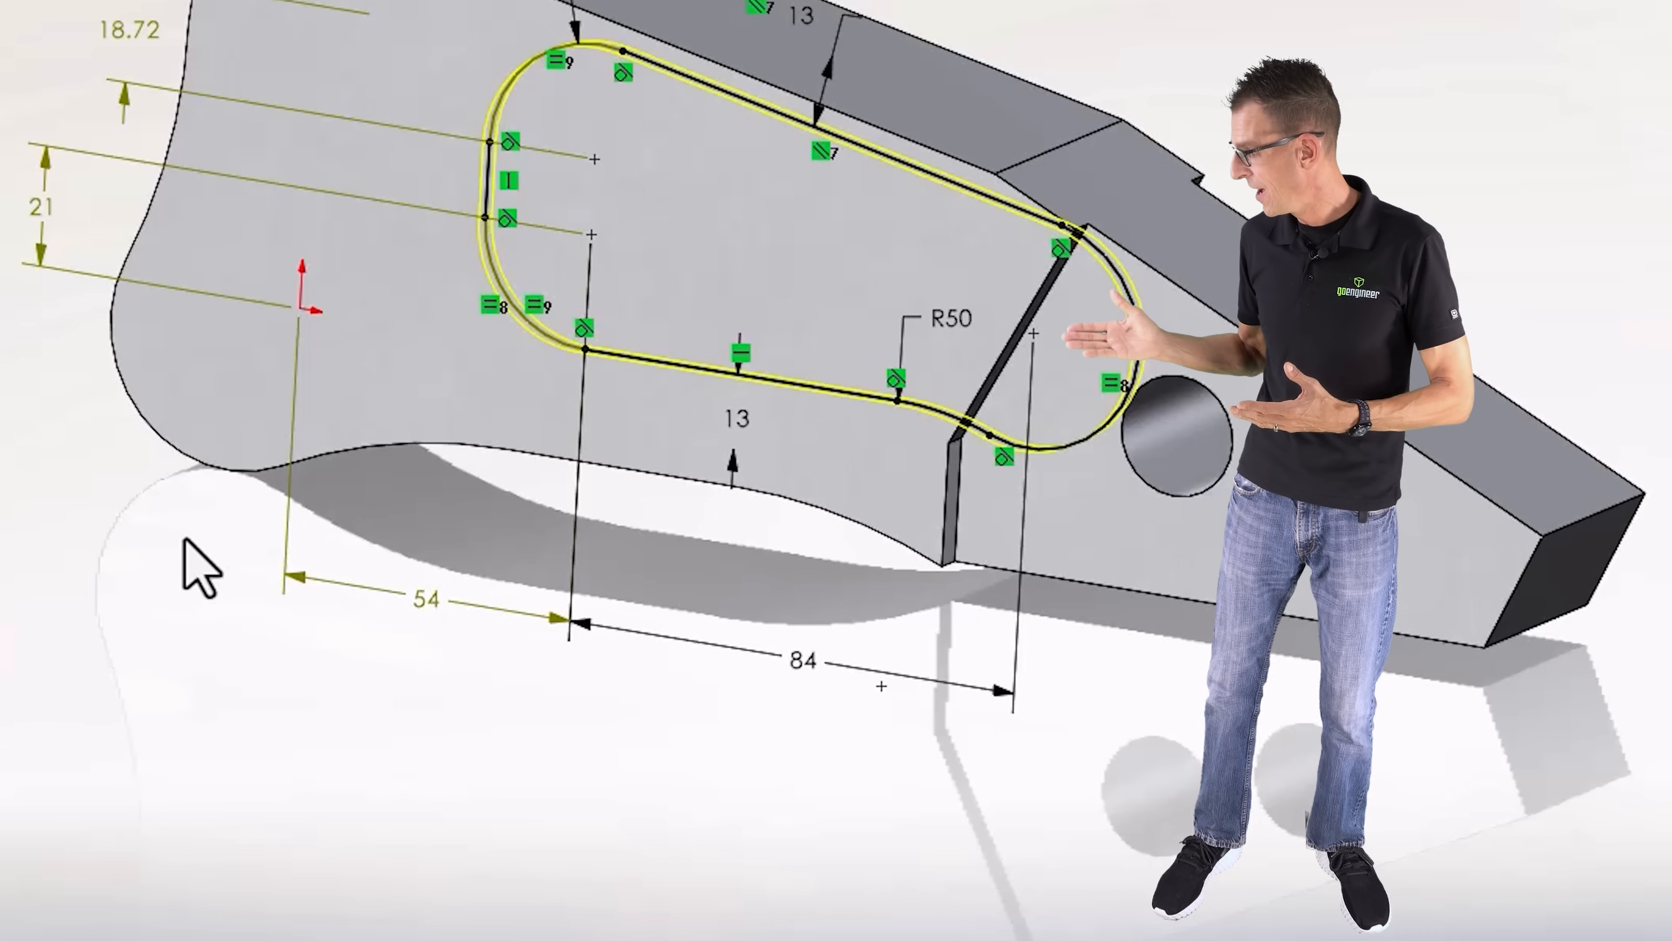
Auto-repair the dangling 54 dimension, then Repair All Dangling relations and exit the sketch.
right_click(571, 603)
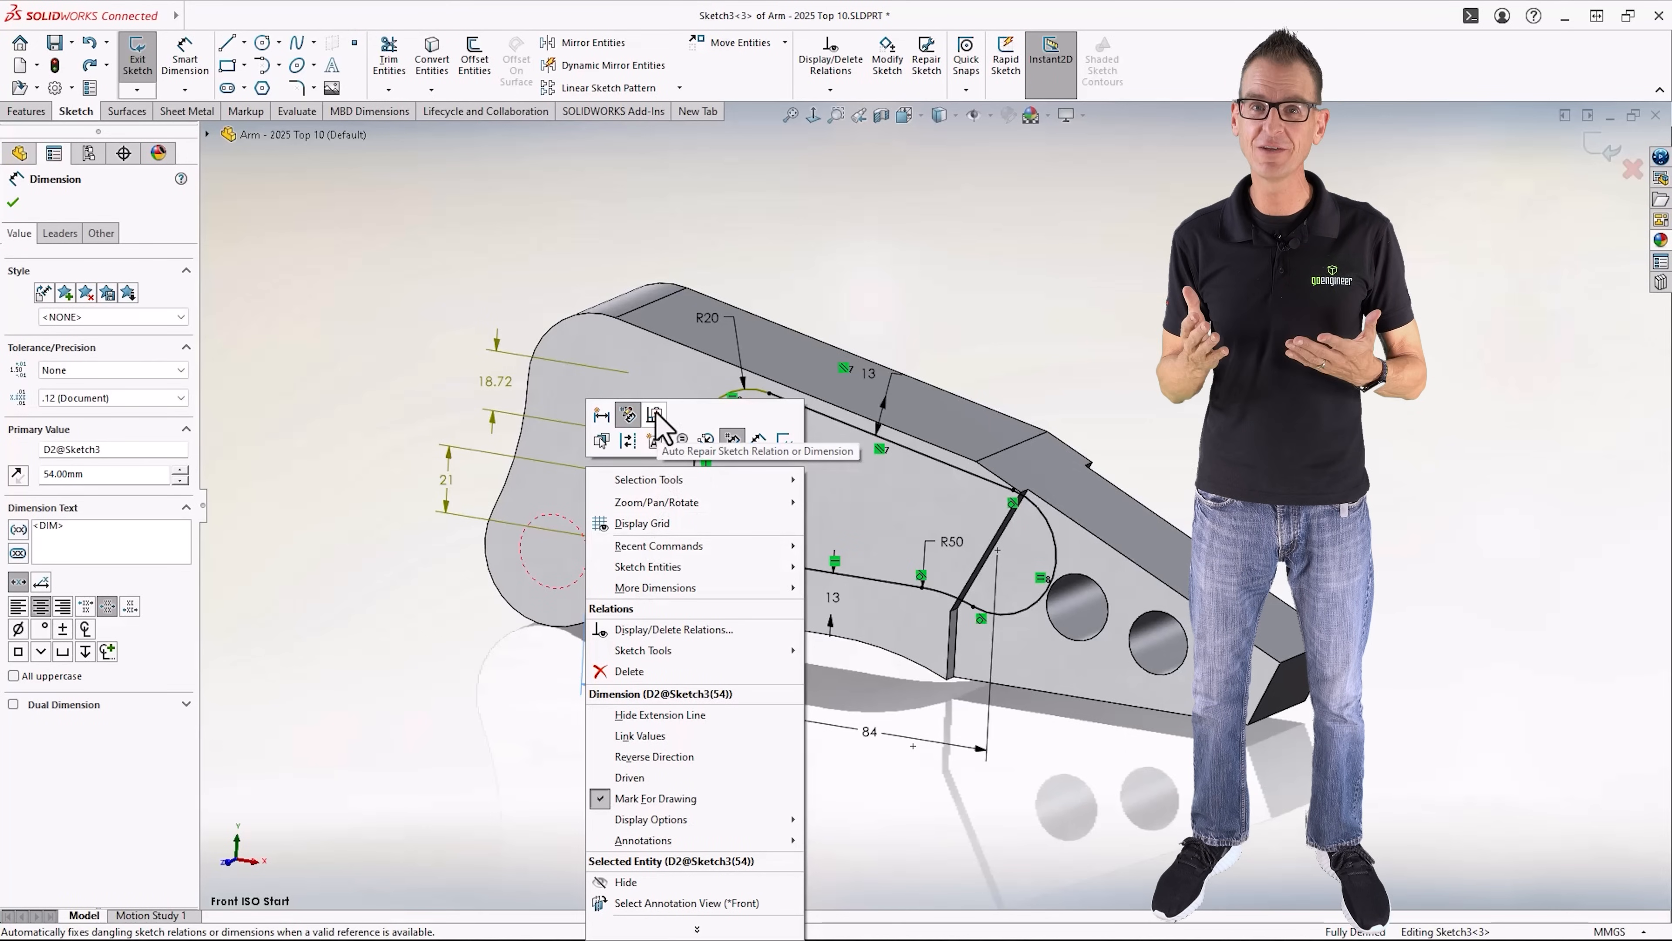
left_click(692, 205)
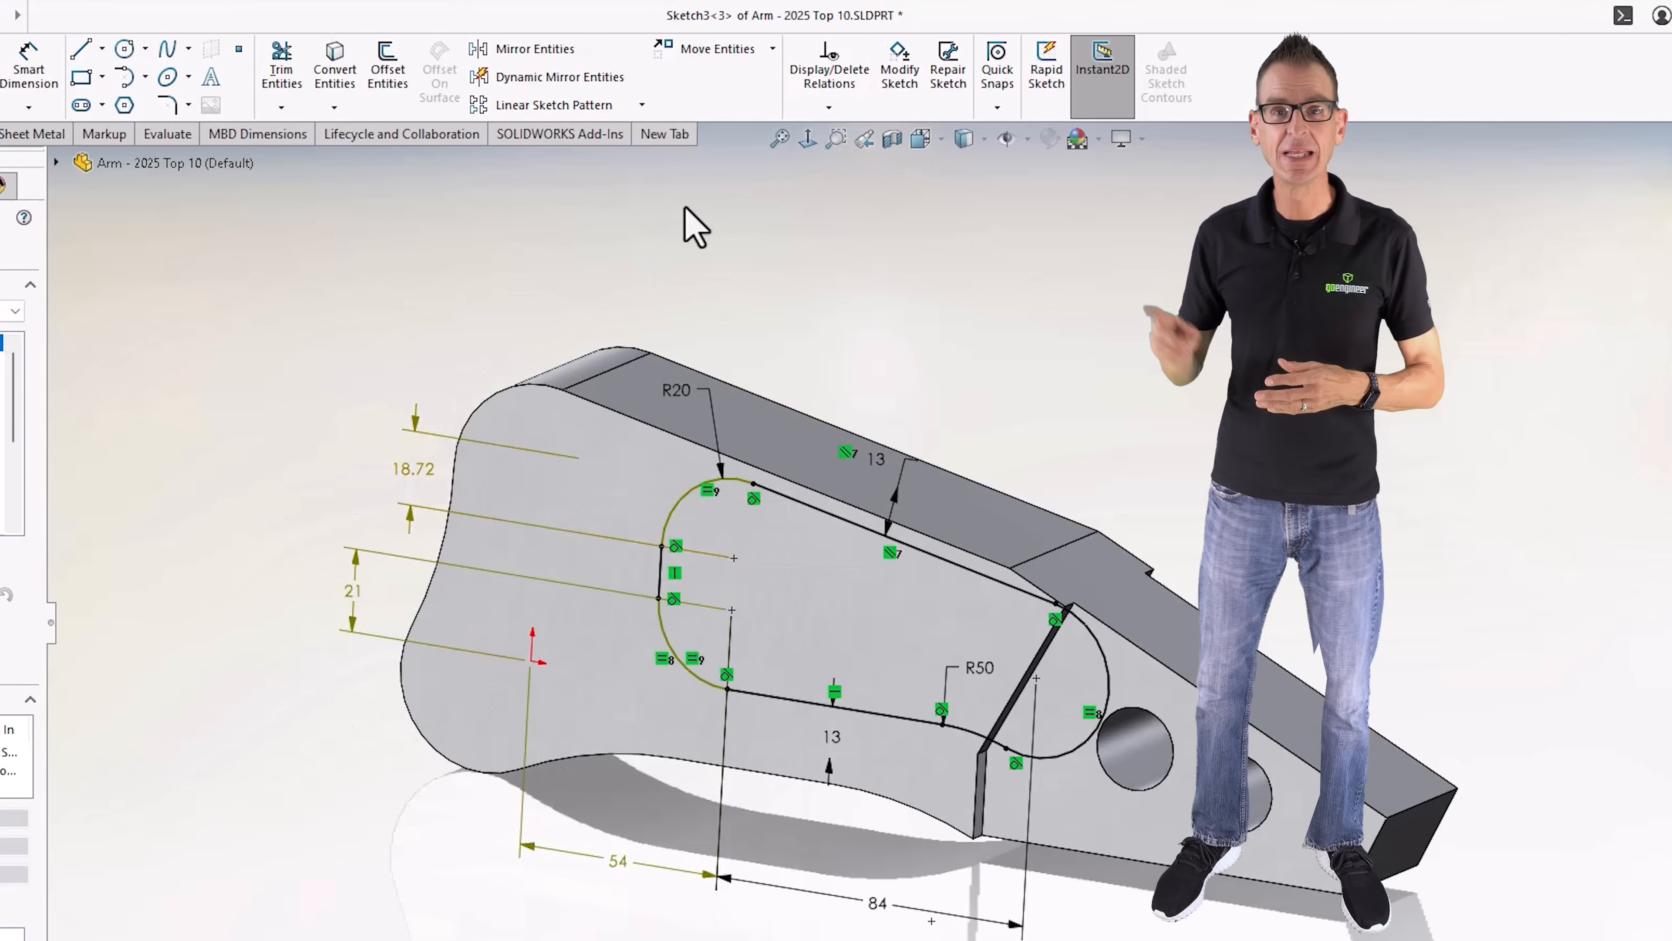
left_click(828, 63)
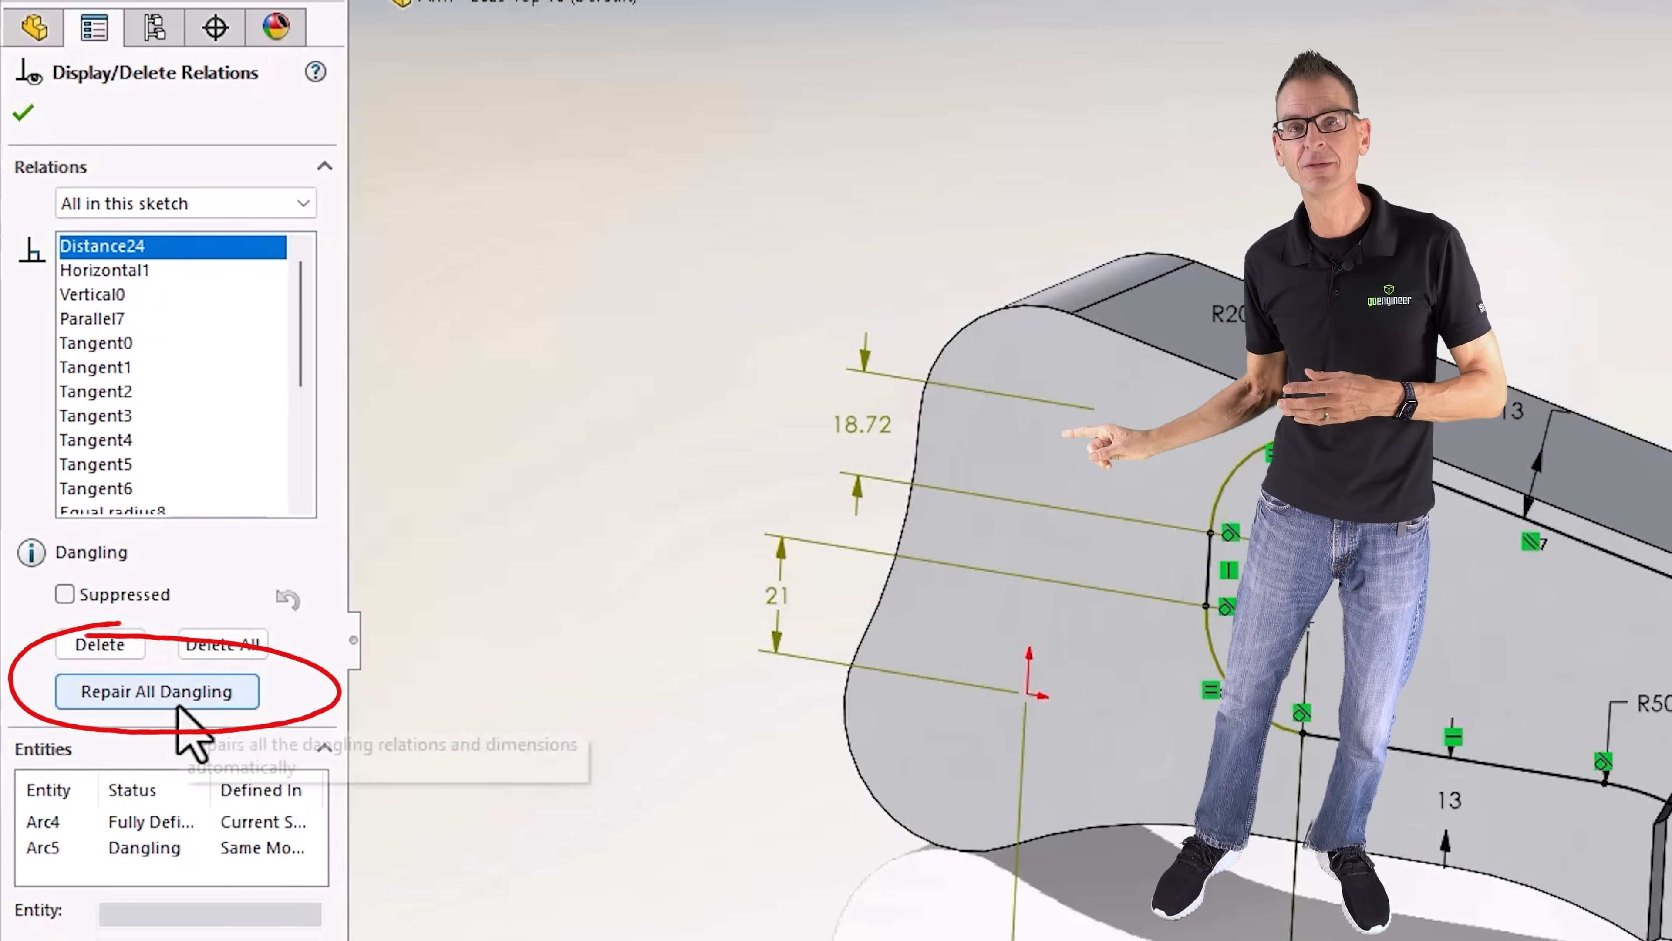
left_click(157, 691)
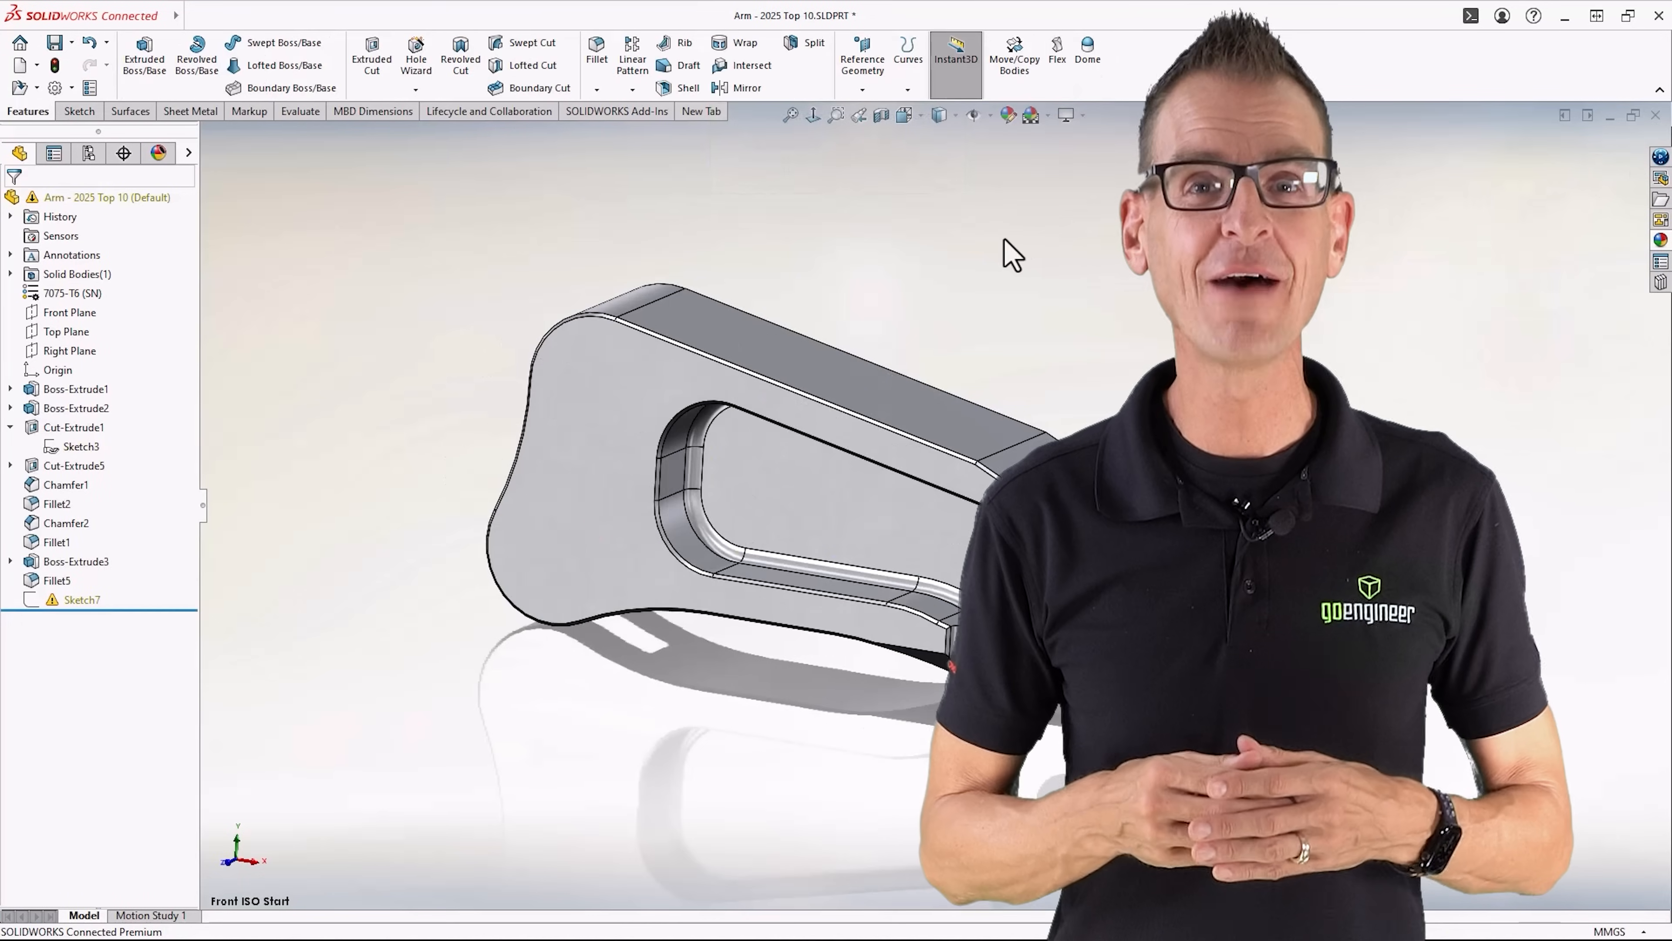
left_click(81, 446)
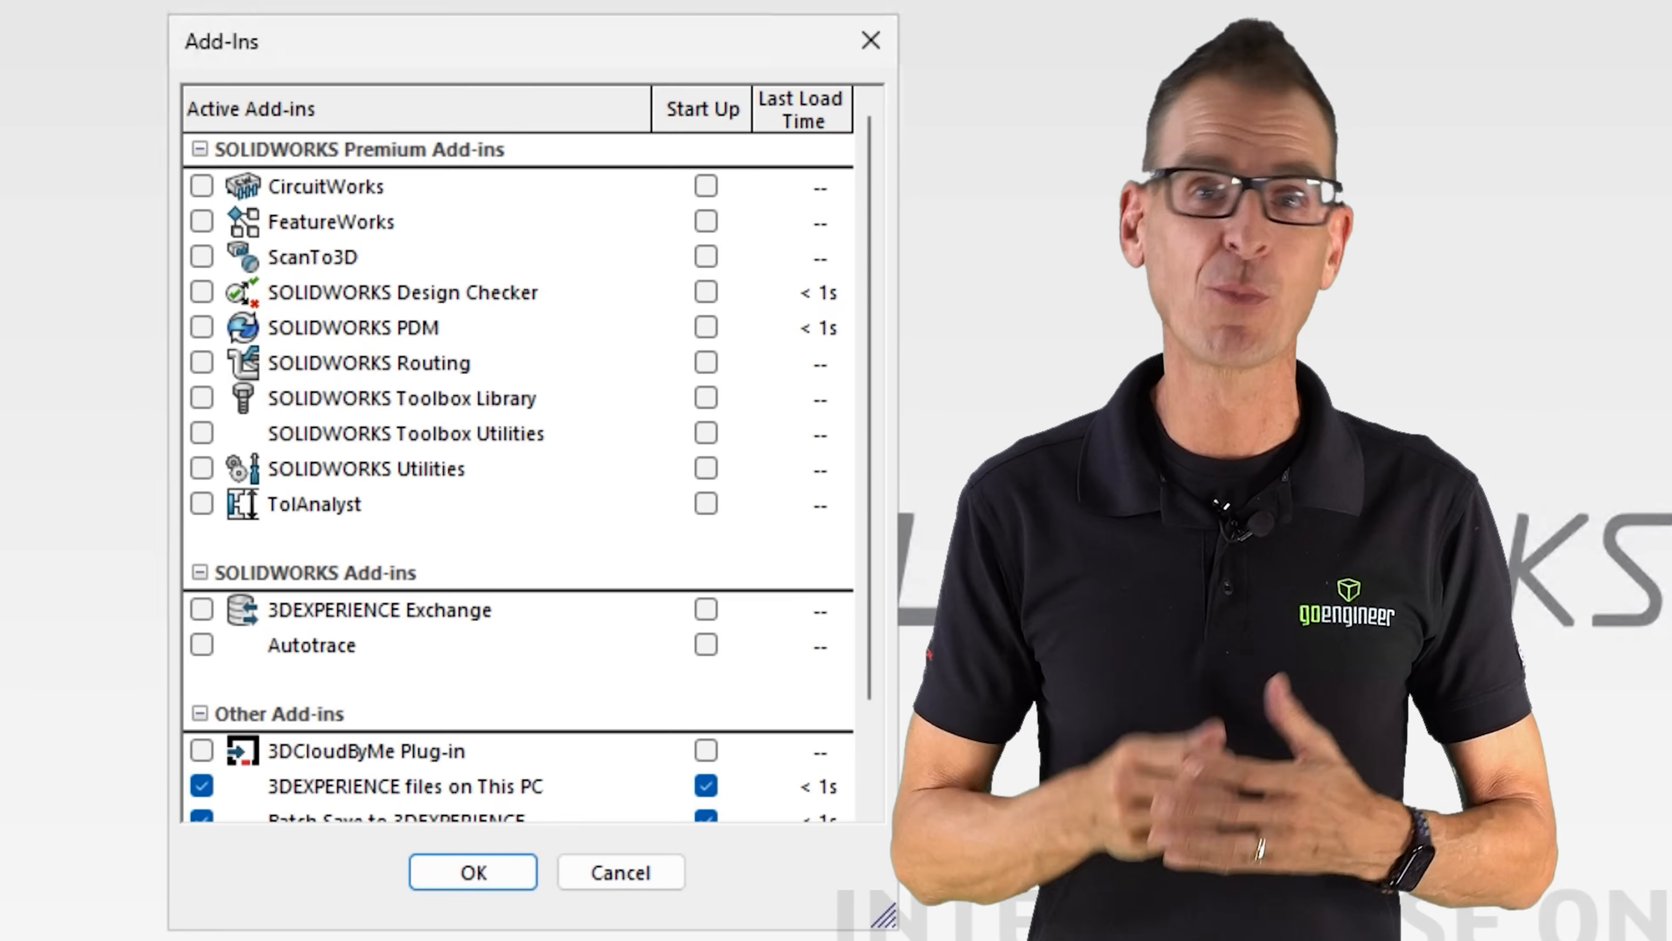
Enable the SOLIDWORKS PDM add-in in the Add-Ins dialog.
left_click(201, 326)
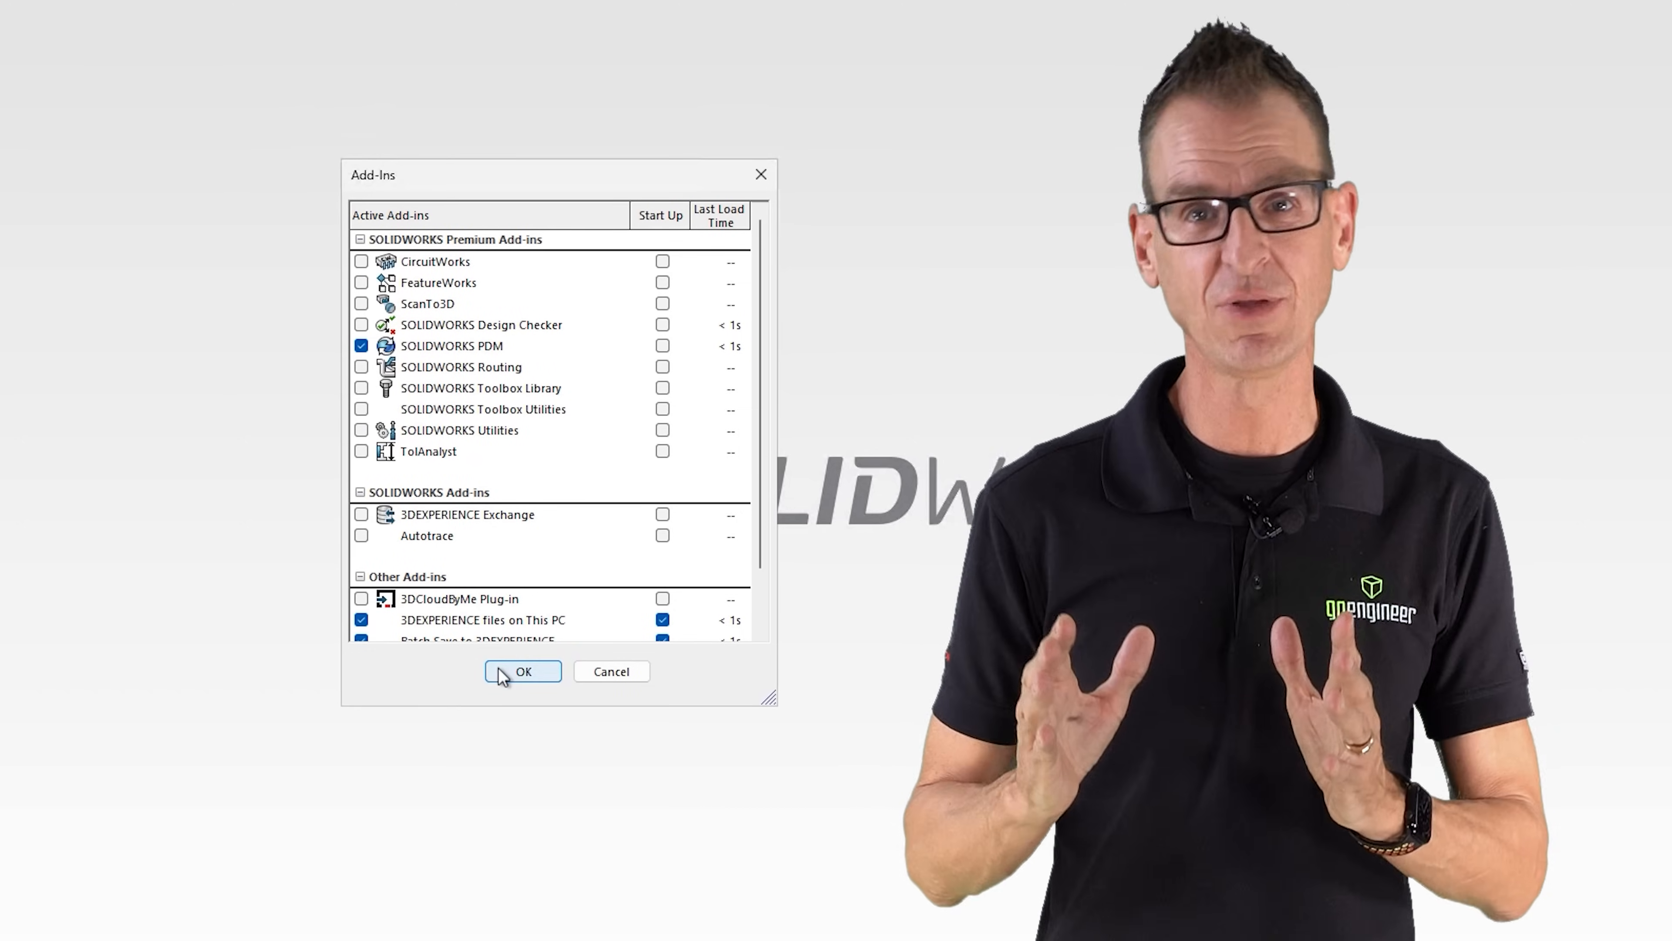
left_click(522, 670)
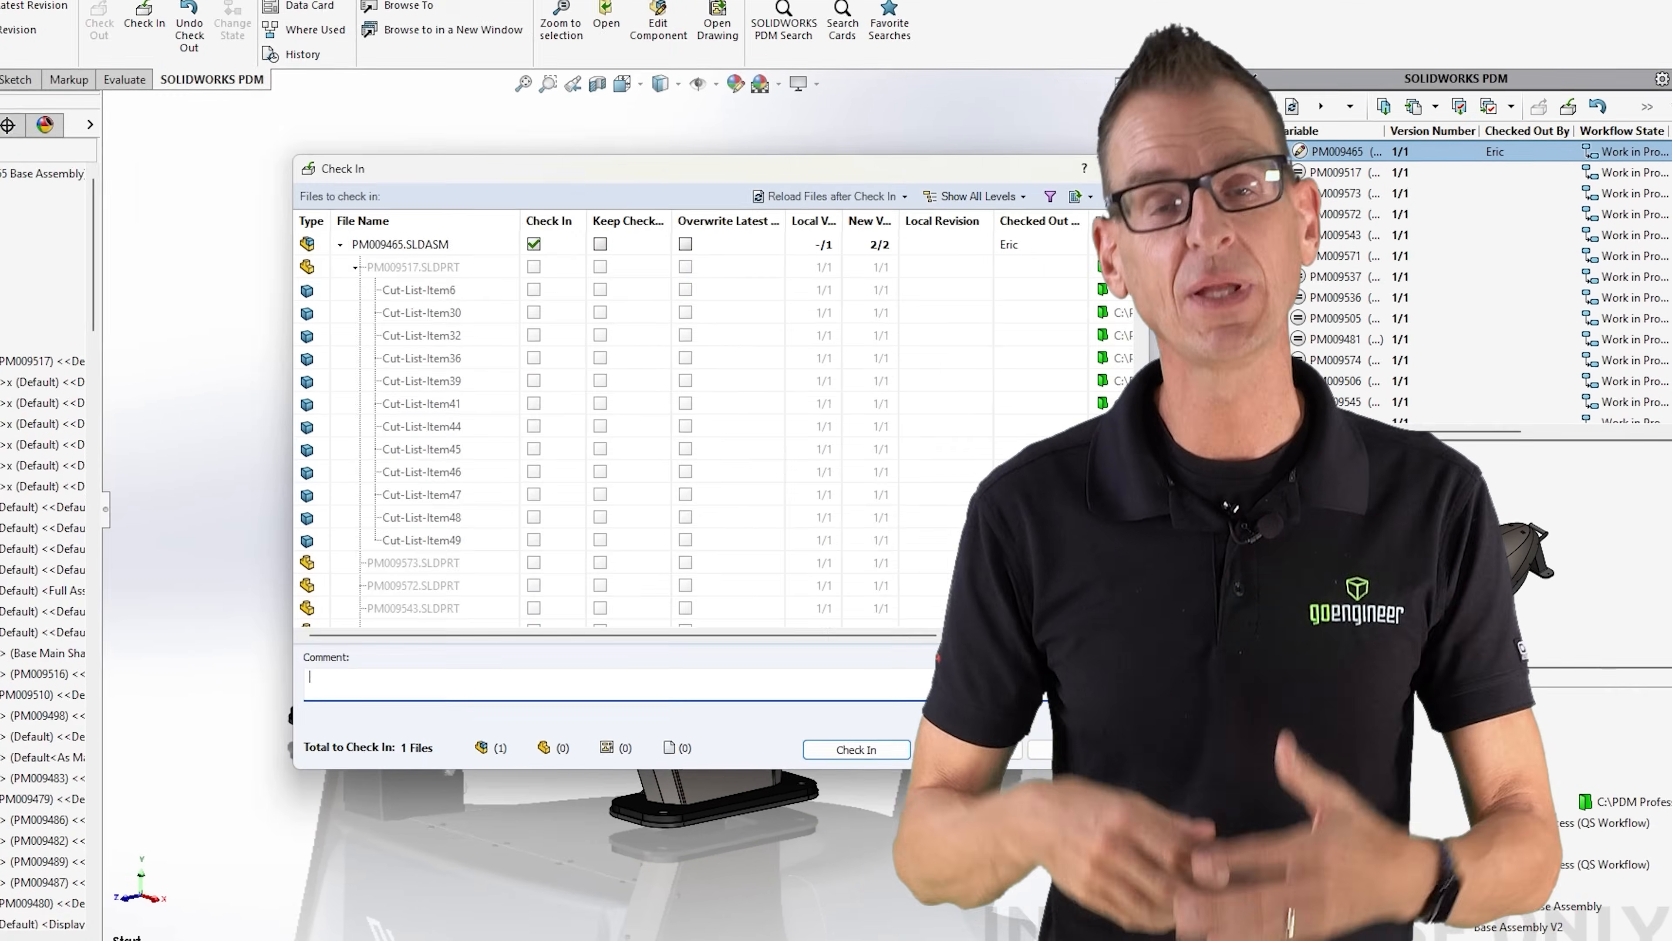
Check the PM009465 assembly into the vault with the comment 'DESIGN COMPLE'.
type("DESIGN COMPLE")
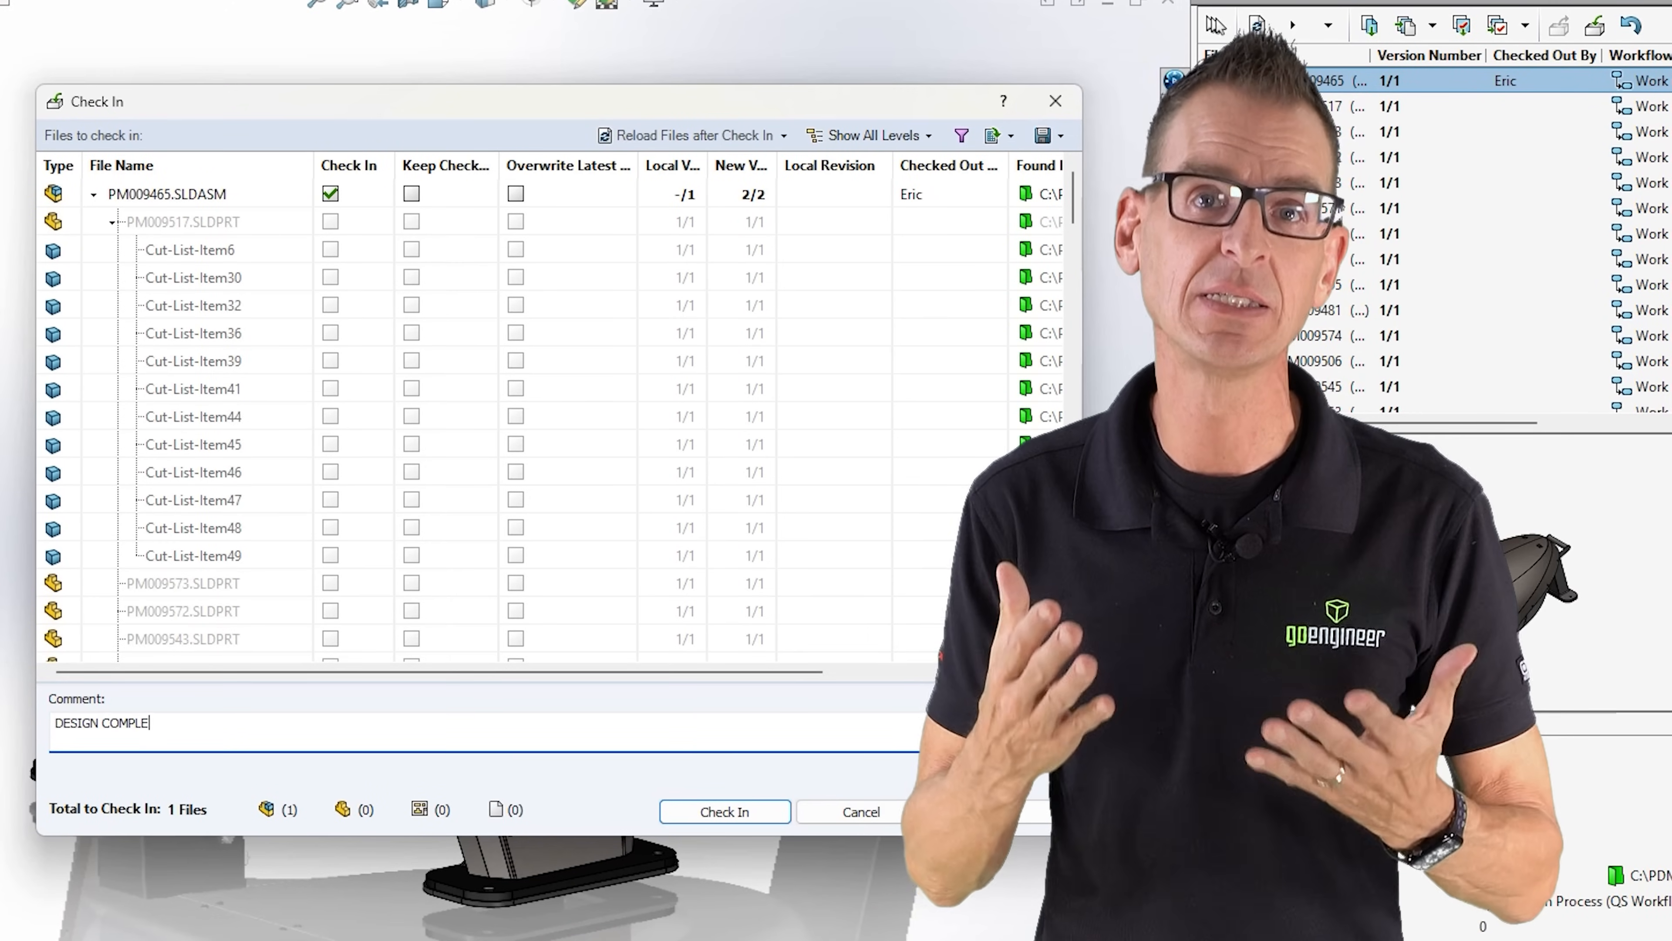
left_click(723, 812)
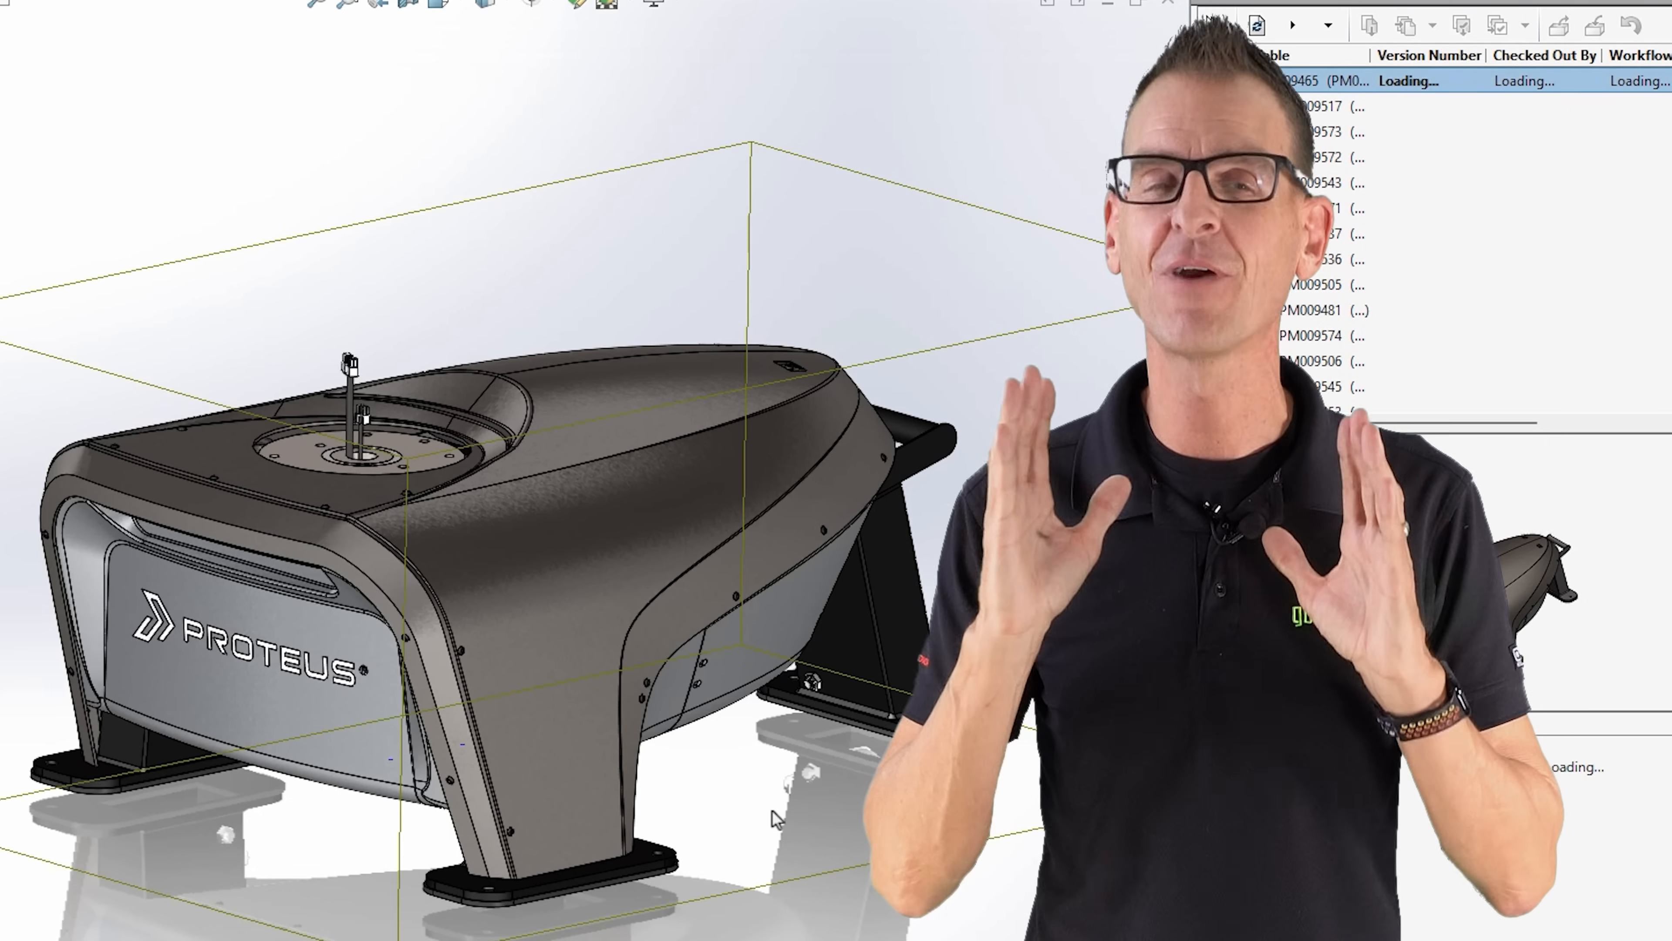